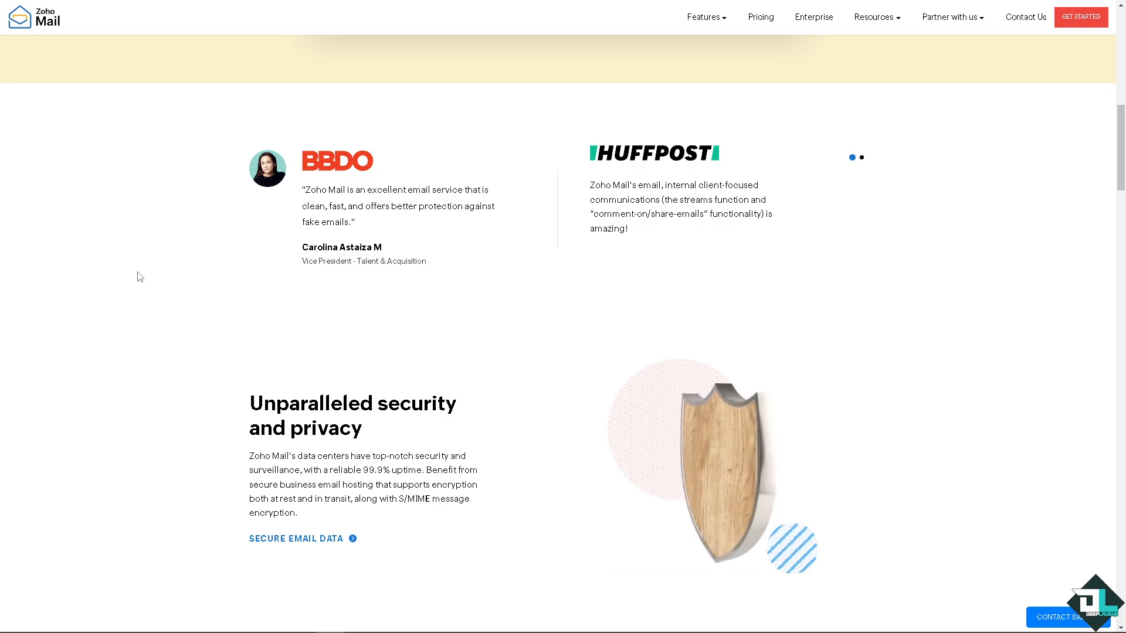
# Scroll the Zoho Mail page and sign in to the Zoho account.
pyautogui.scroll(-3)
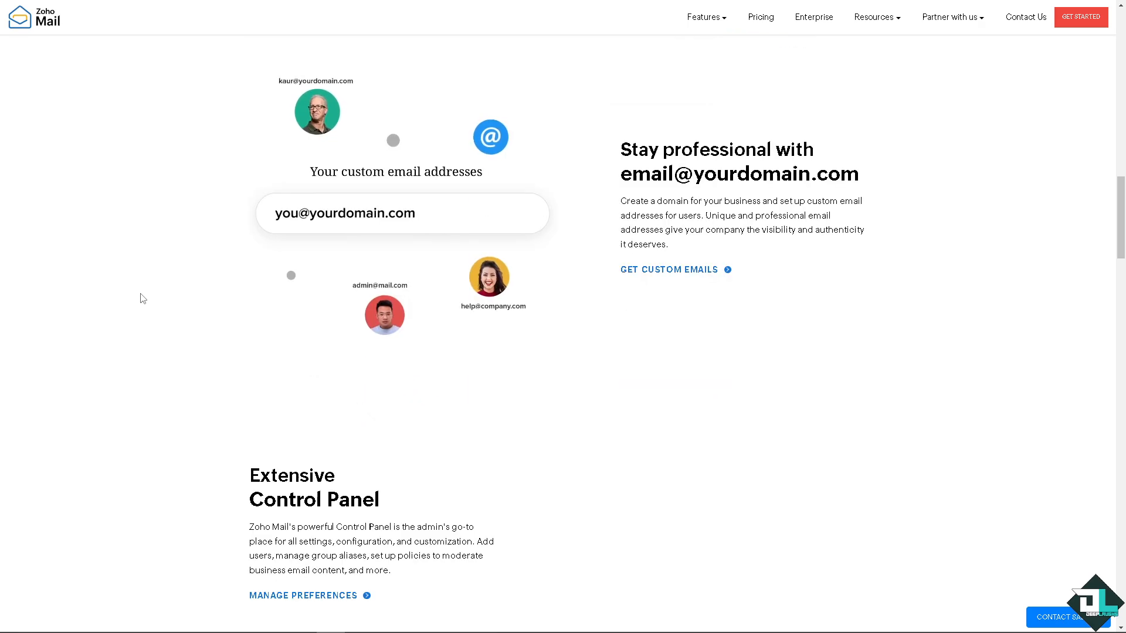
pyautogui.scroll(-3)
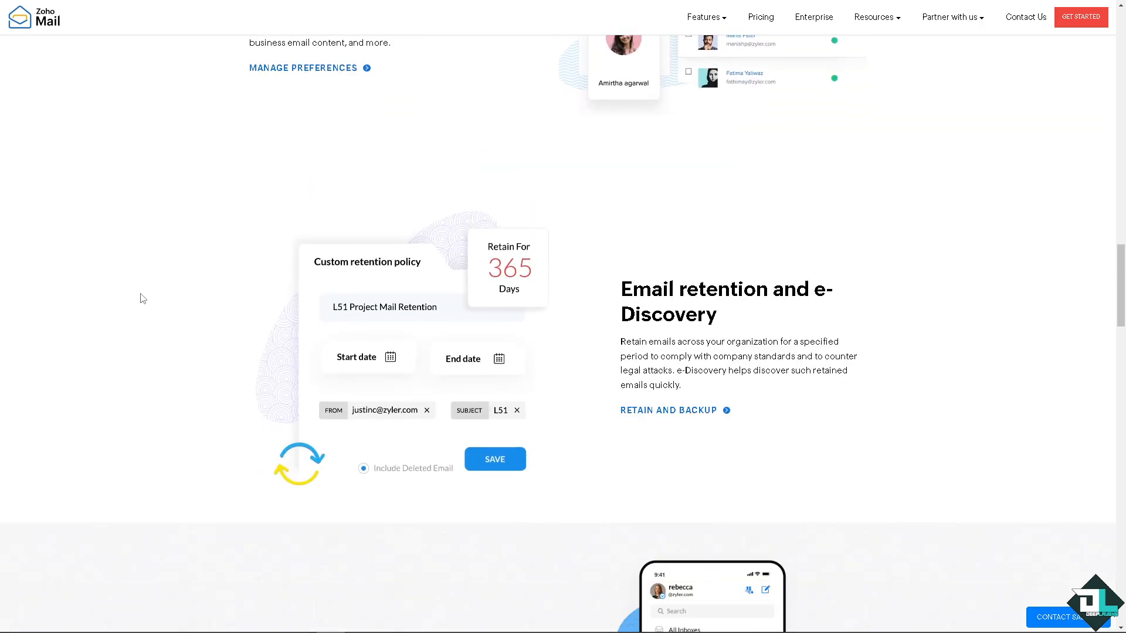
pyautogui.scroll(-3)
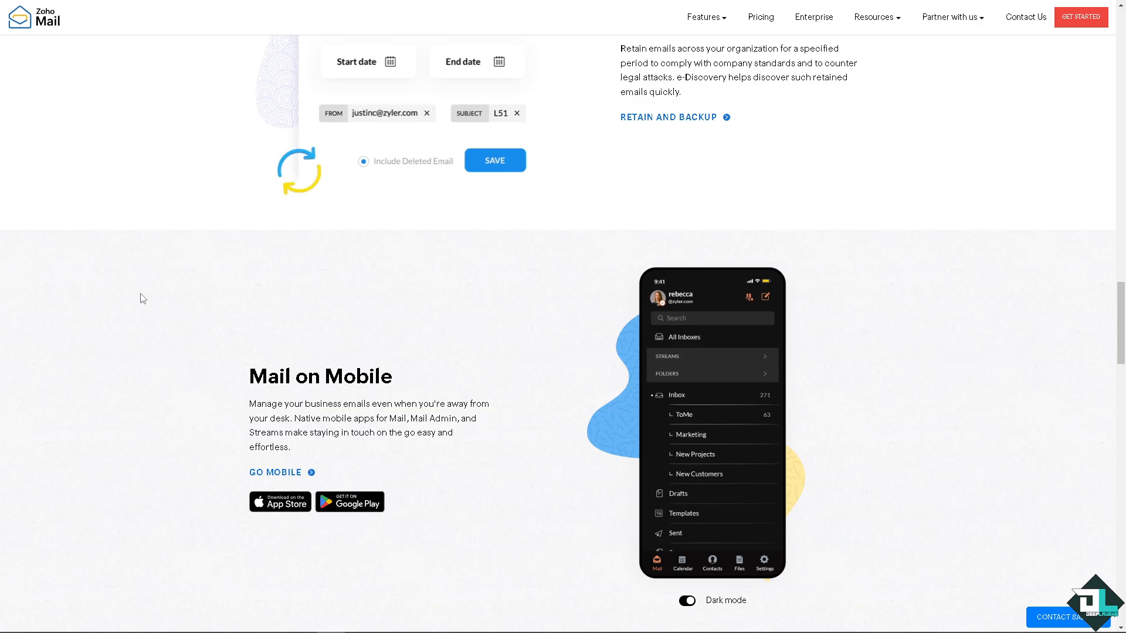
pyautogui.scroll(3)
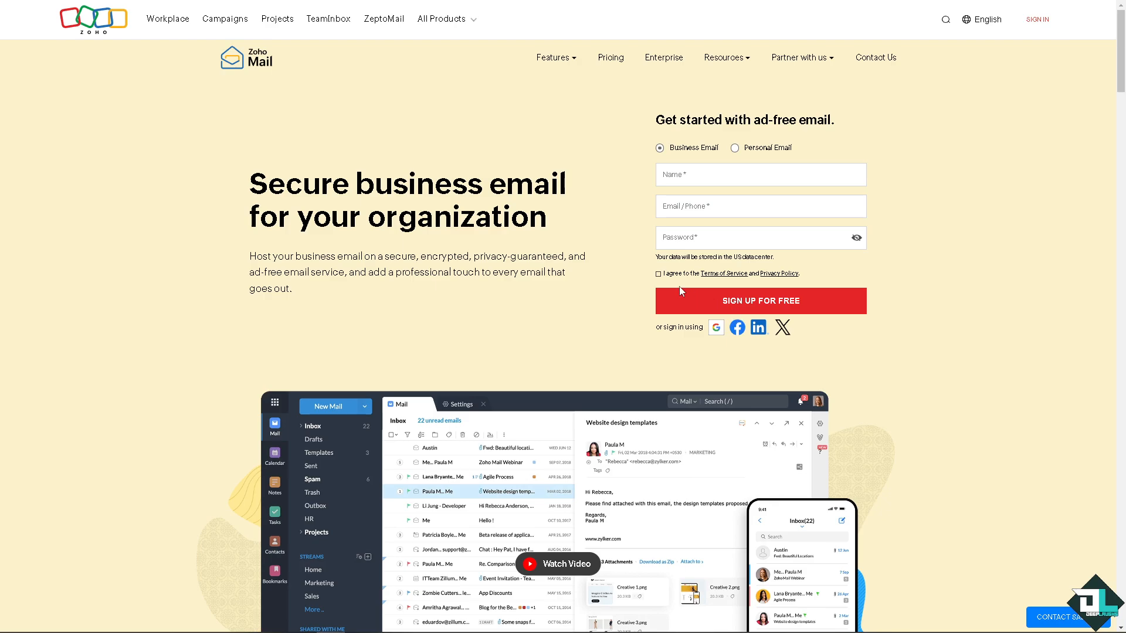
pyautogui.click(658, 274)
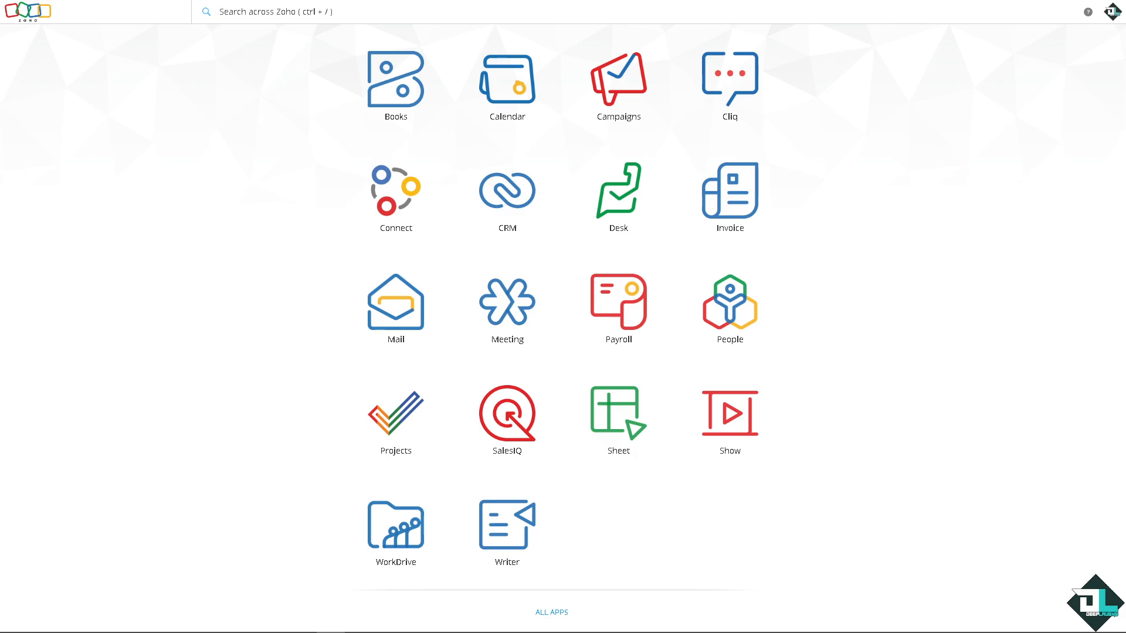
pyautogui.moveTo(729, 186)
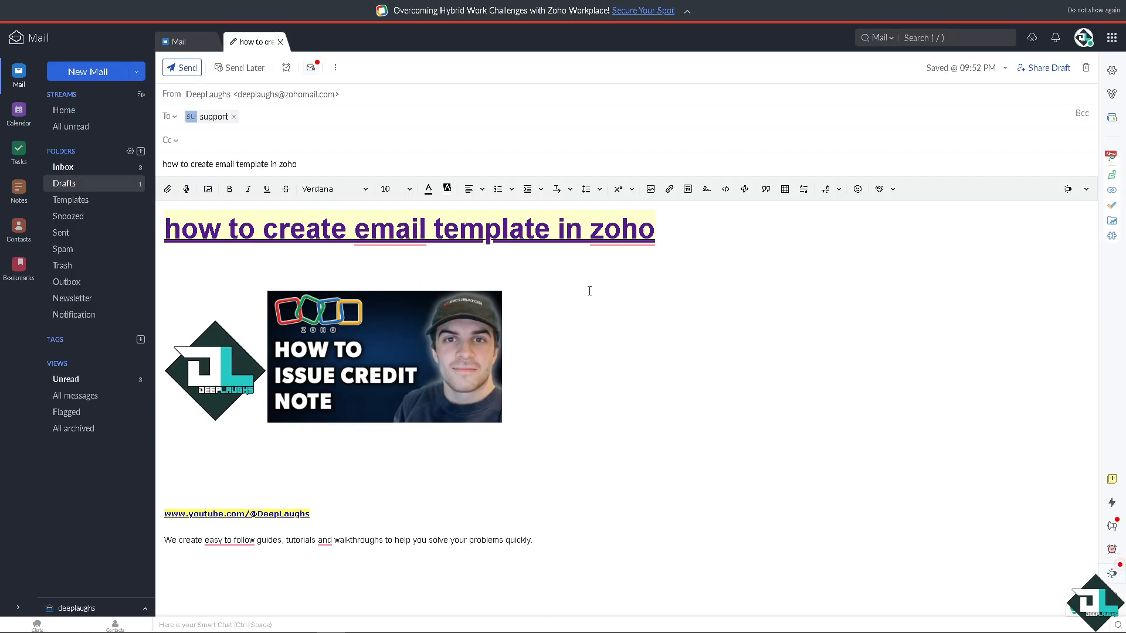
pyautogui.moveTo(122, 223)
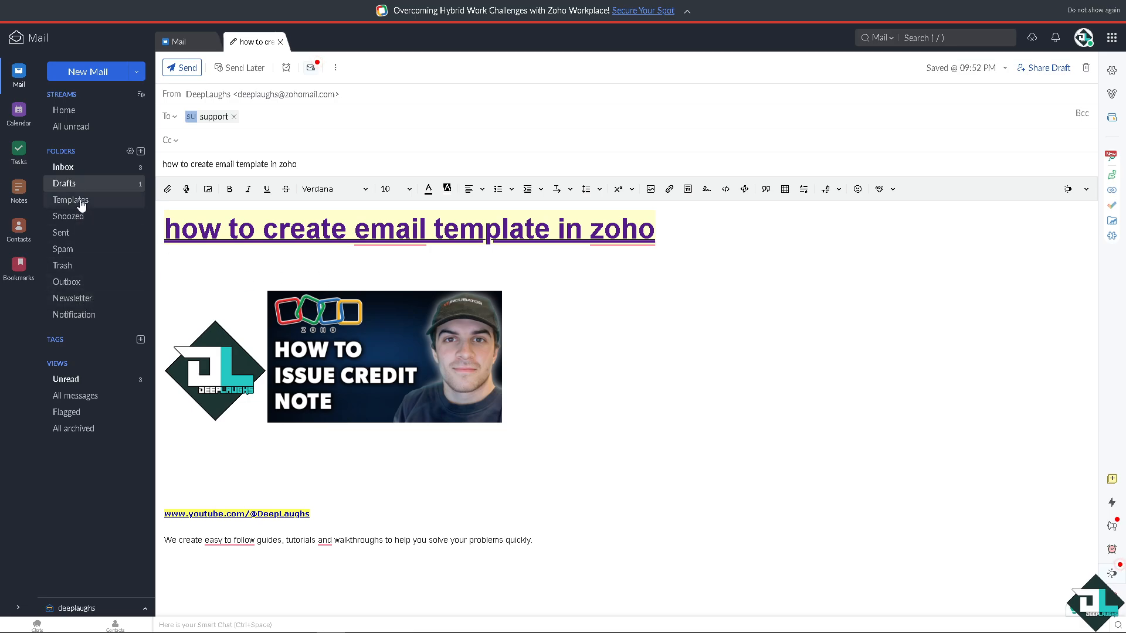
pyautogui.moveTo(71, 199)
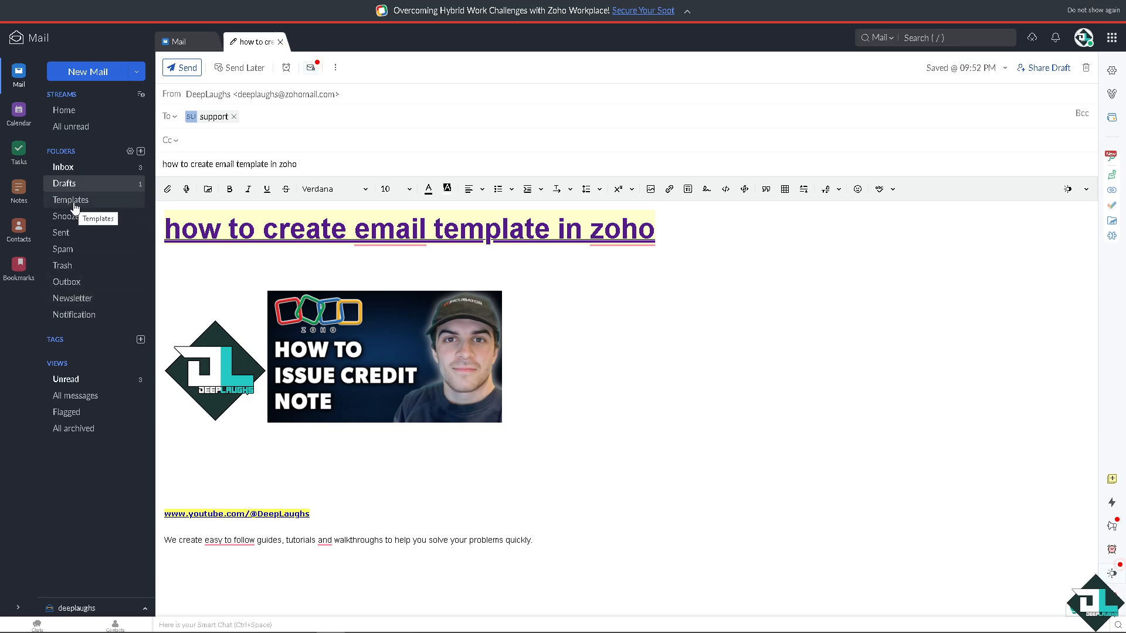
pyautogui.moveTo(76, 204)
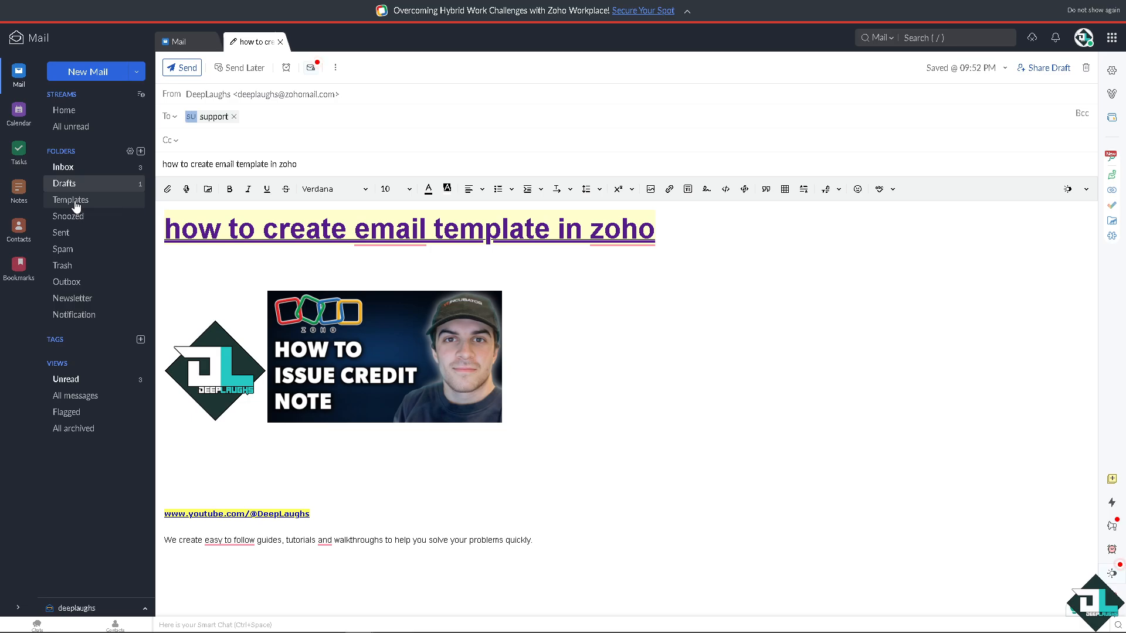
# Open the Templates folder from the left folder list.
pyautogui.click(71, 199)
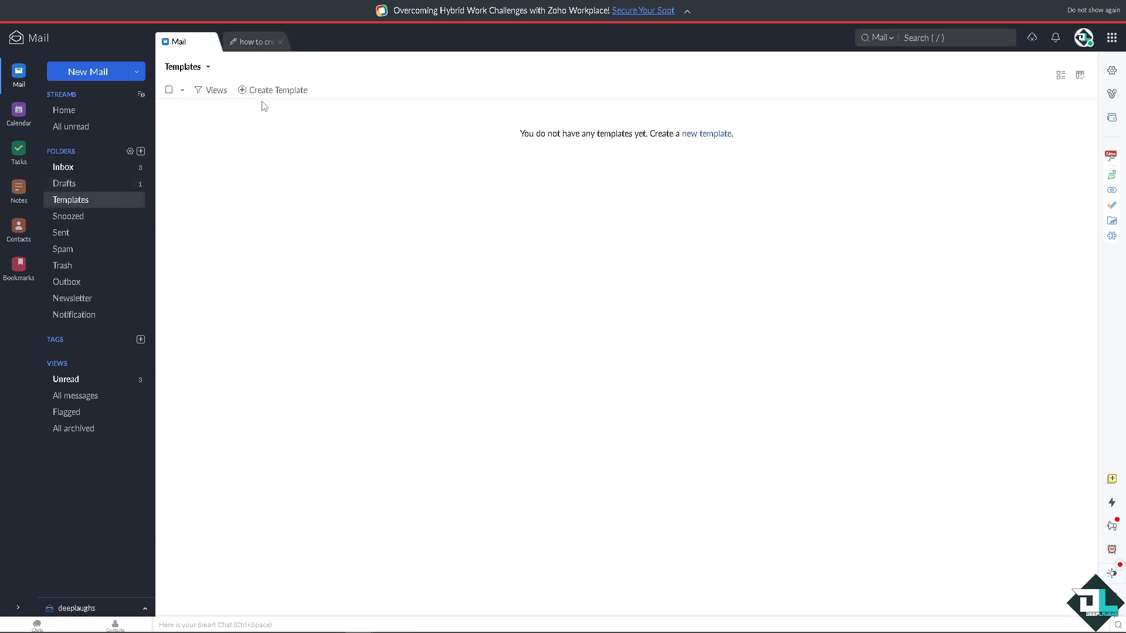
pyautogui.moveTo(276, 90)
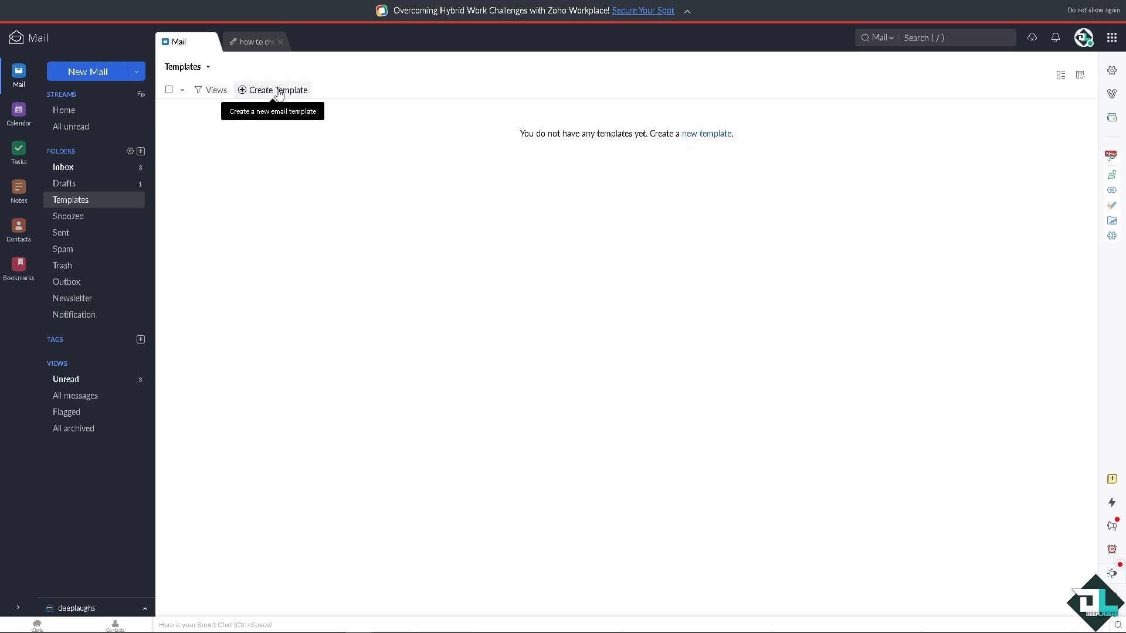
pyautogui.moveTo(696, 137)
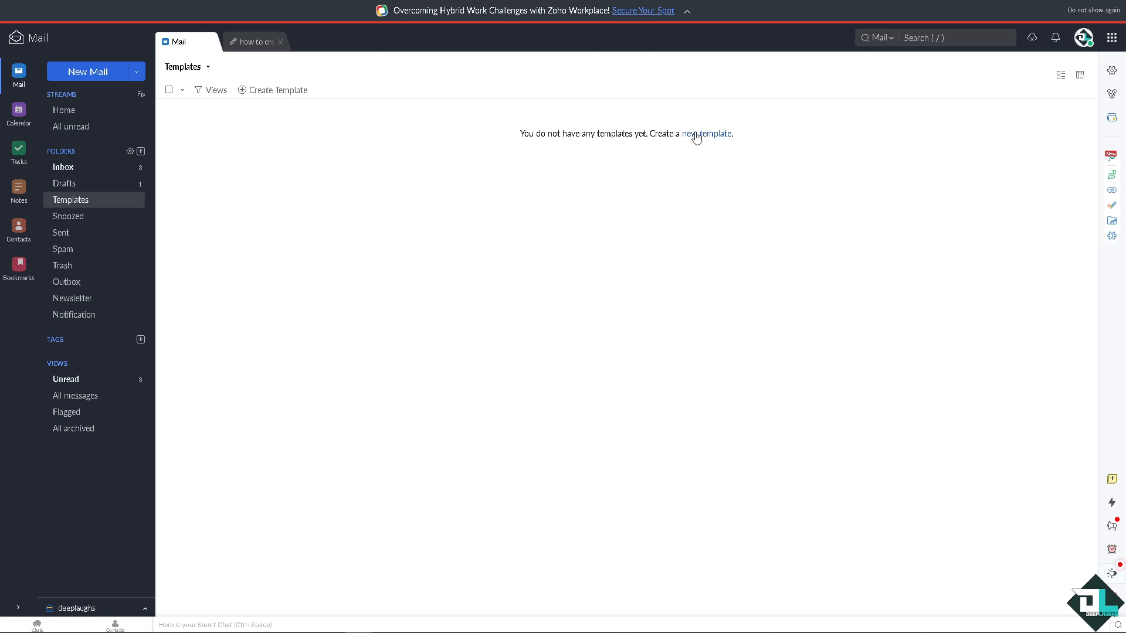
# Start a new template and colour the selected tagline cyan.
pyautogui.click(709, 134)
pyautogui.write('We create easy to follow guides, tutorials and walkthroughs to help you solve your problems quickly.')
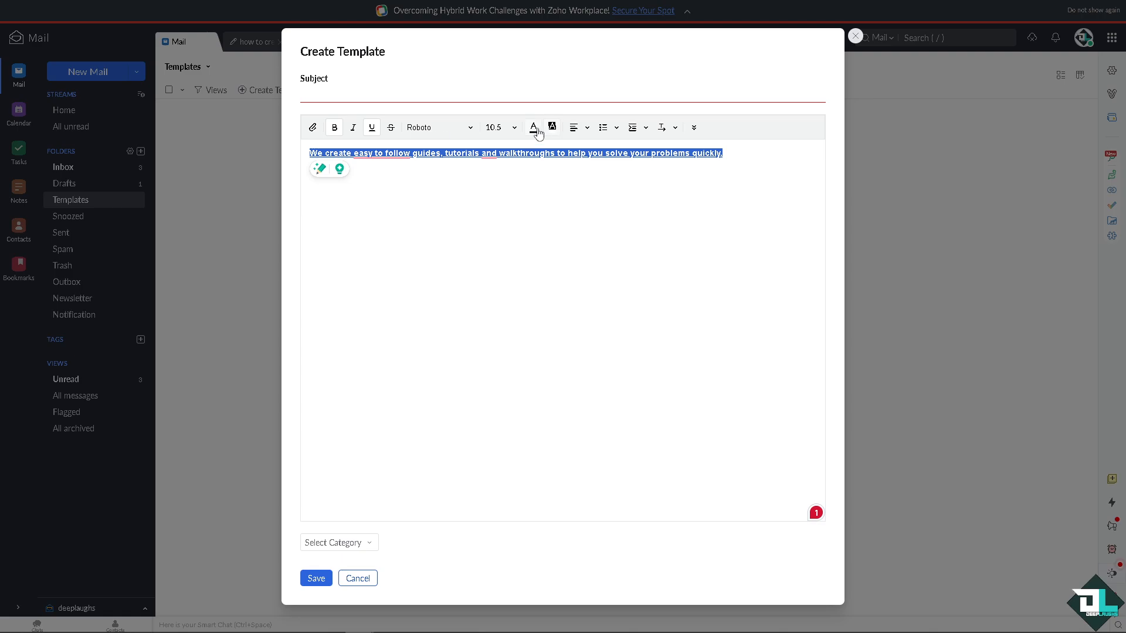
pyautogui.click(533, 128)
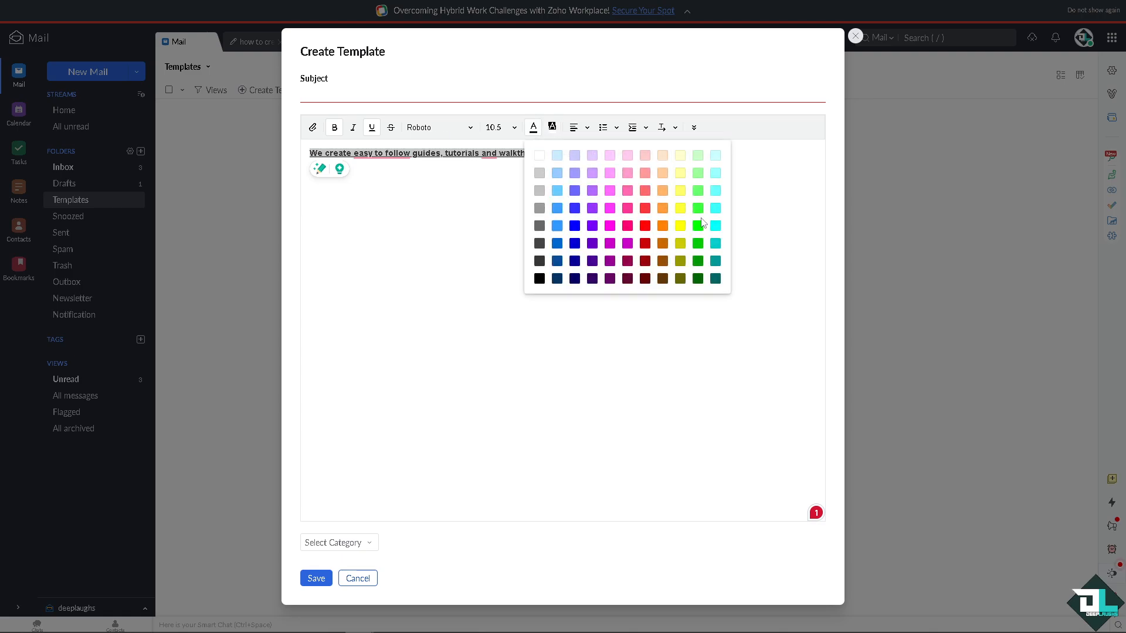
pyautogui.click(697, 207)
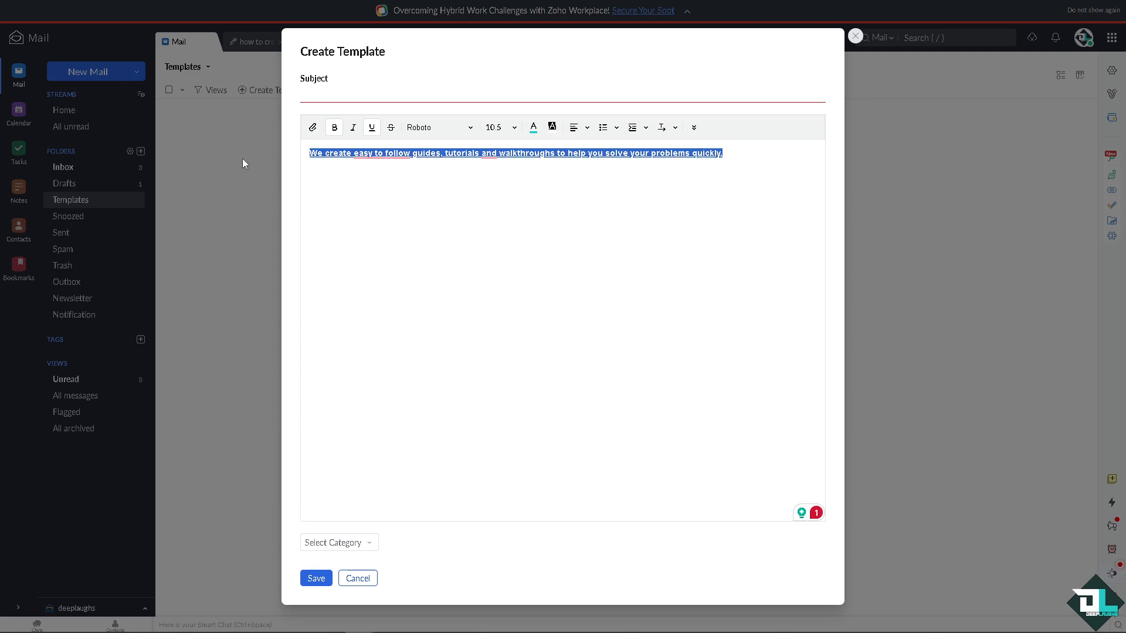
# Resize the tagline to font size 36, then down to 18.
pyautogui.click(499, 127)
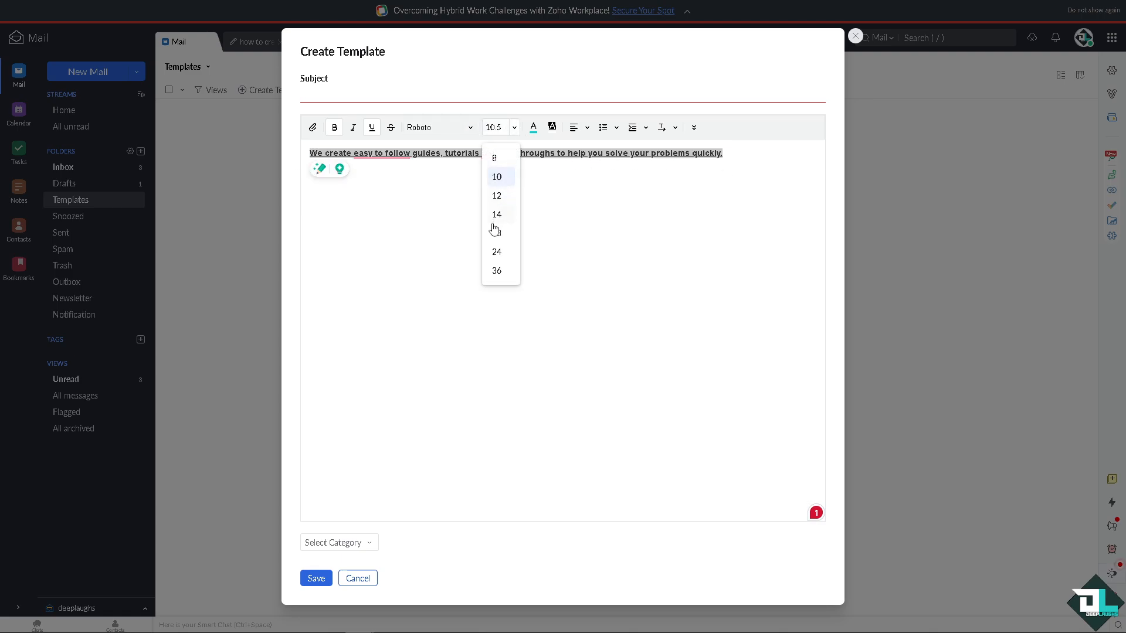
pyautogui.click(496, 271)
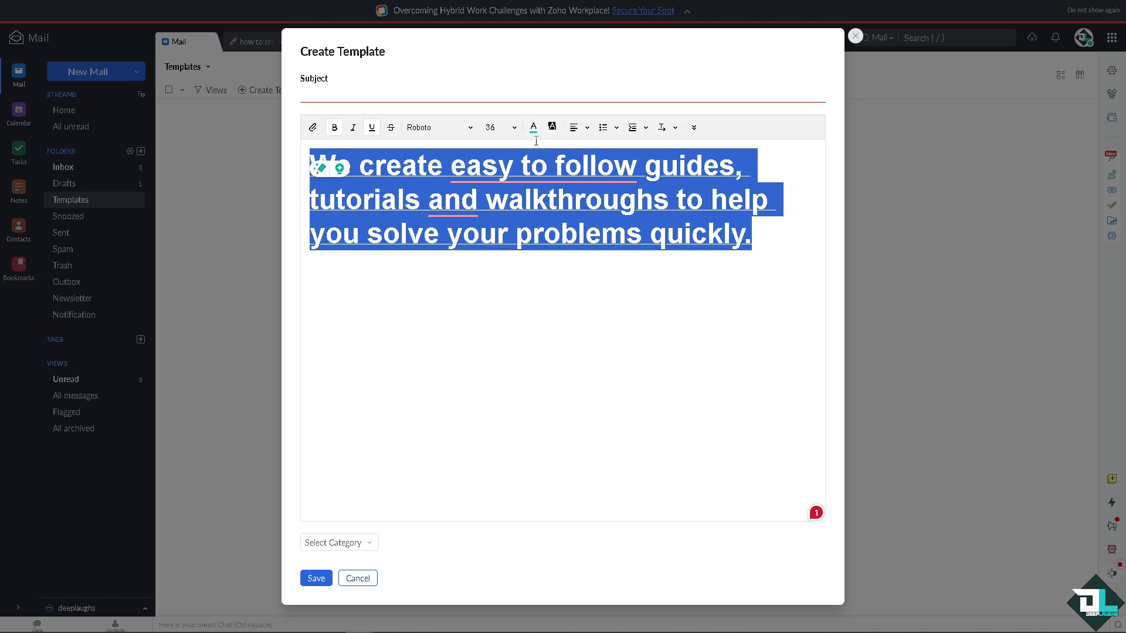
pyautogui.click(513, 128)
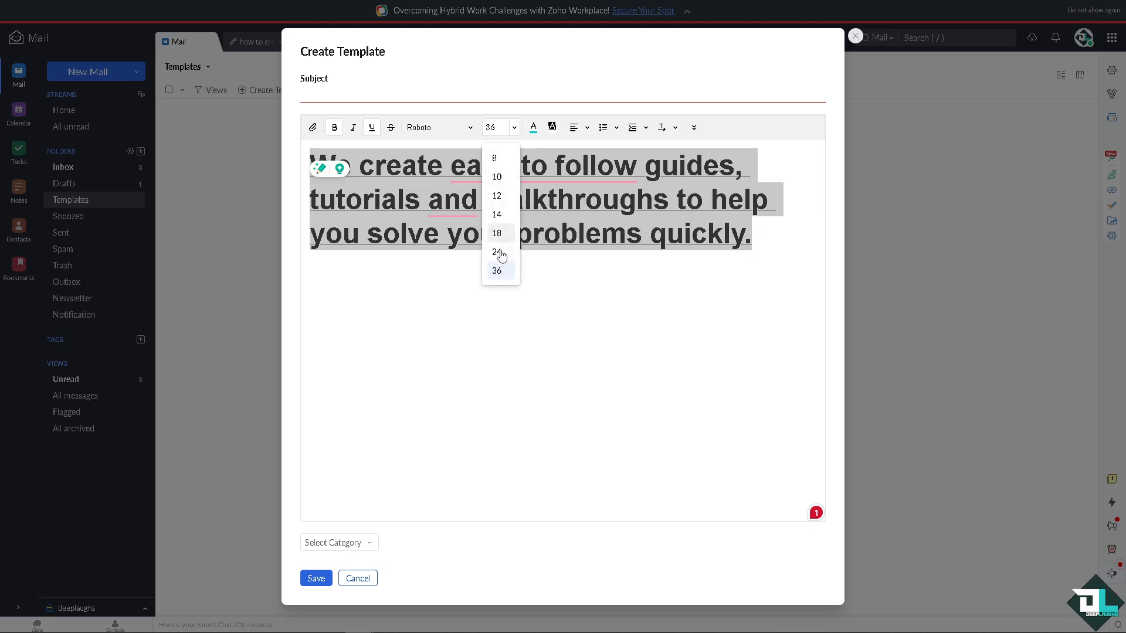
pyautogui.click(496, 233)
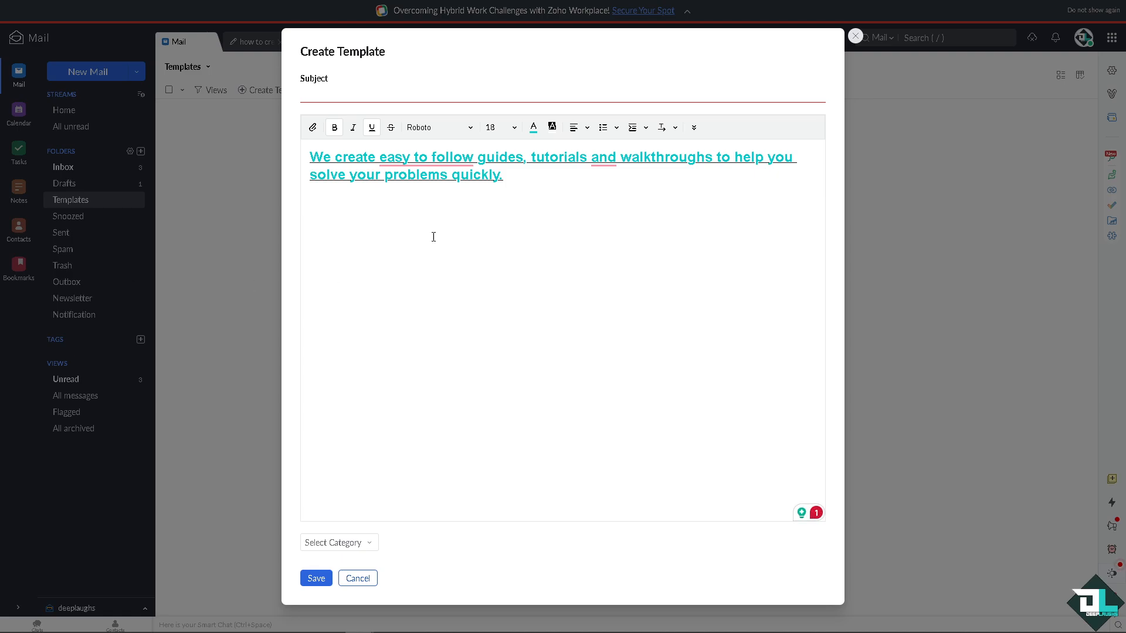
pyautogui.write('www.youtube.com/@DeepLaughs')
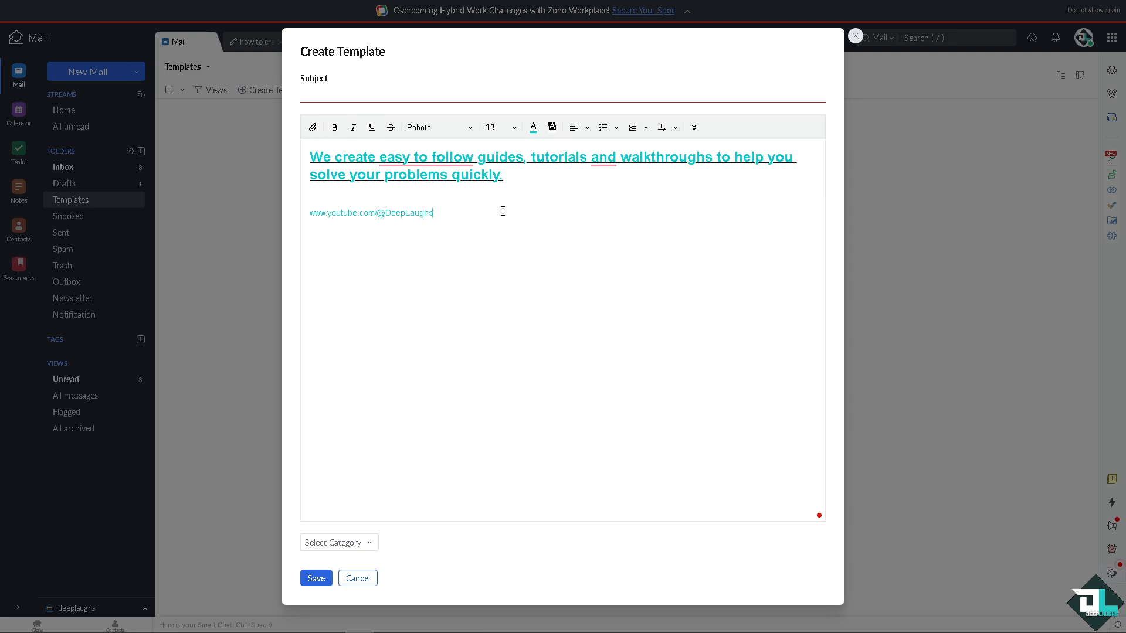
pyautogui.doubleClick(370, 212)
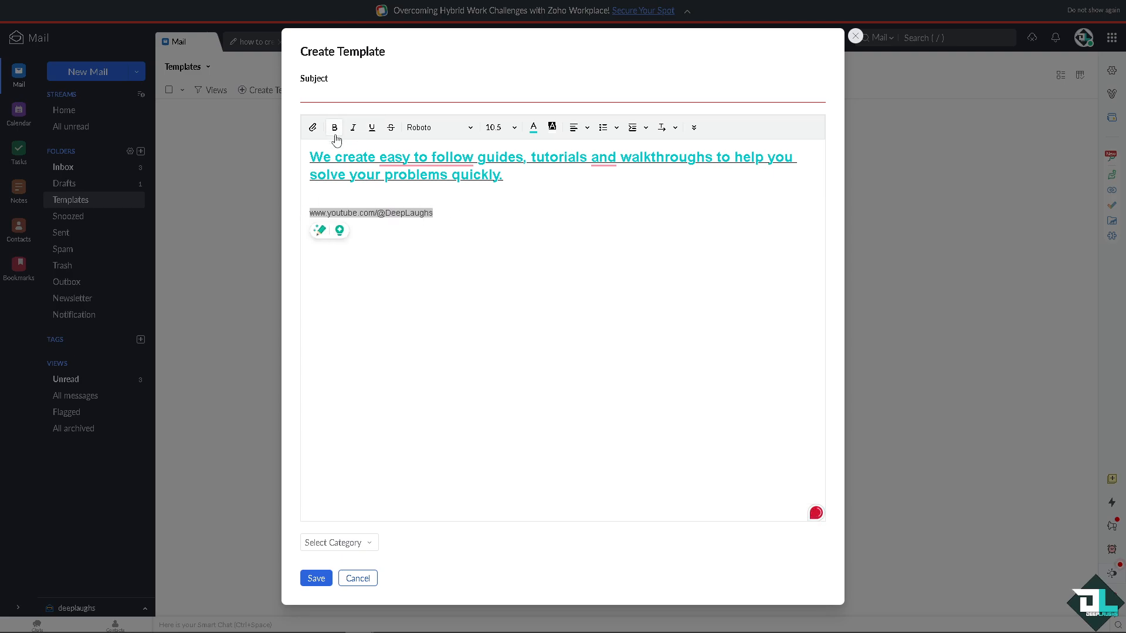
pyautogui.click(499, 127)
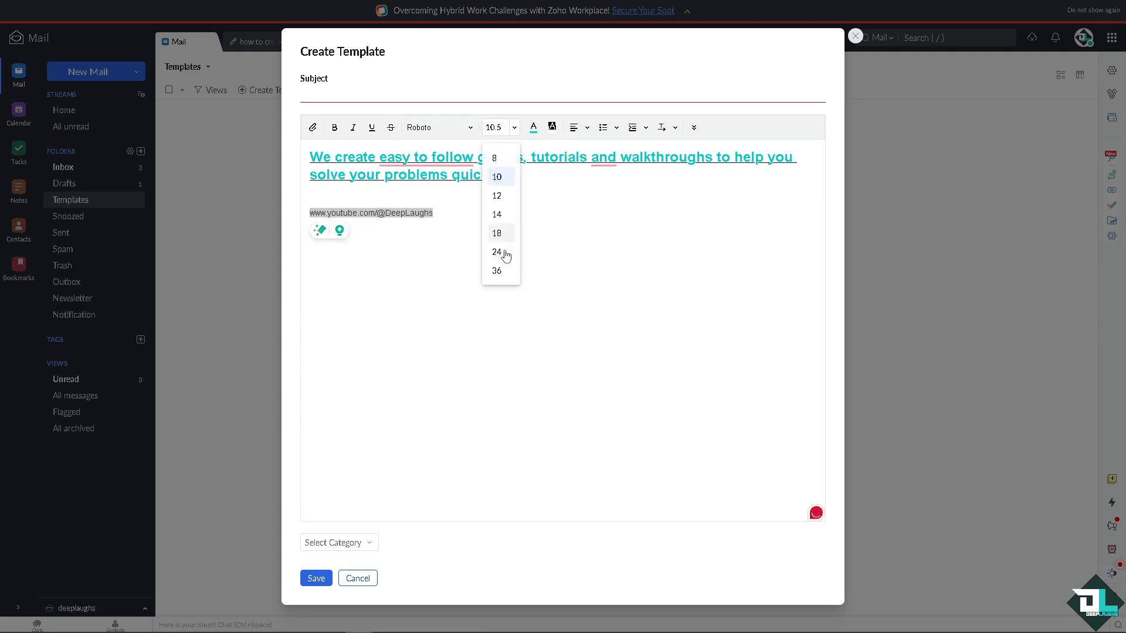
pyautogui.click(496, 271)
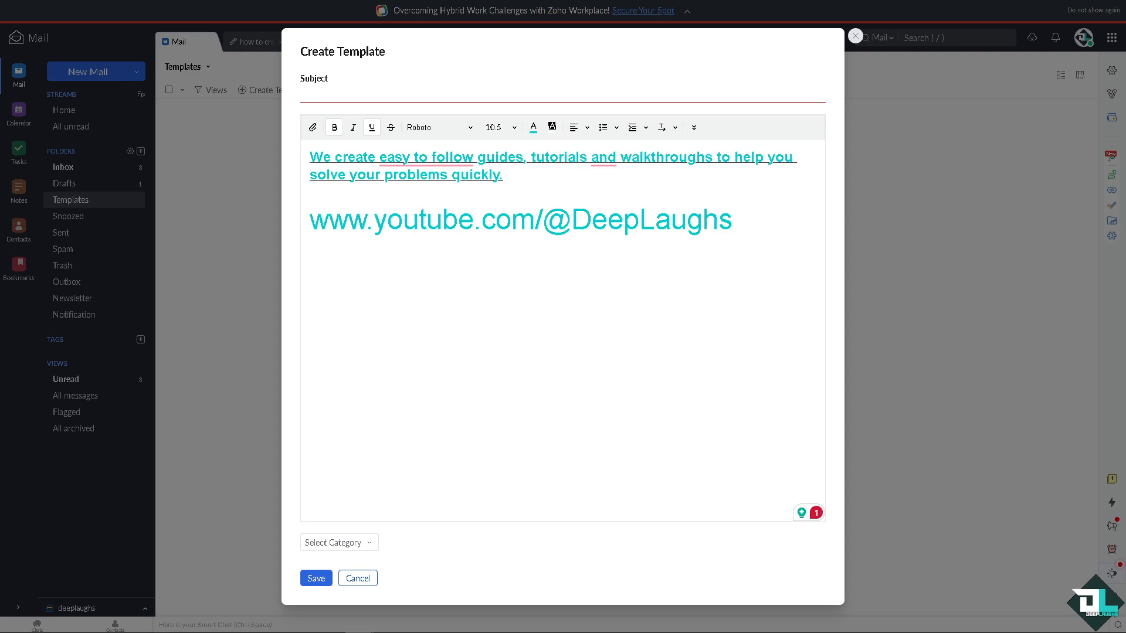
pyautogui.moveTo(150, 343)
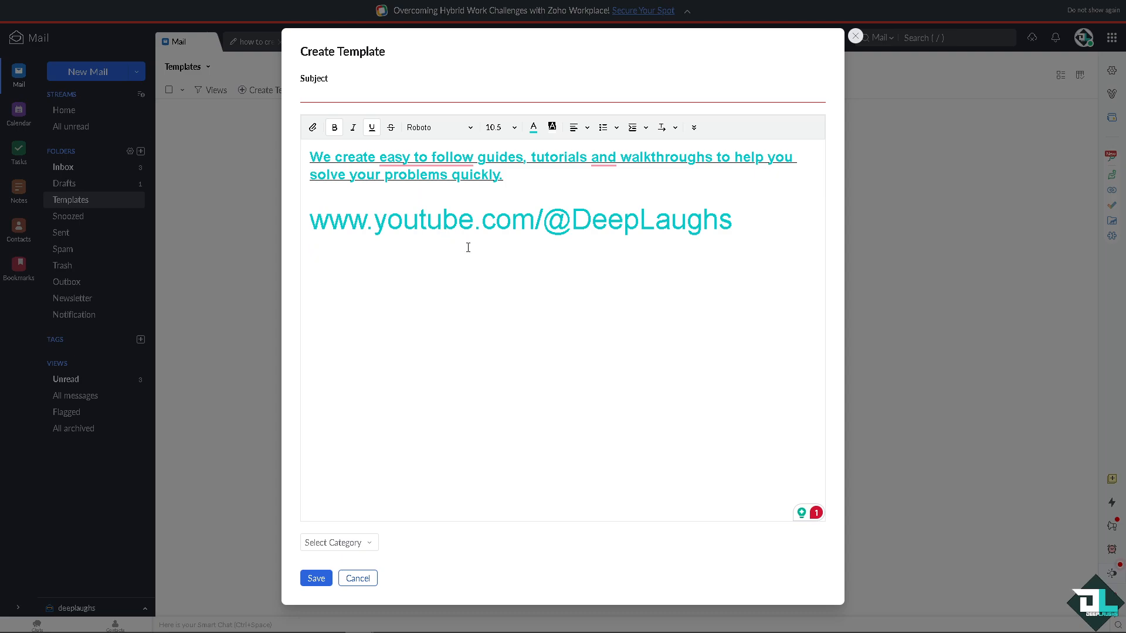
# Enter subject 'how to create email template in zoho' and colour the last line red.
pyautogui.write('how to create email template in zoho')
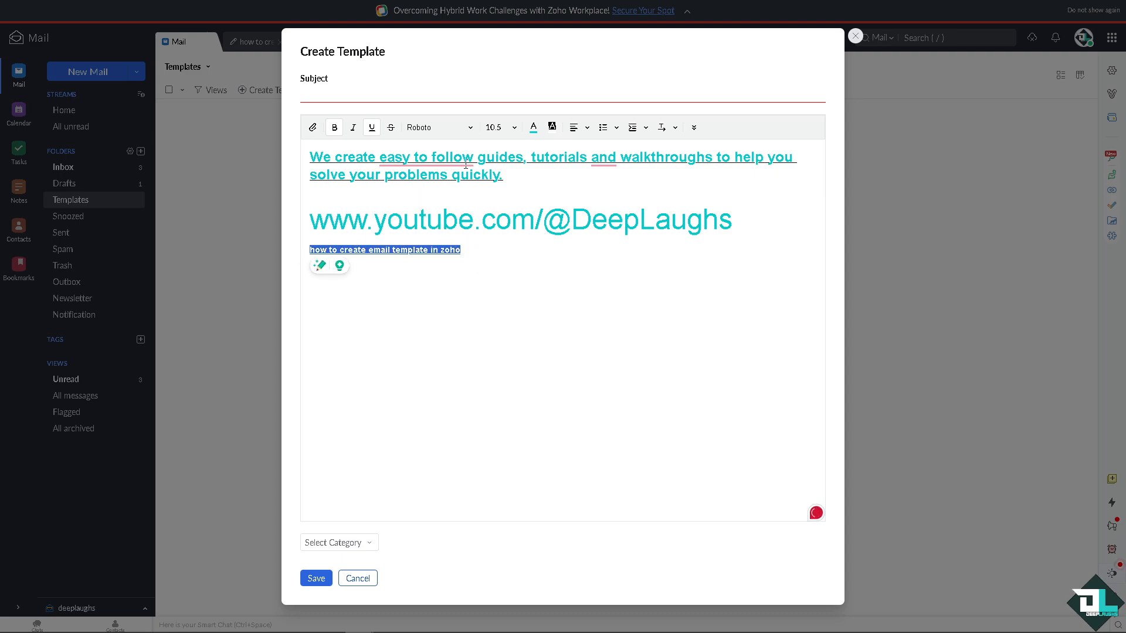
pyautogui.click(533, 127)
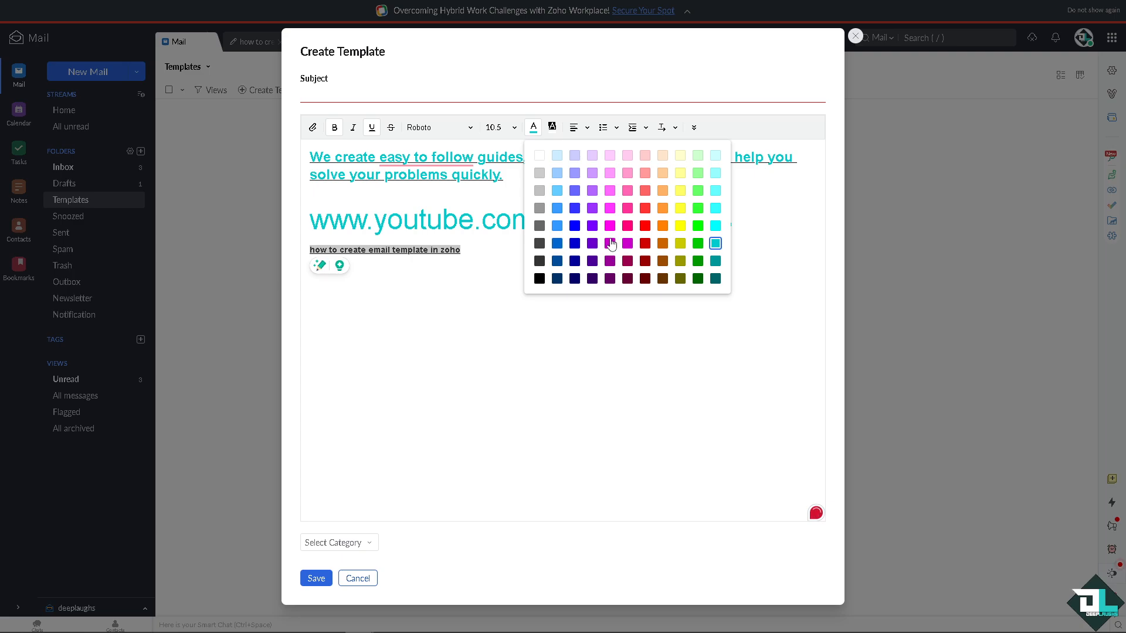
pyautogui.click(714, 243)
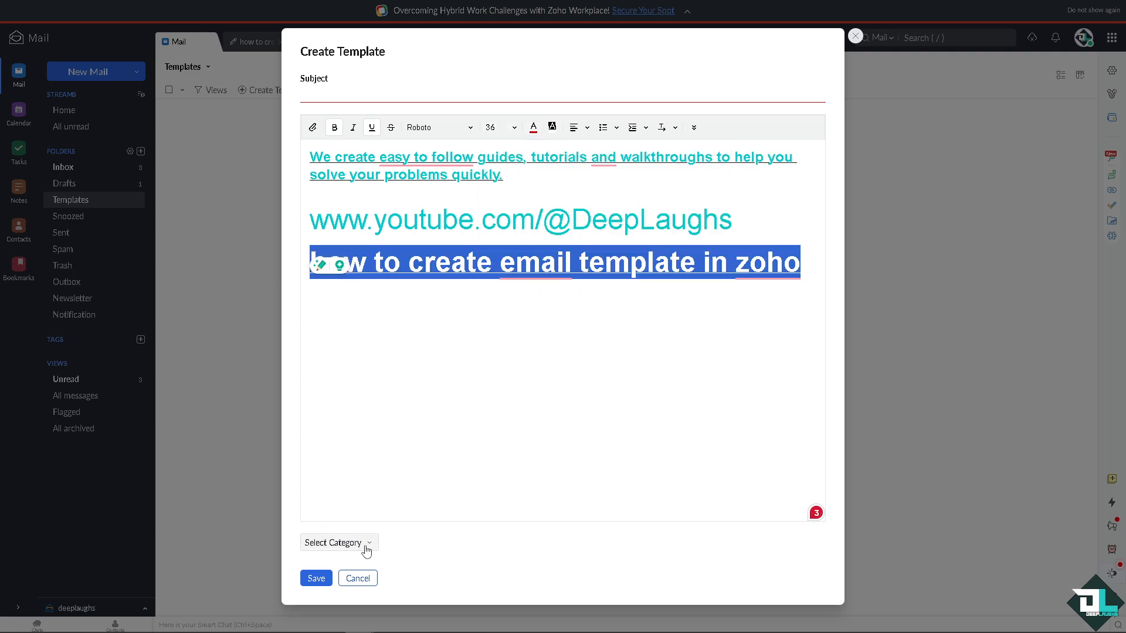
pyautogui.click(338, 541)
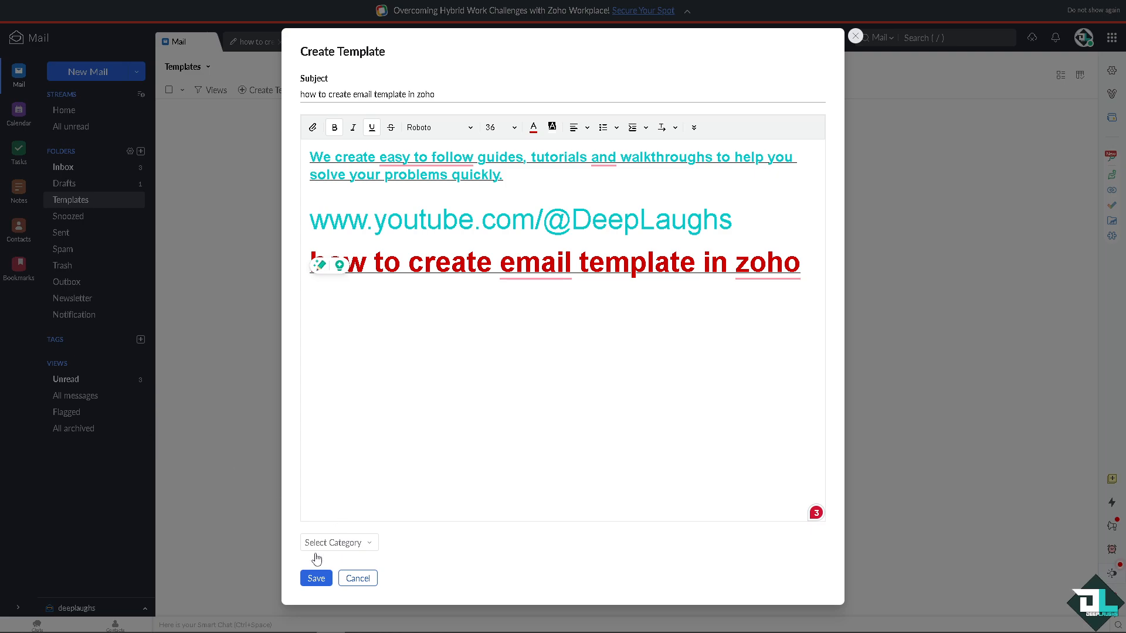
# Save the 'how to create email template in zoho' template and view it listed.
pyautogui.click(316, 578)
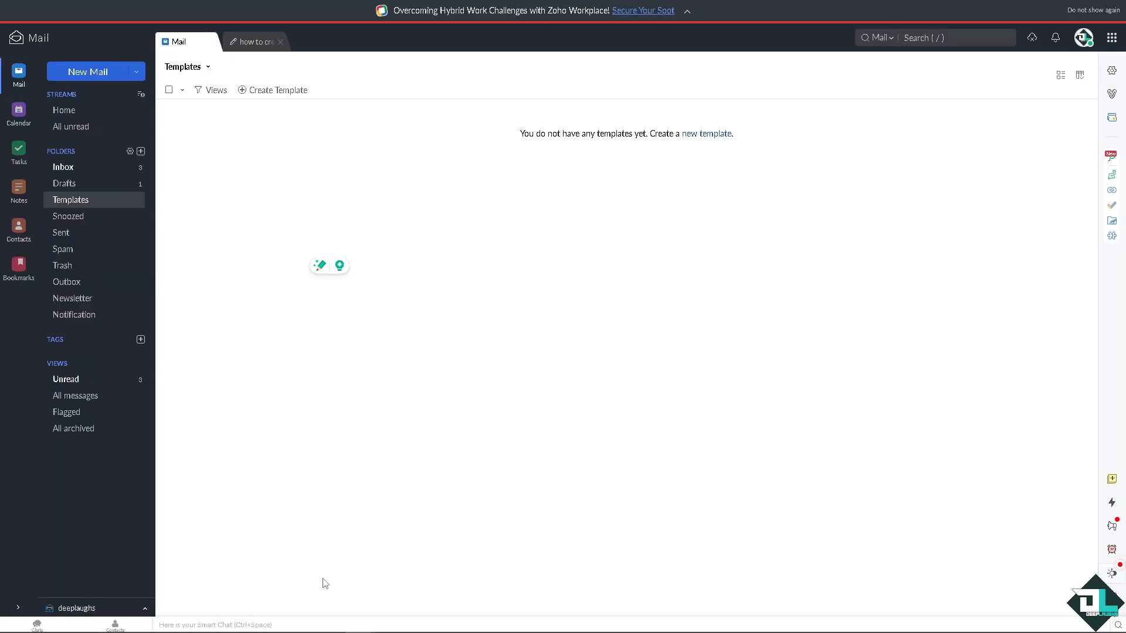
pyautogui.click(277, 90)
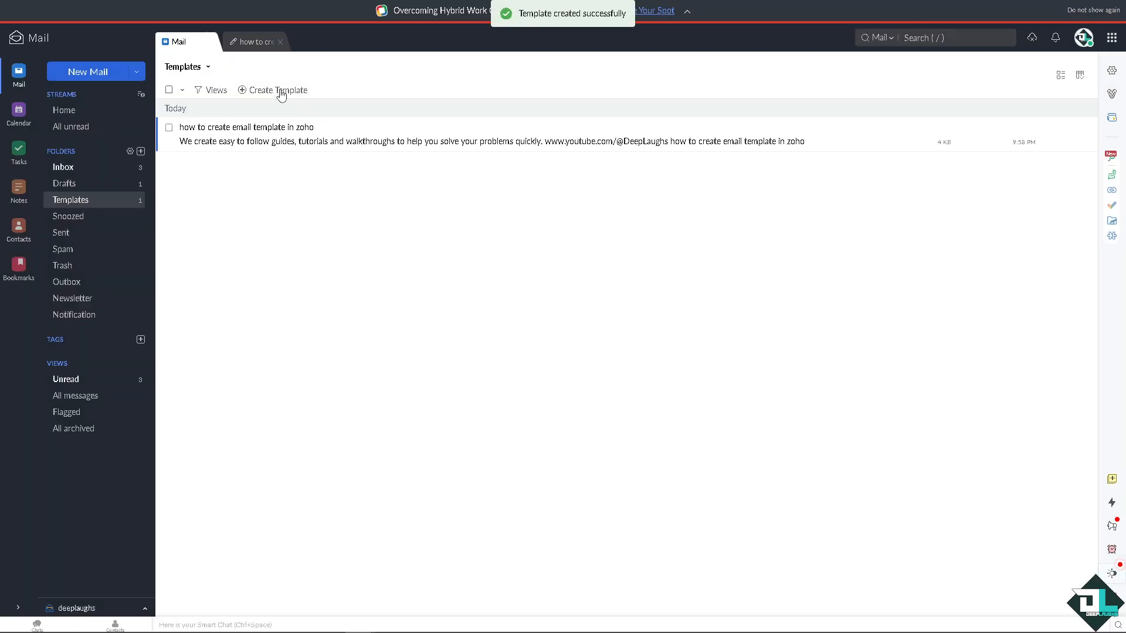
pyautogui.moveTo(278, 89)
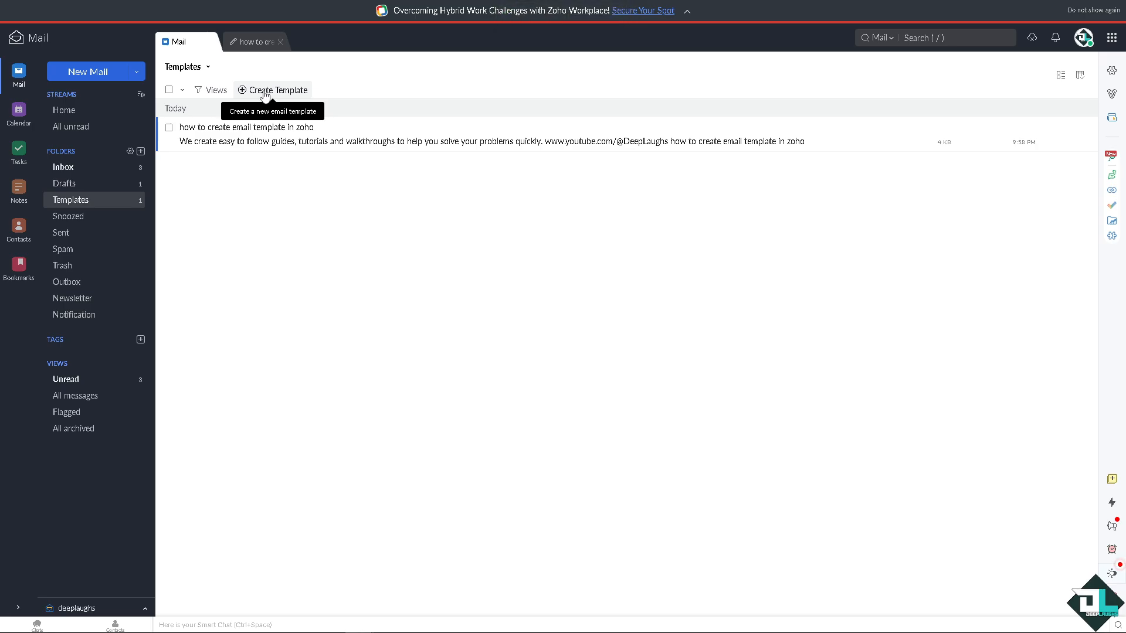
pyautogui.click(278, 90)
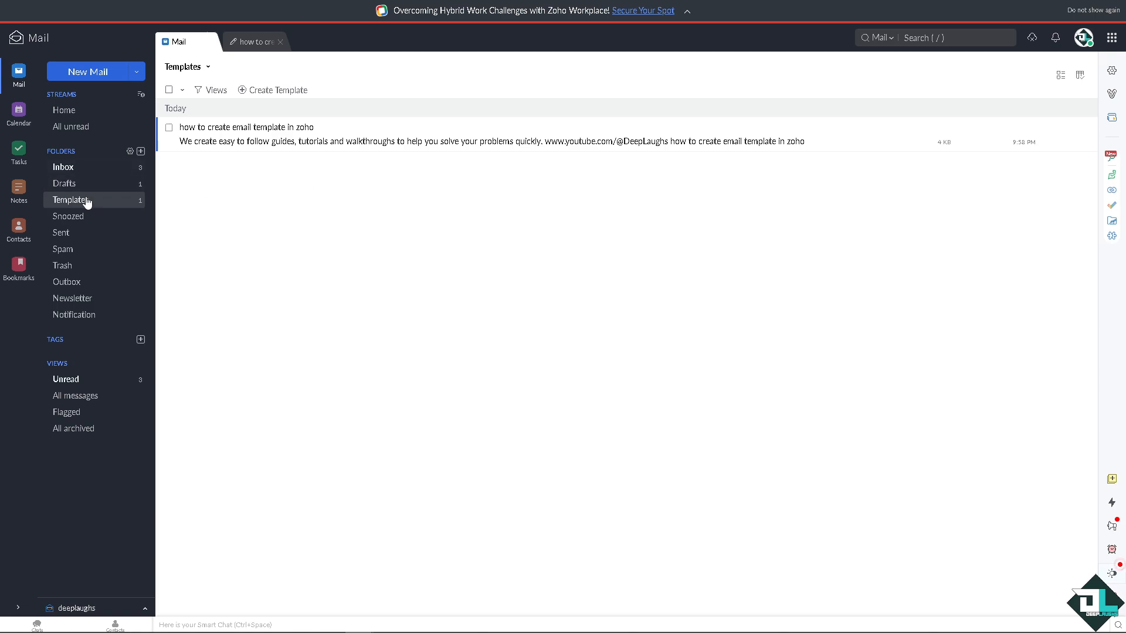
# Visit Drafts, return to Templates, then bring up the Zoho apps list.
pyautogui.click(64, 183)
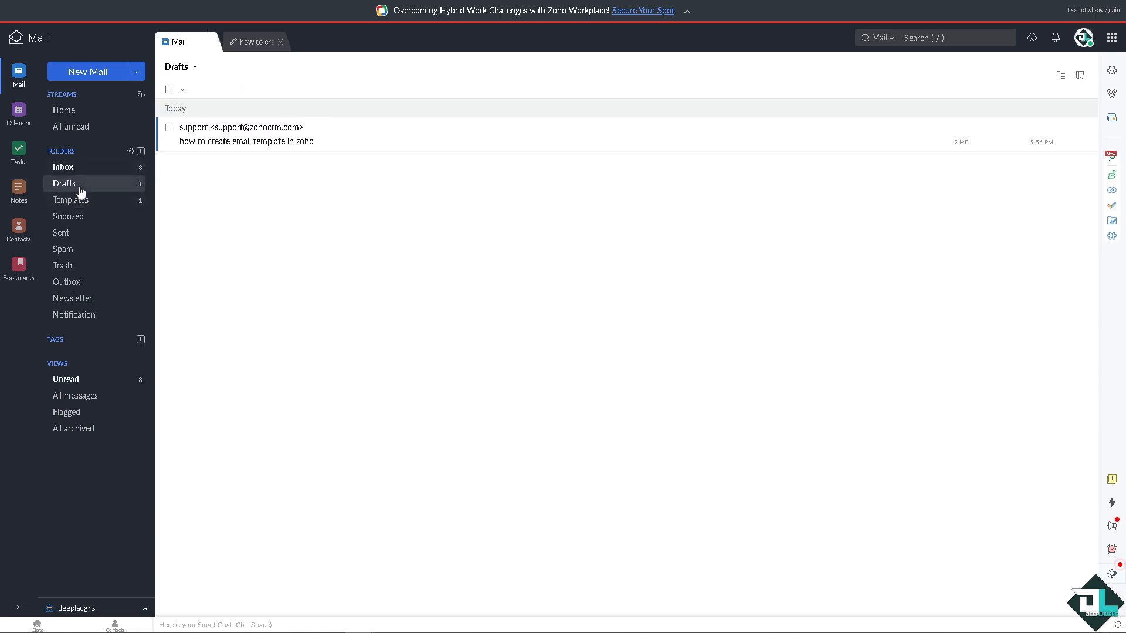
pyautogui.moveTo(71, 199)
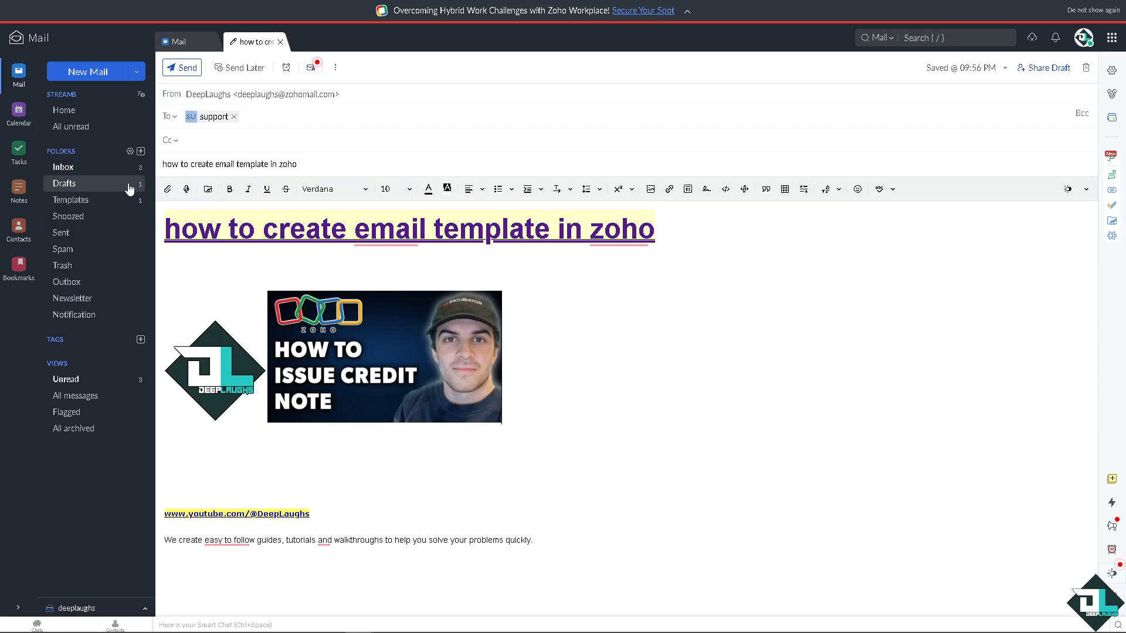
pyautogui.click(71, 199)
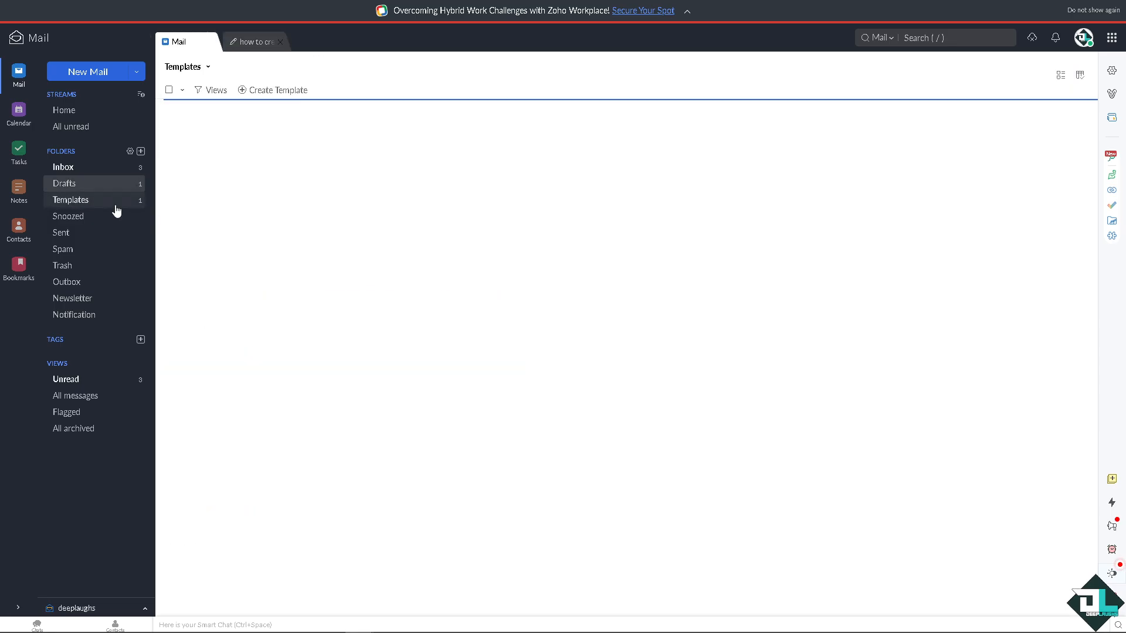
pyautogui.click(70, 199)
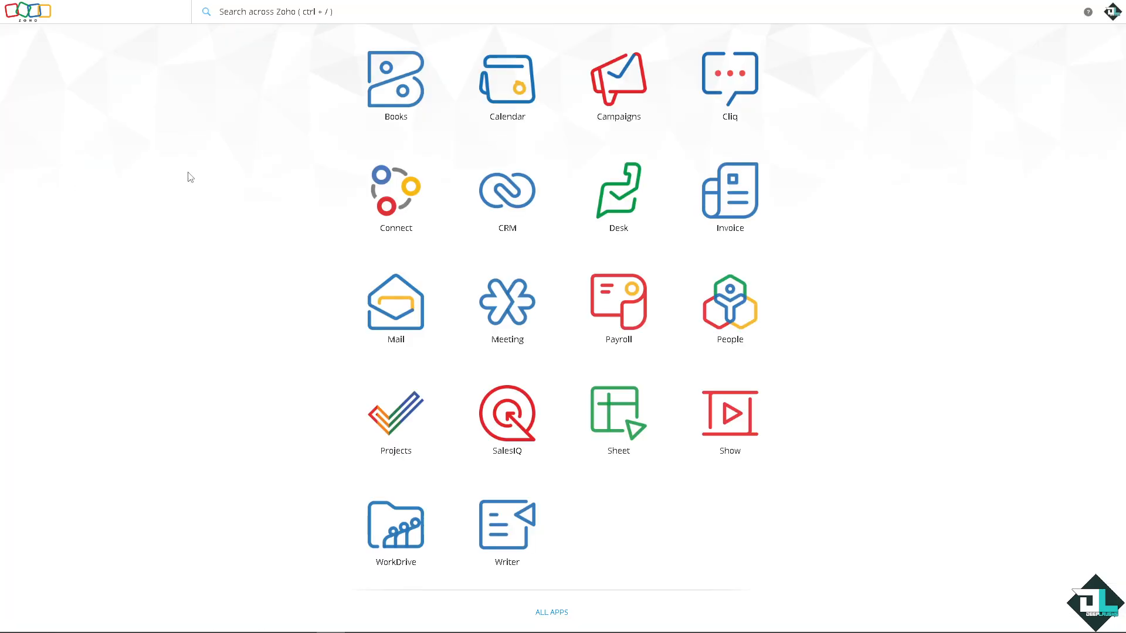
pyautogui.moveTo(447, 153)
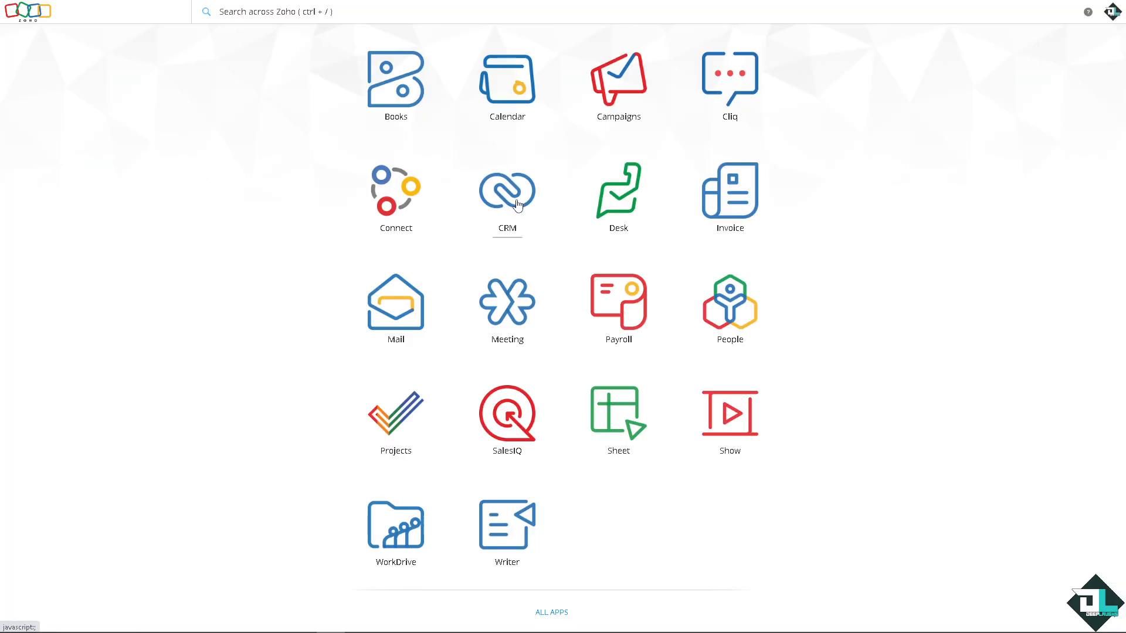
# Launch Zoho CRM from the apps list and open its Setup page.
pyautogui.click(506, 190)
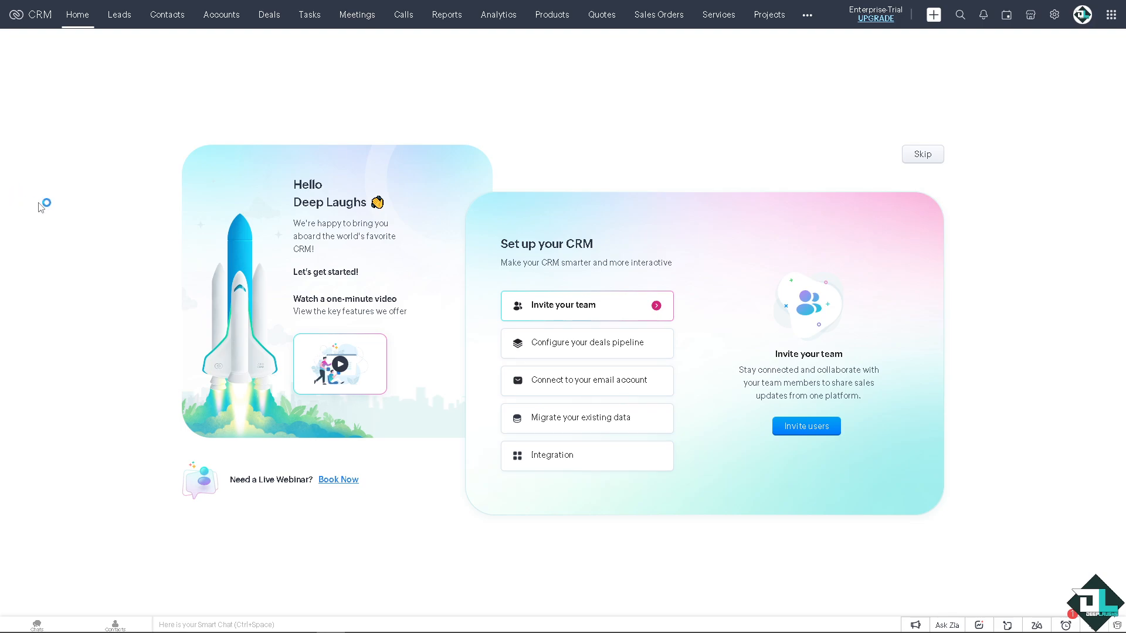
pyautogui.moveTo(759, 100)
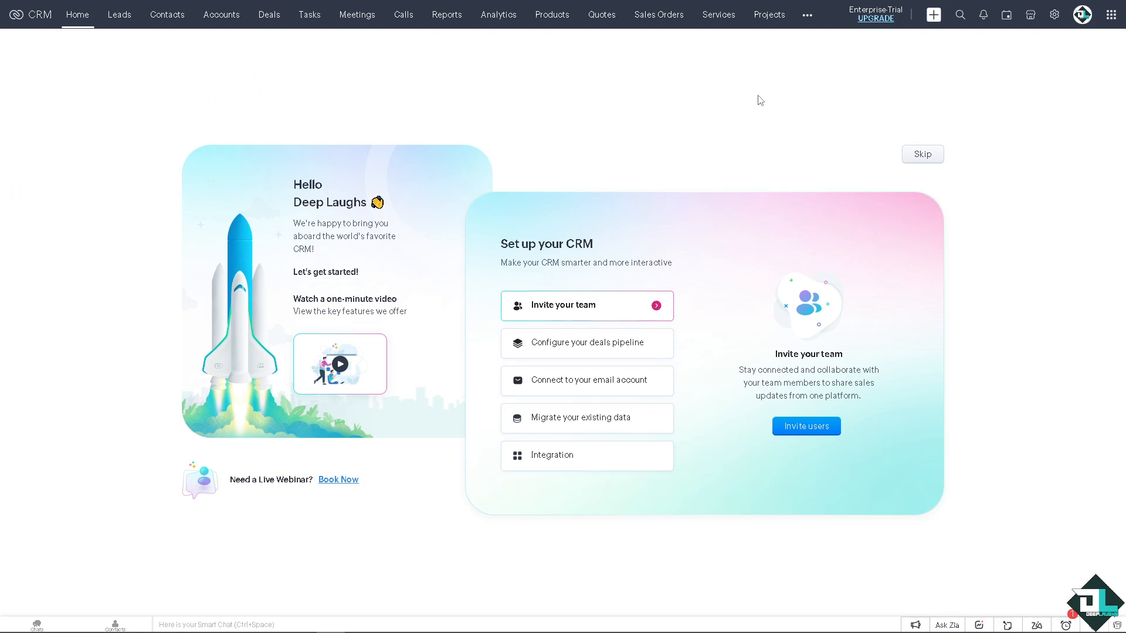
pyautogui.moveTo(1029, 14)
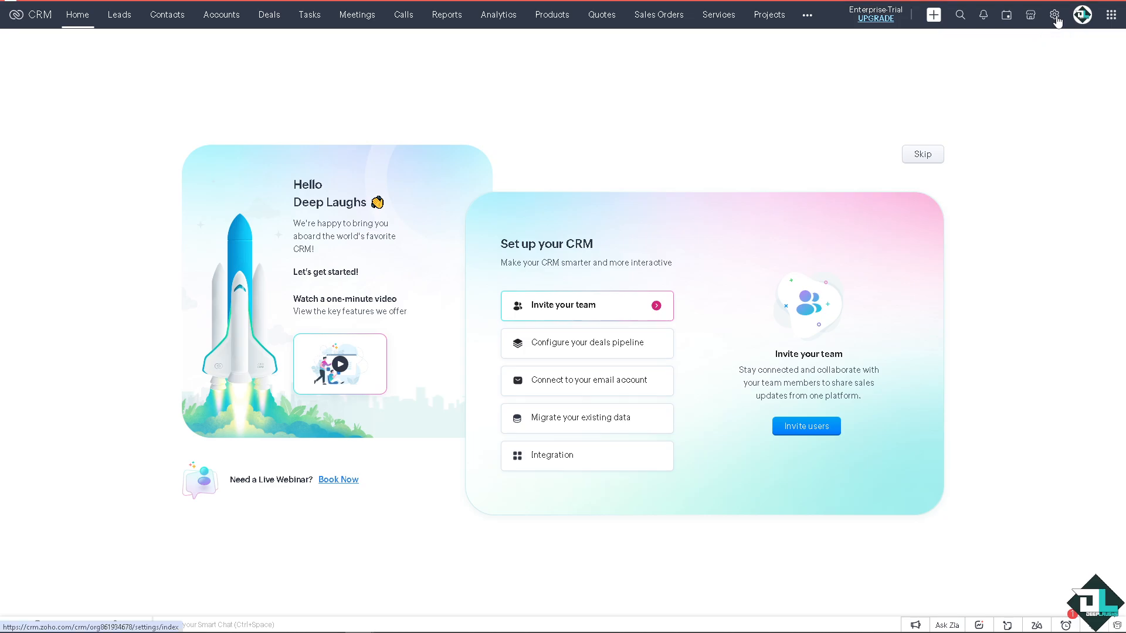
pyautogui.click(1054, 14)
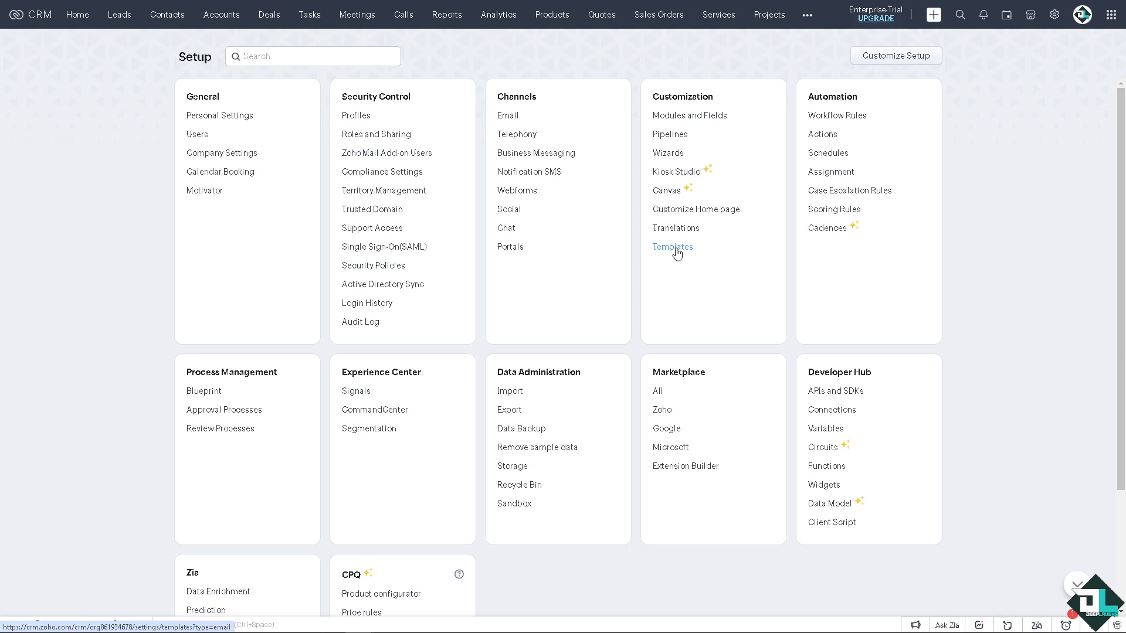
# Open Customization > Templates and browse the Email, Inventory, Mail Merge tabs and folders.
pyautogui.click(671, 246)
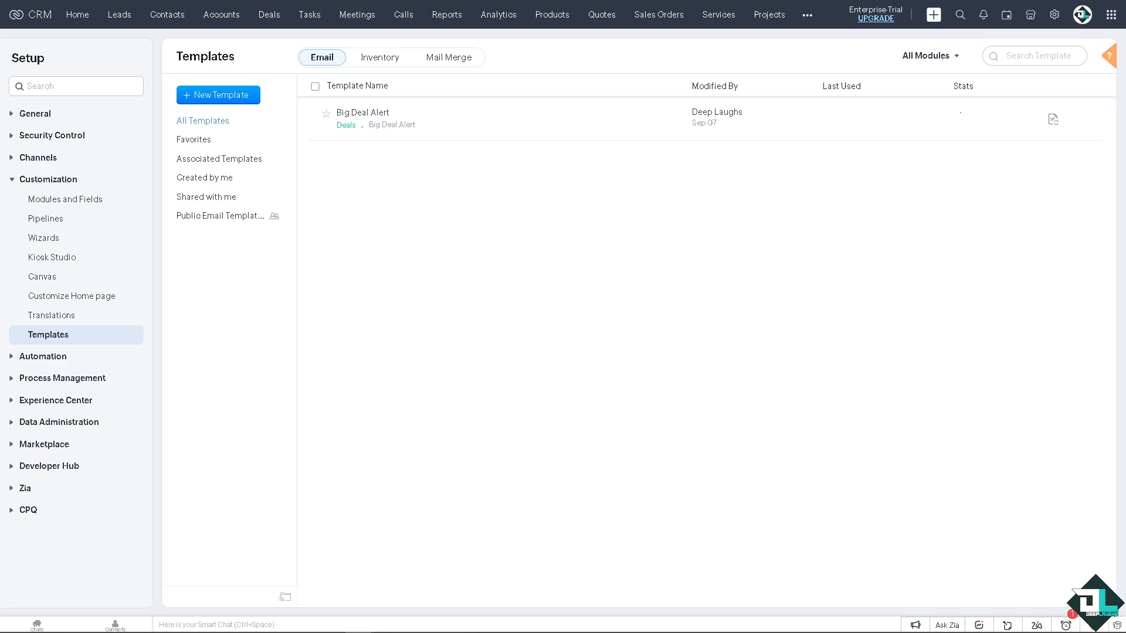
pyautogui.moveTo(366, 227)
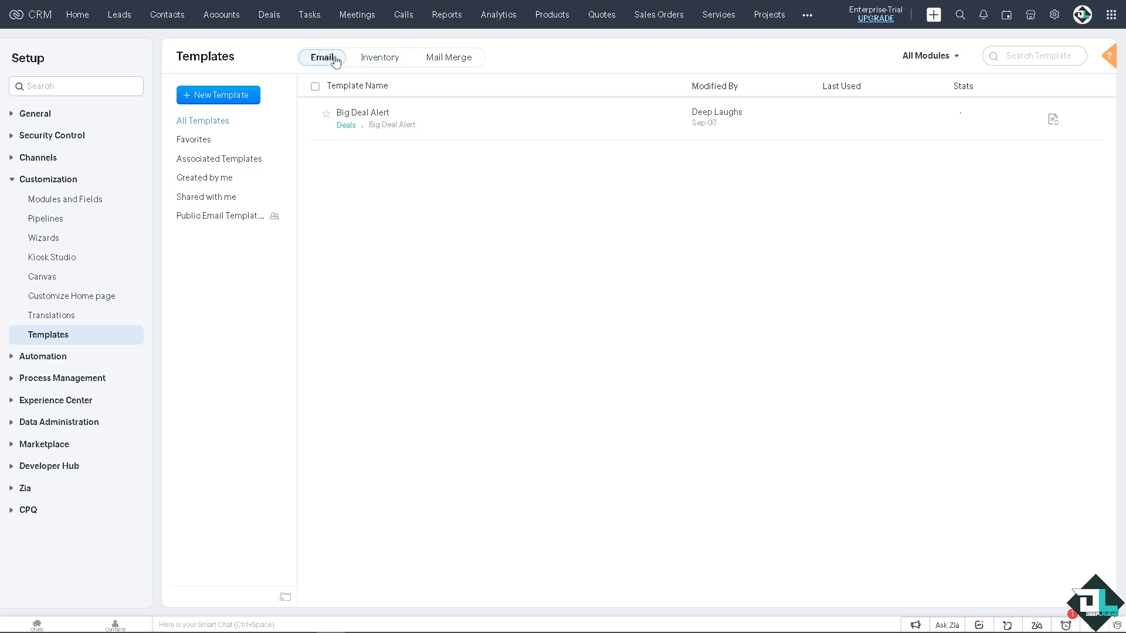
pyautogui.click(380, 57)
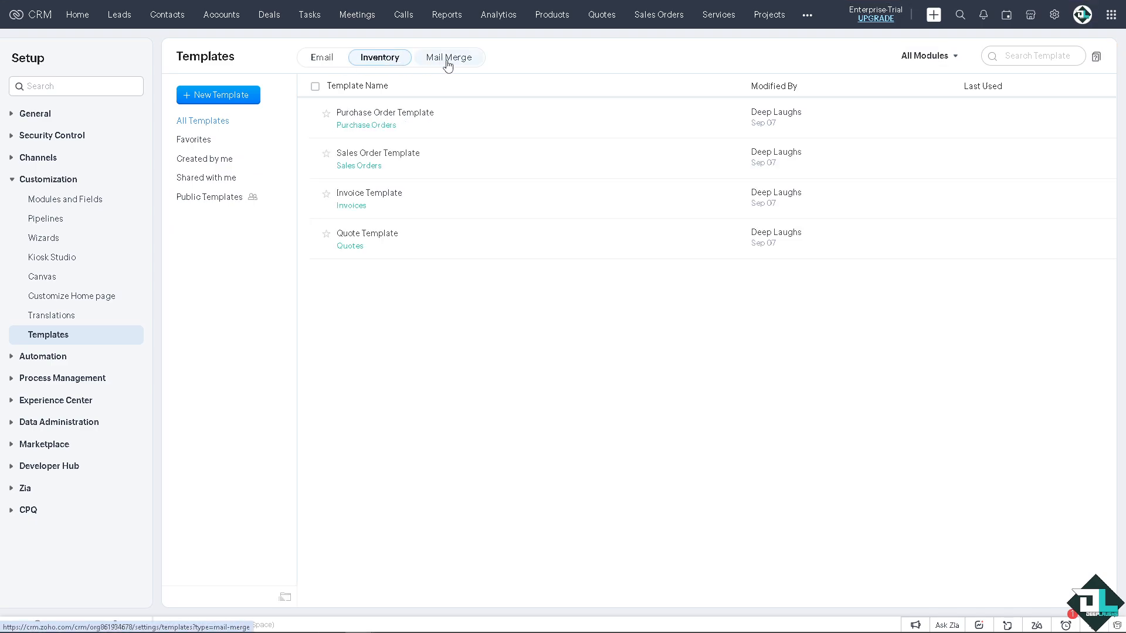
pyautogui.click(448, 58)
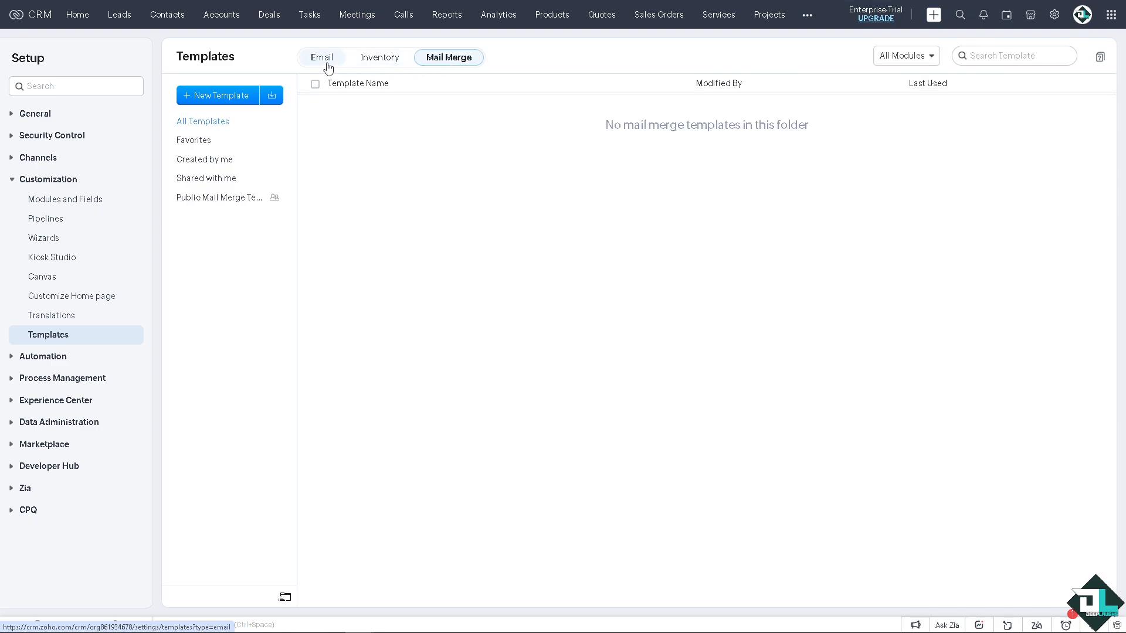
pyautogui.click(322, 57)
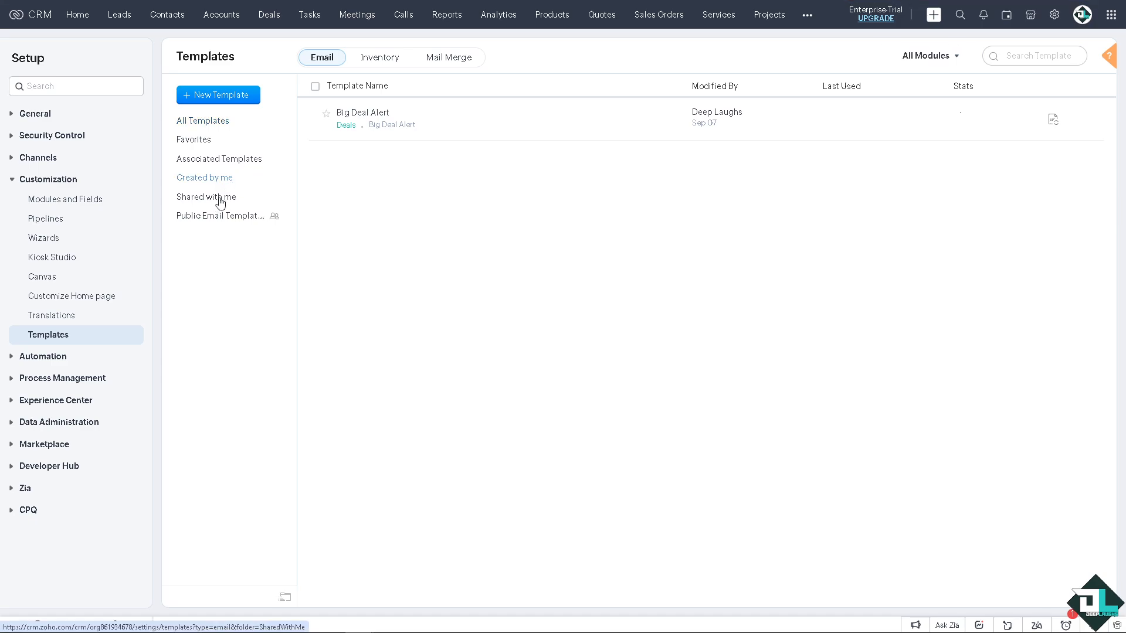
pyautogui.click(220, 215)
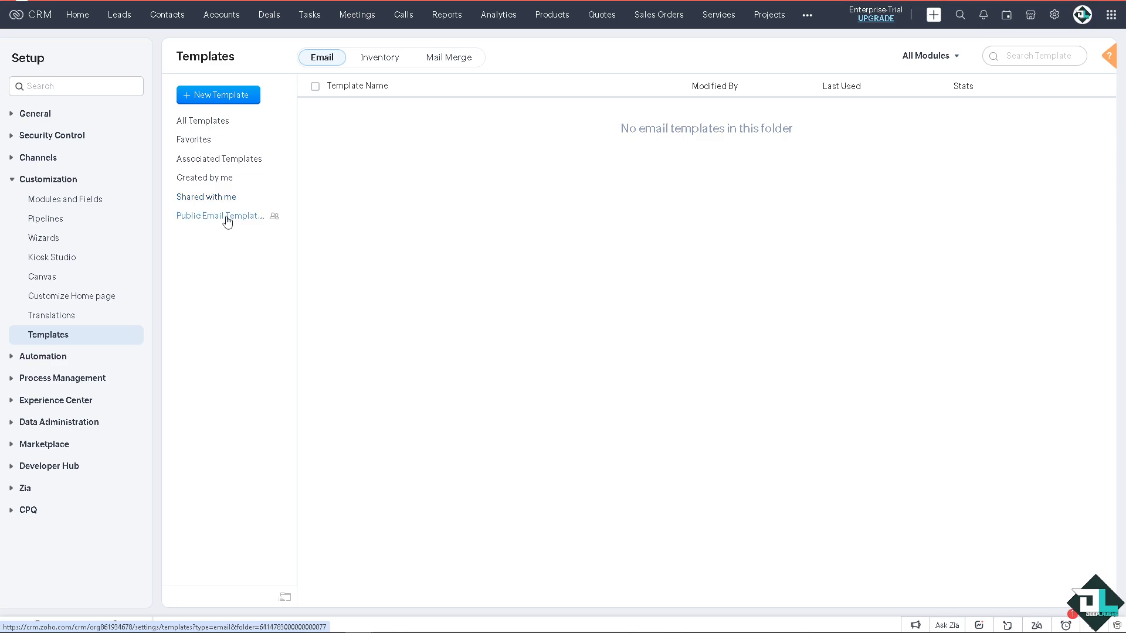
pyautogui.click(202, 120)
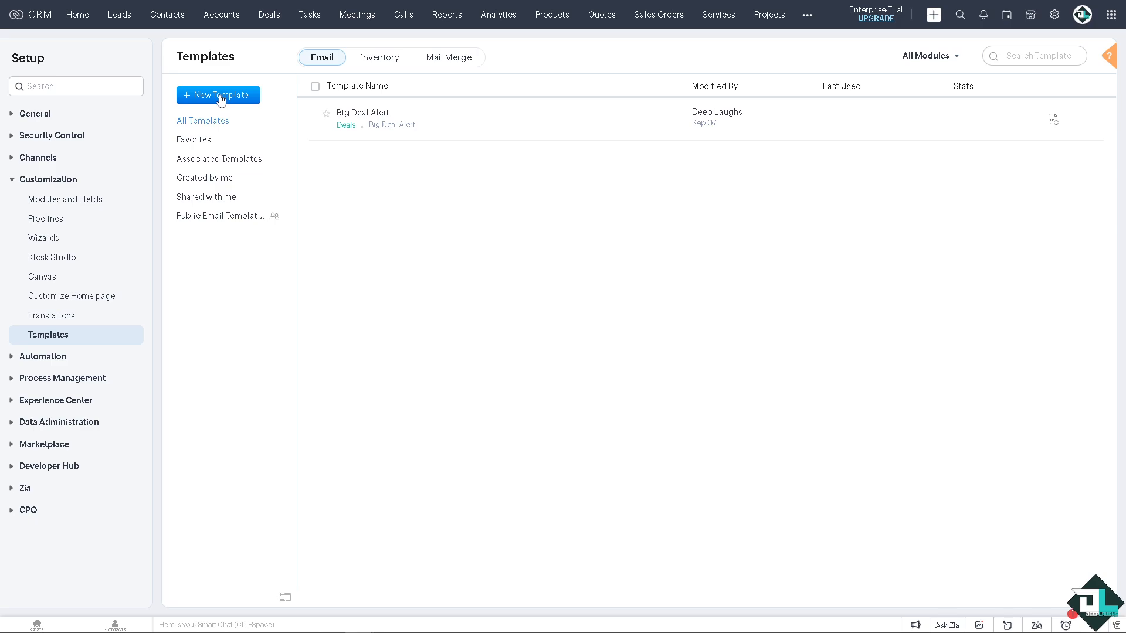
pyautogui.moveTo(190, 99)
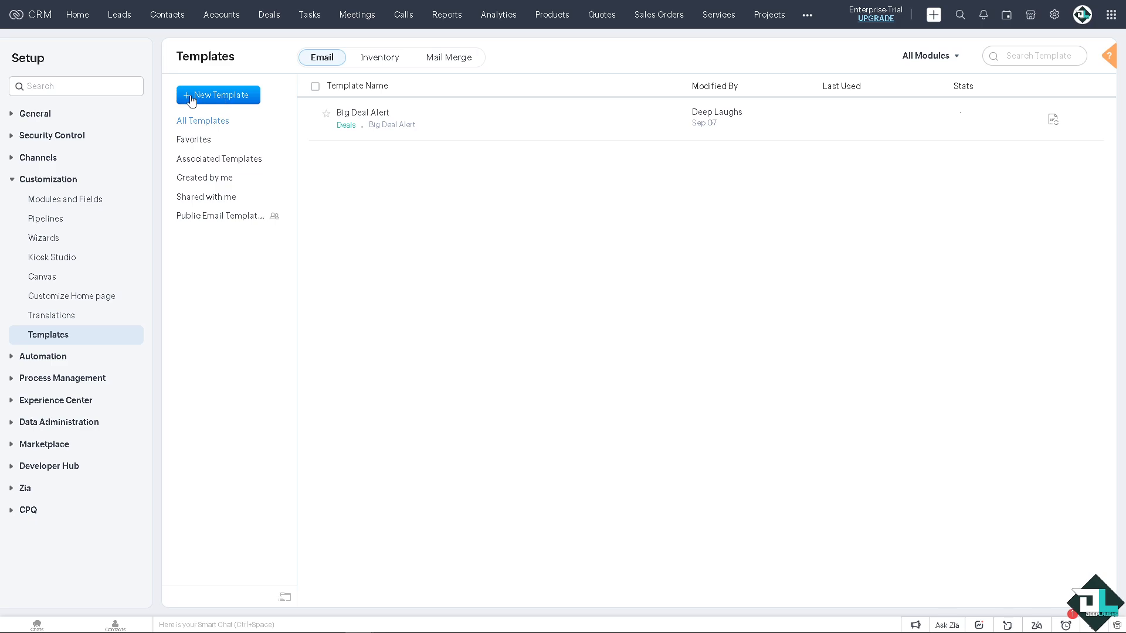
# Start a new CRM email template and choose Contacts as its module.
pyautogui.click(218, 95)
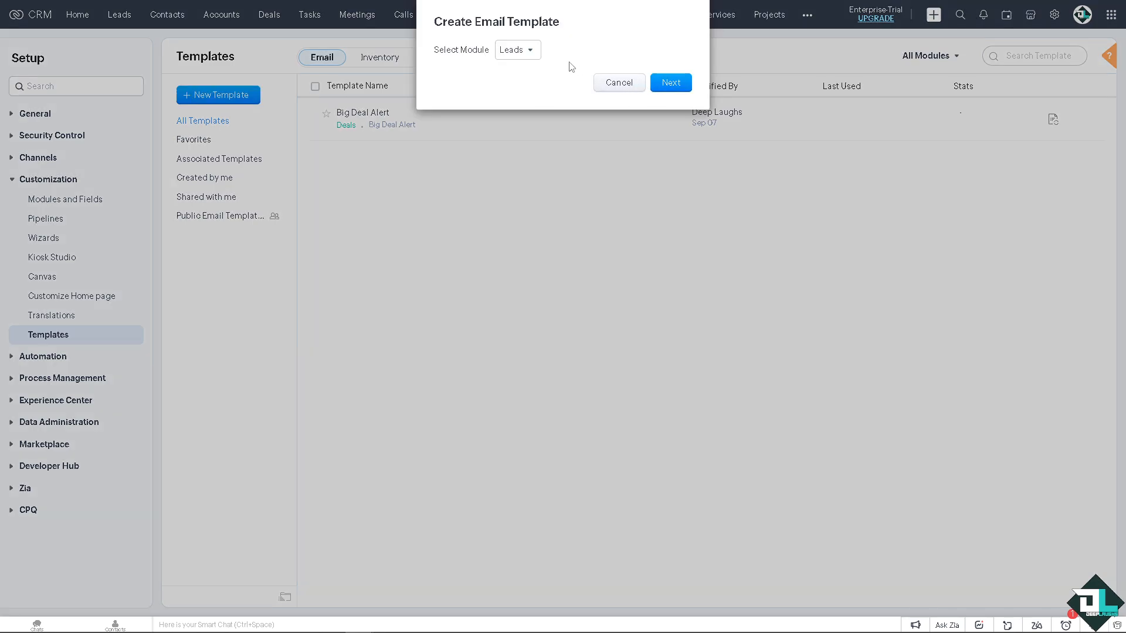
pyautogui.click(516, 50)
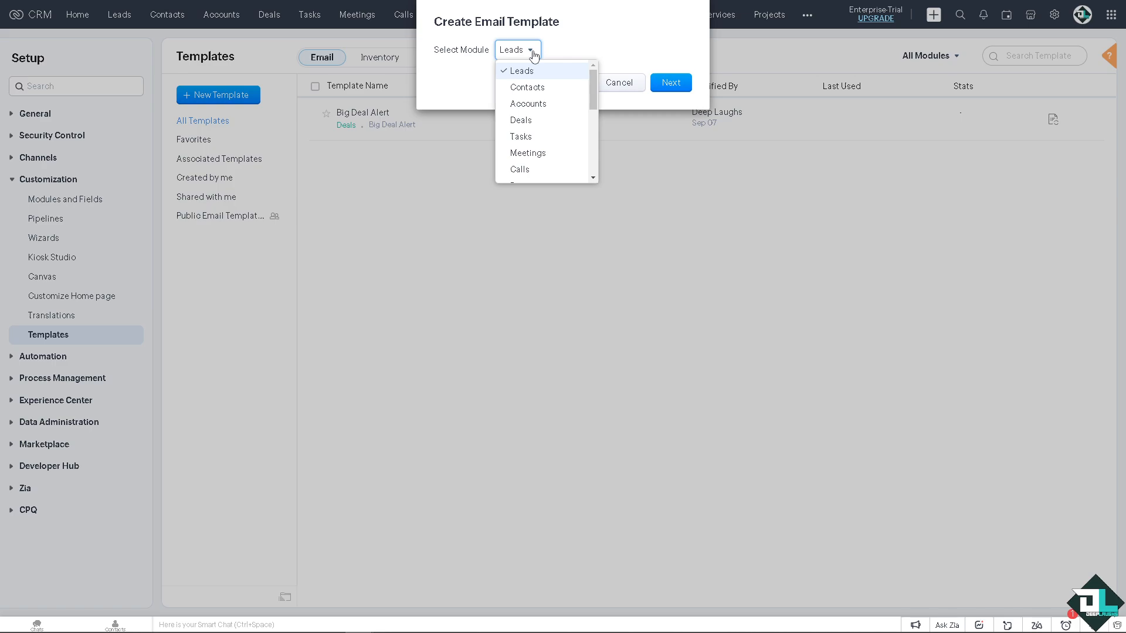
pyautogui.moveTo(545, 104)
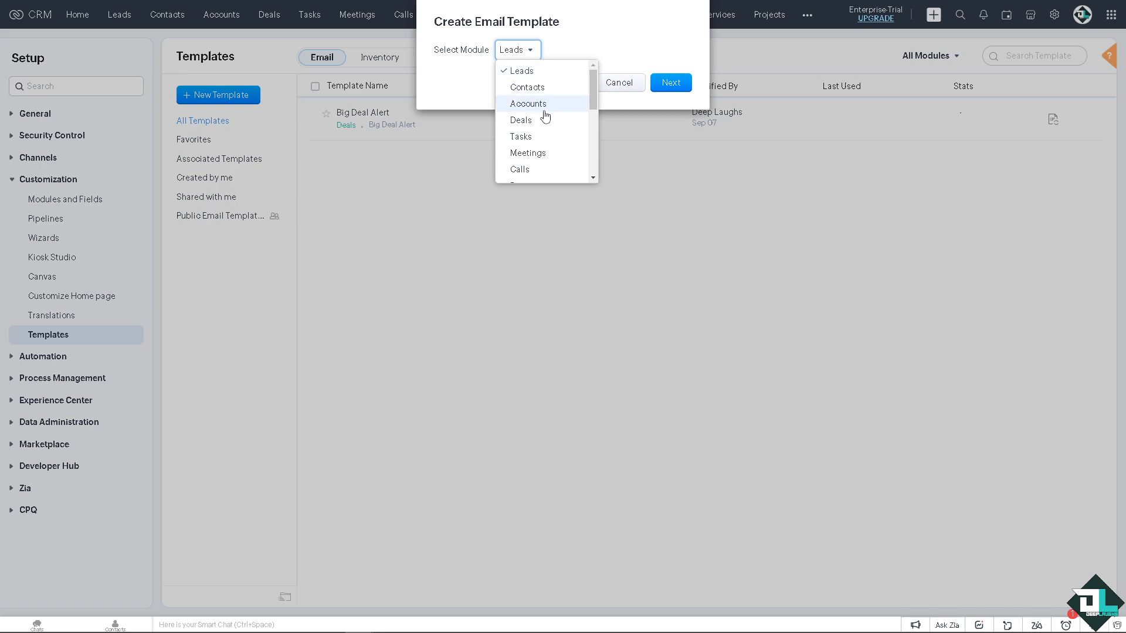
pyautogui.scroll(-3)
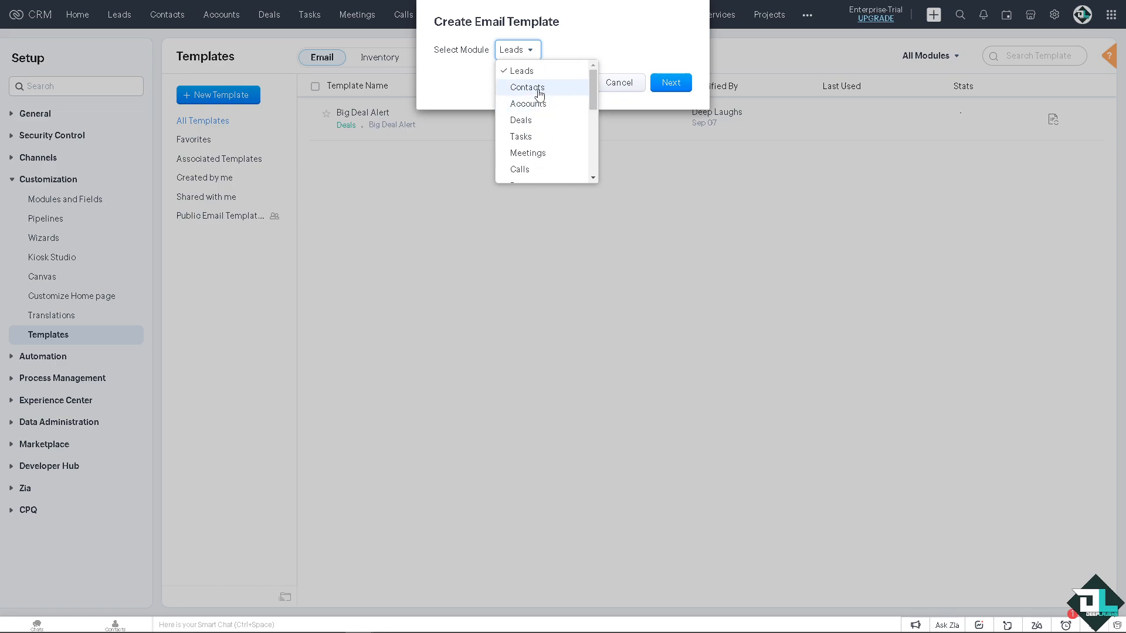
pyautogui.click(526, 87)
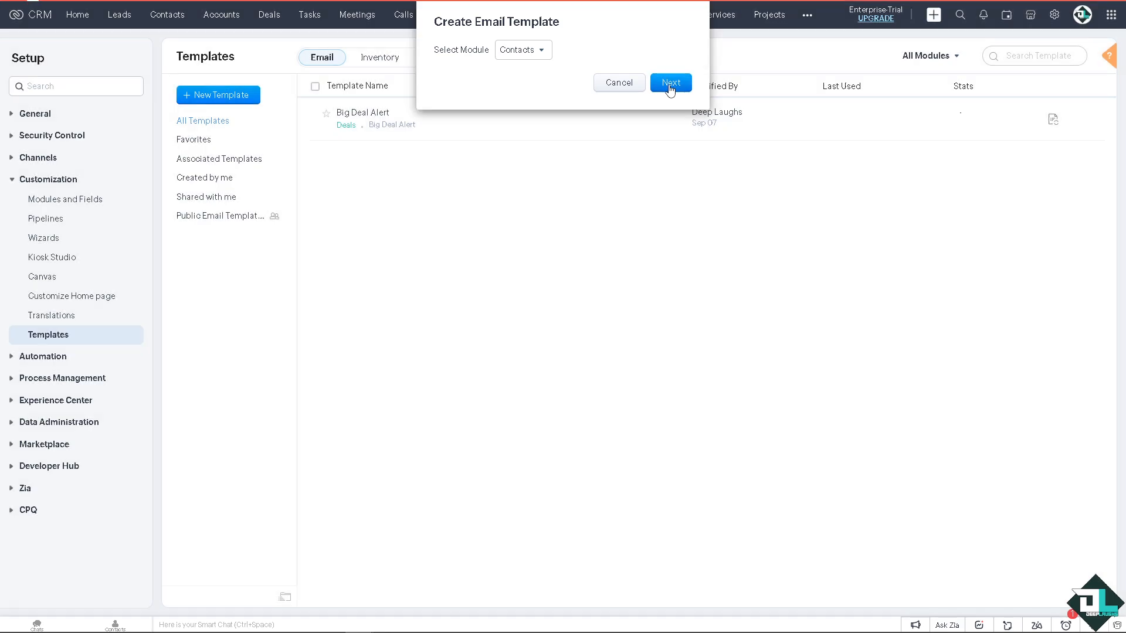
# Advance to the Template Gallery and browse its Basic, Celebration, Invitation, Followup, Promotion and Notification layouts.
pyautogui.click(669, 83)
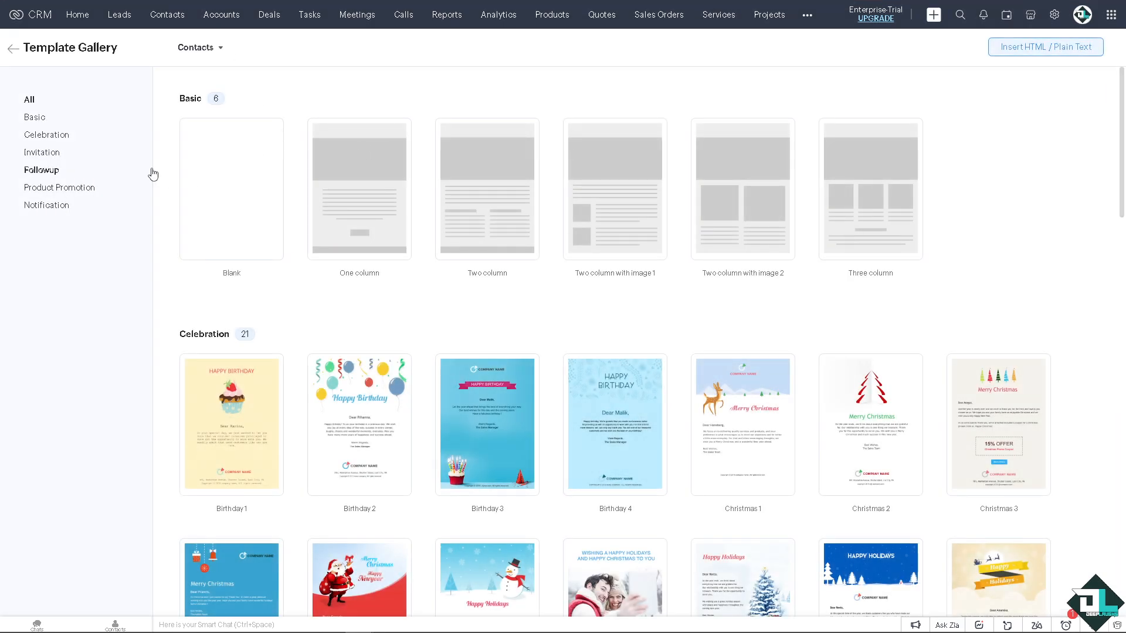
pyautogui.moveTo(289, 176)
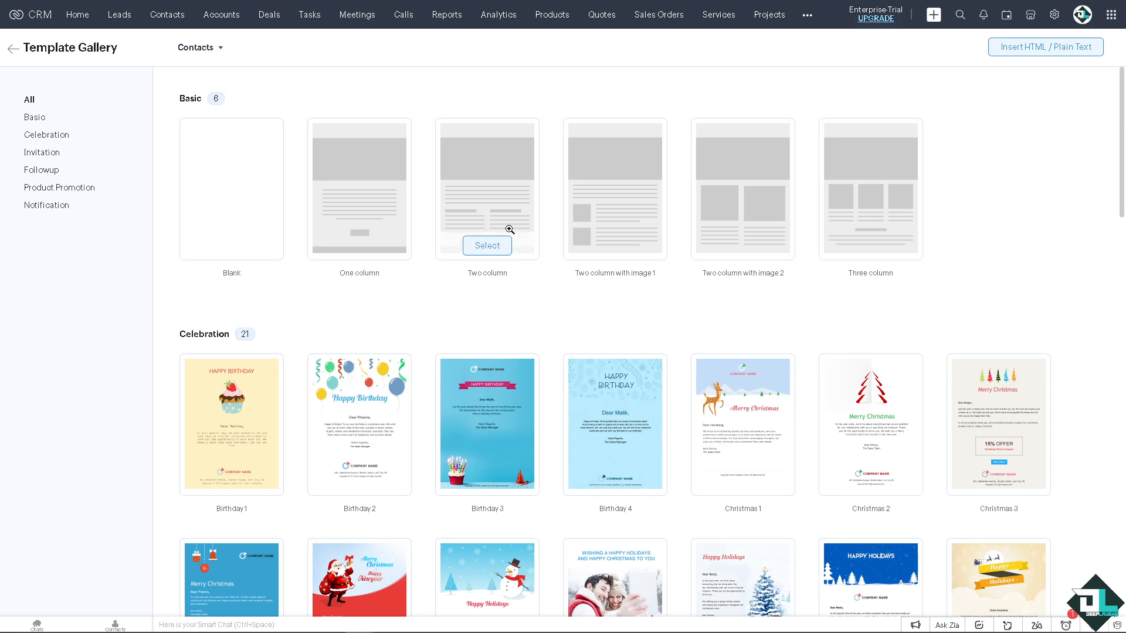
pyautogui.moveTo(613, 245)
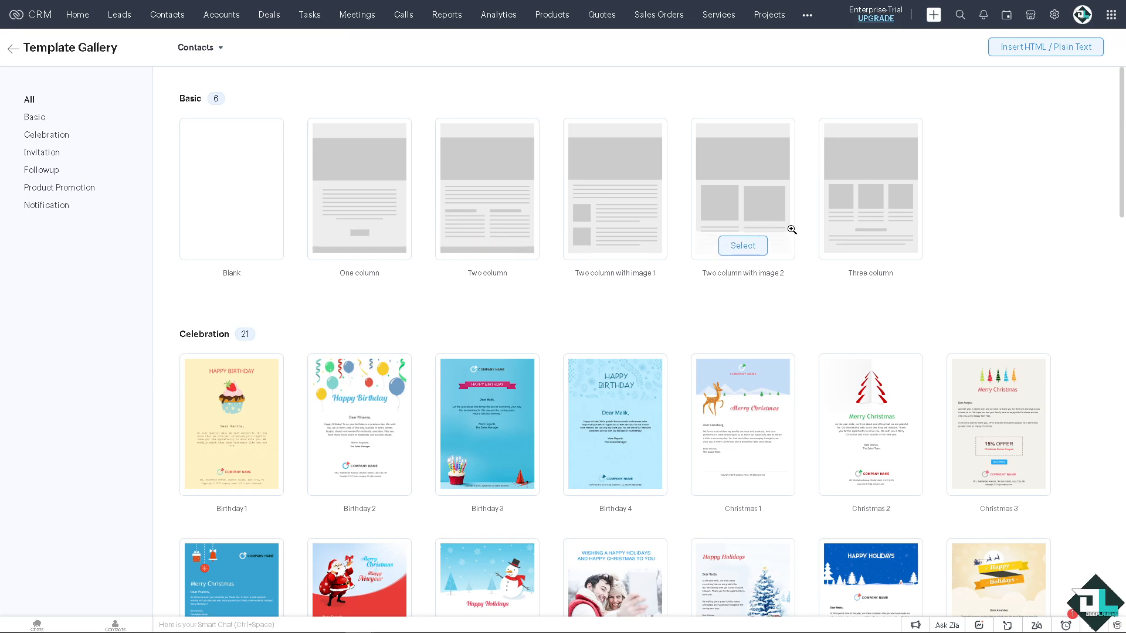
pyautogui.scroll(-3)
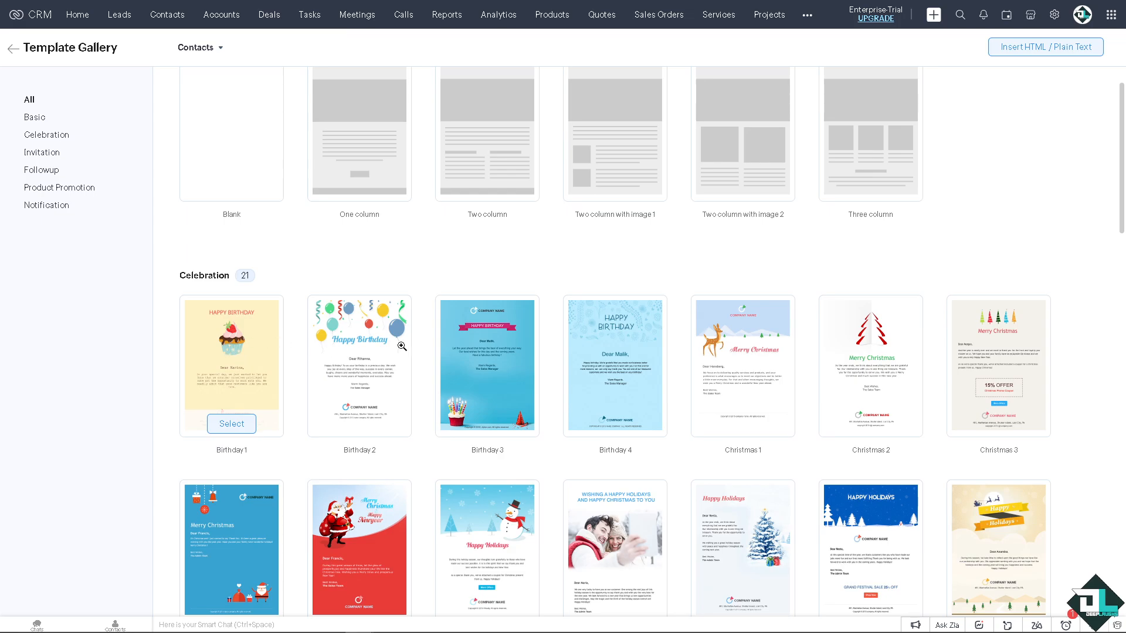
pyautogui.scroll(-3)
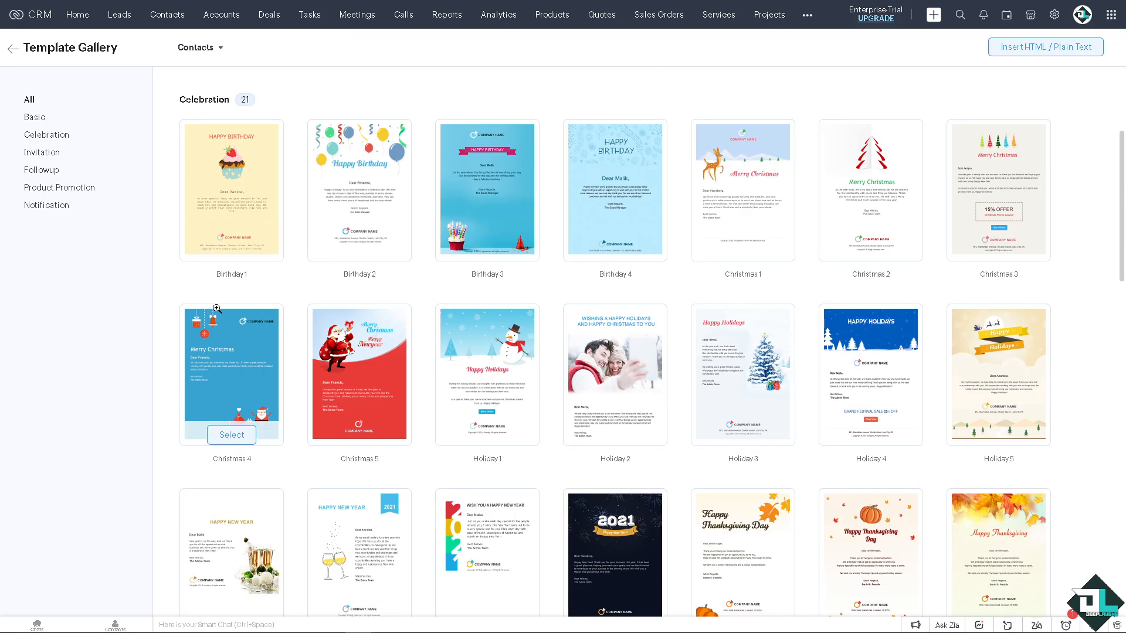
pyautogui.scroll(-3)
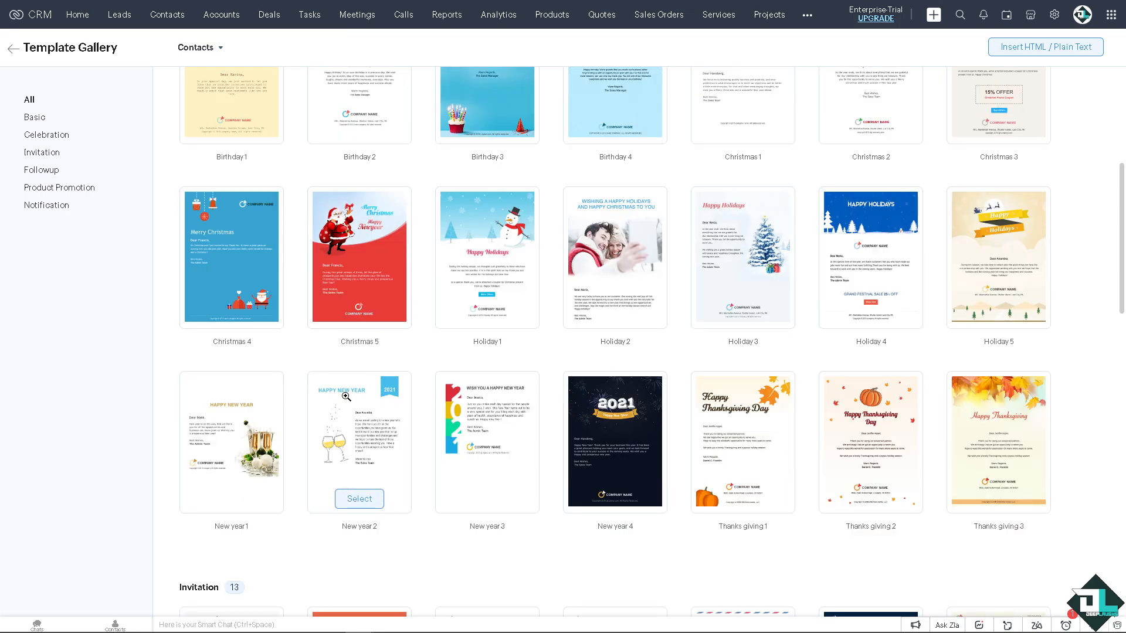
pyautogui.scroll(-3)
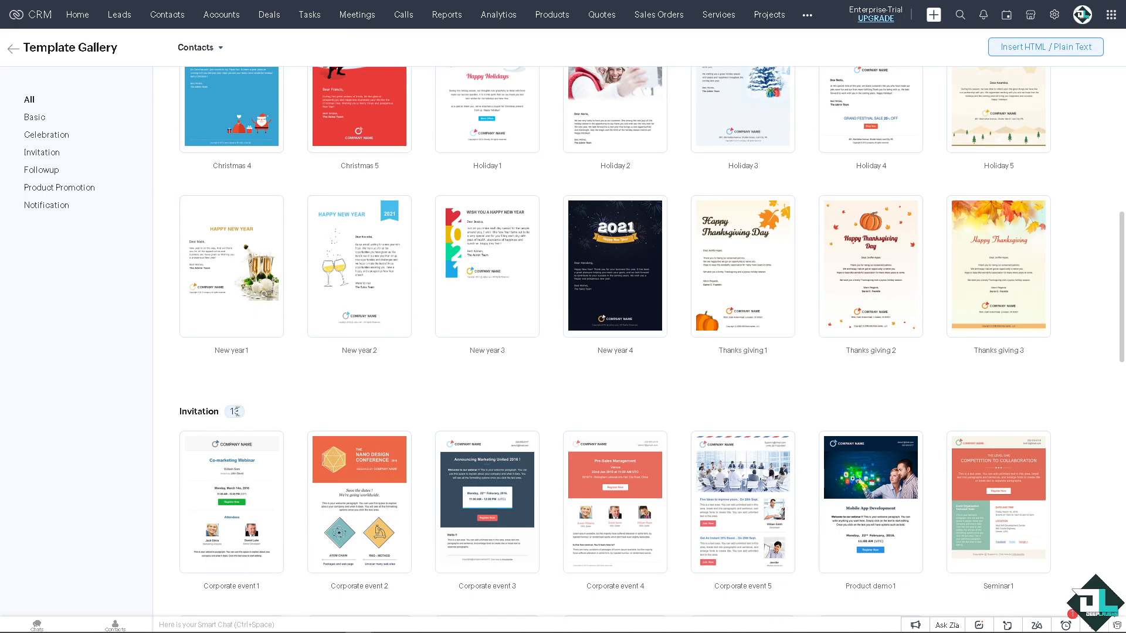
pyautogui.scroll(-3)
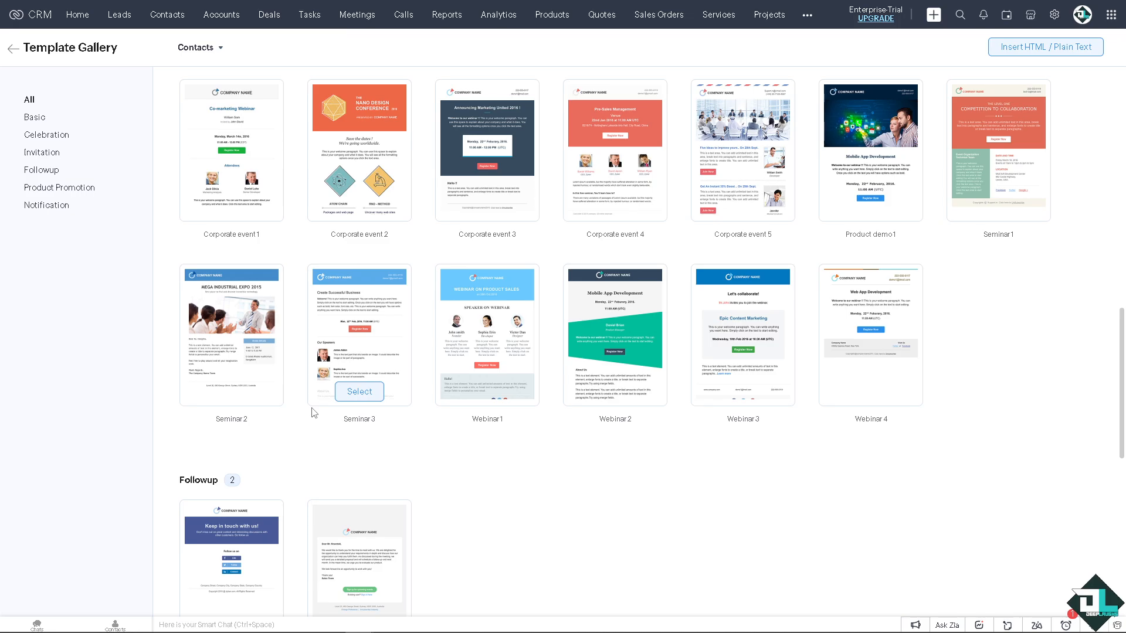
pyautogui.scroll(-3)
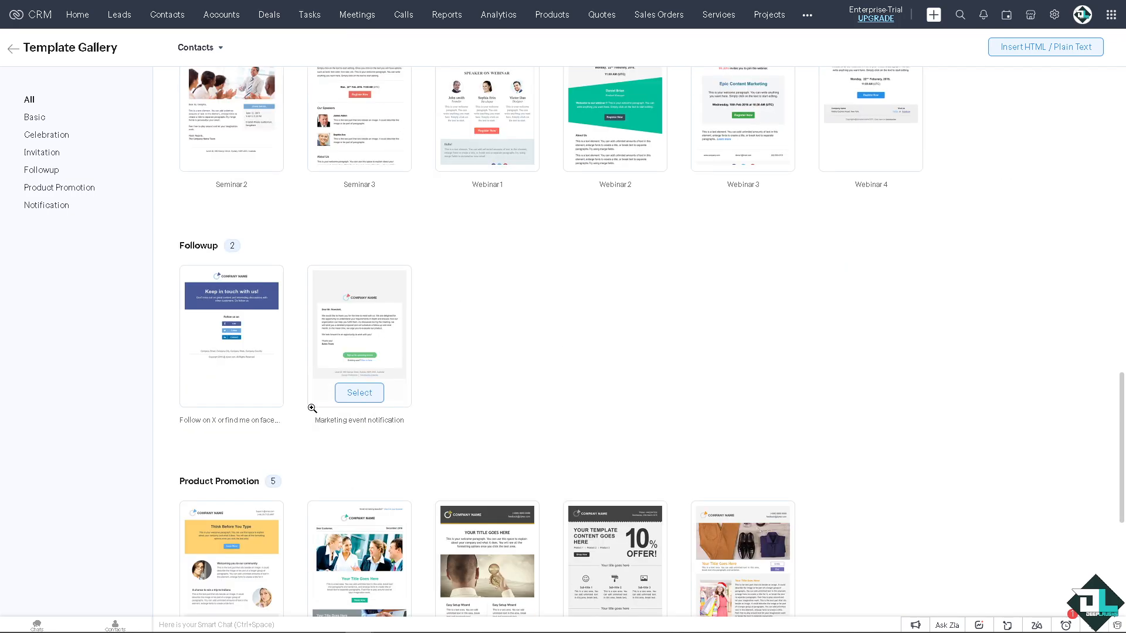
pyautogui.scroll(-3)
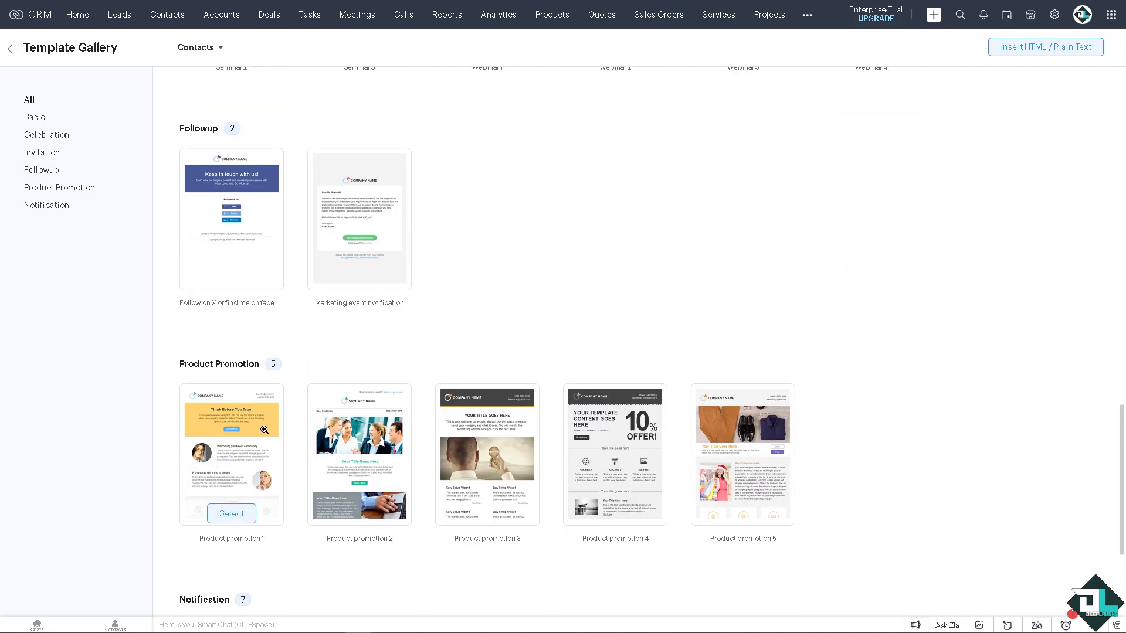
pyautogui.scroll(-3)
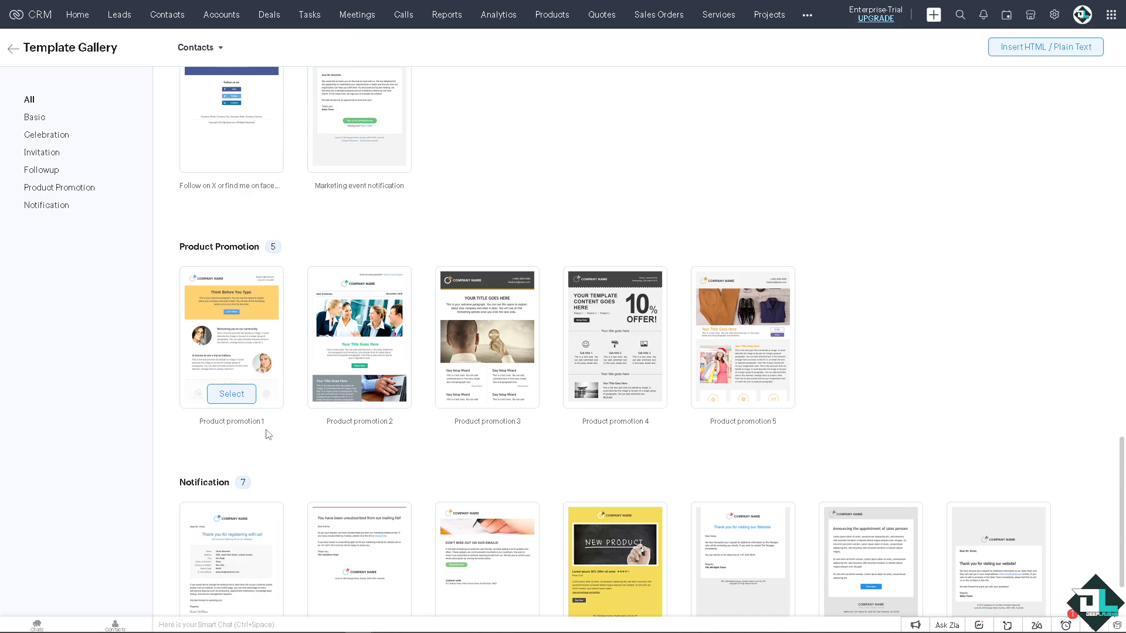
pyautogui.scroll(-3)
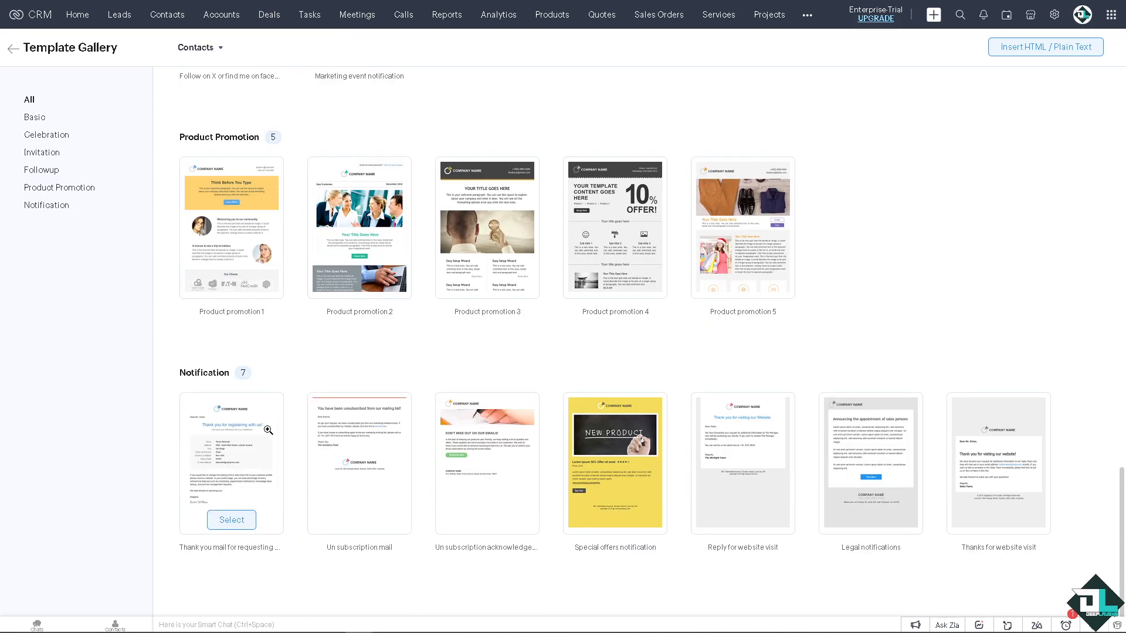
pyautogui.moveTo(291, 429)
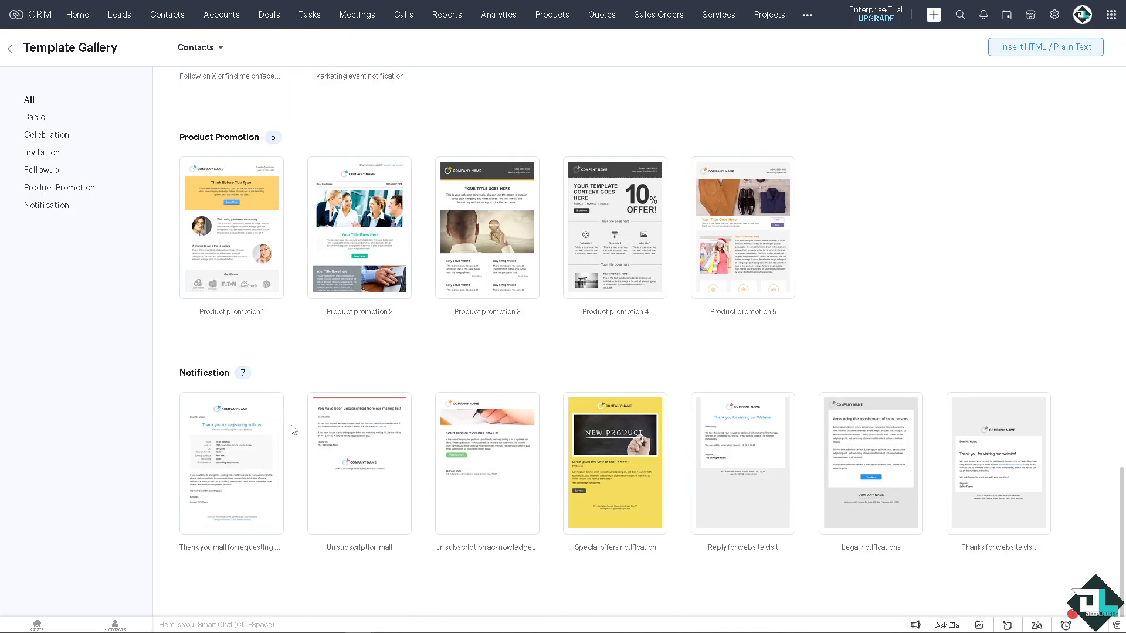
pyautogui.scroll(3)
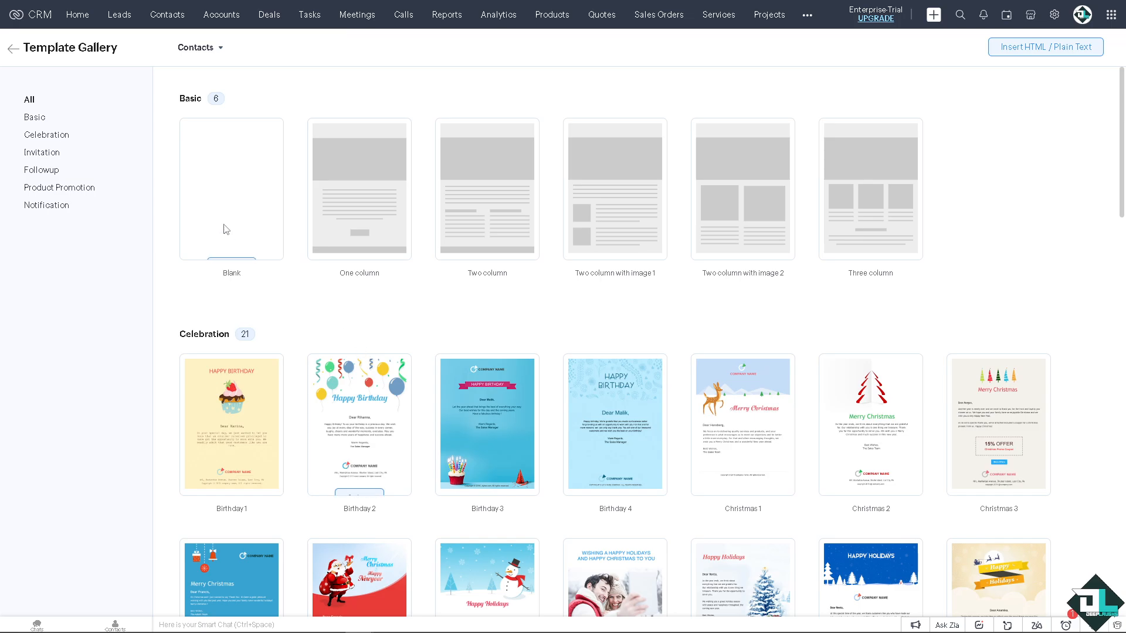
pyautogui.moveTo(231, 245)
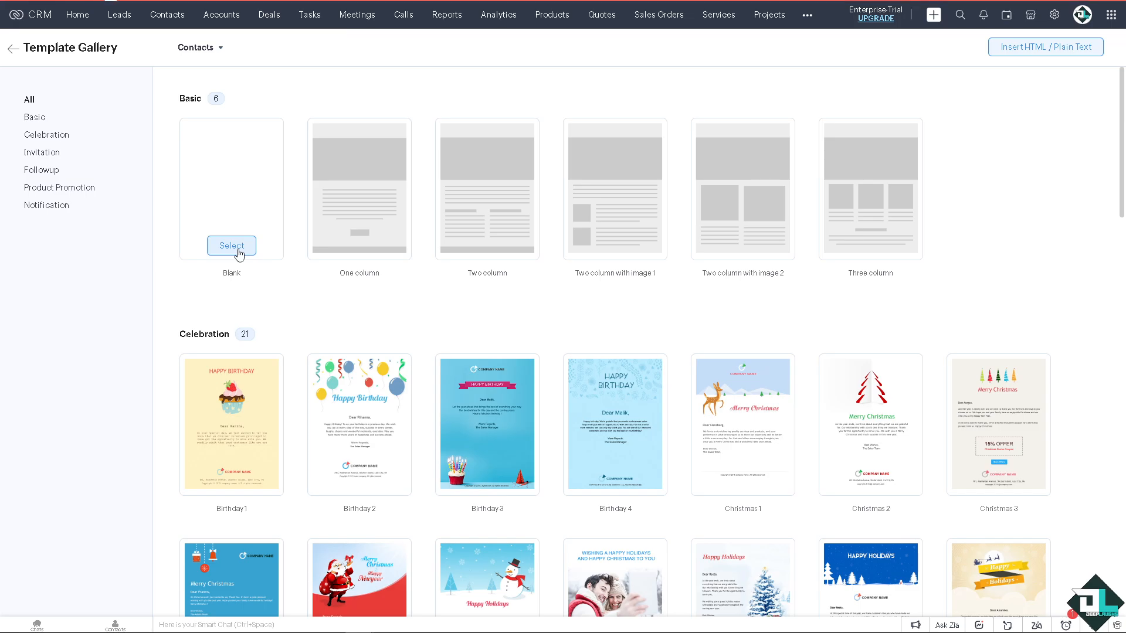
# Start from the Blank layout and dismiss the mobile preview notice.
pyautogui.click(231, 245)
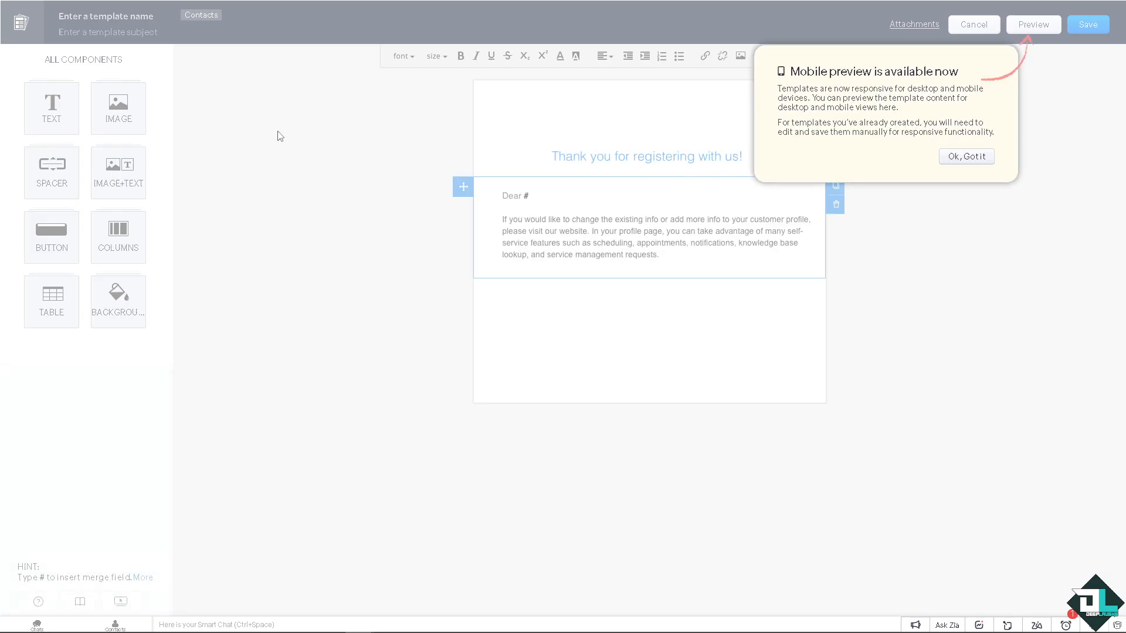
pyautogui.moveTo(787, 76)
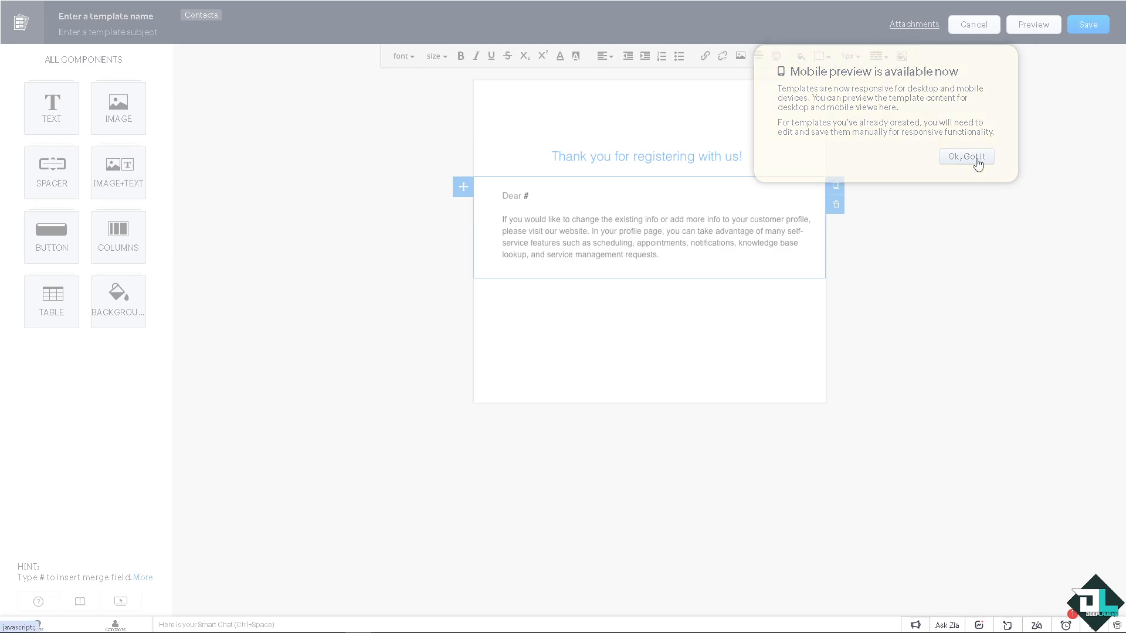
pyautogui.click(965, 156)
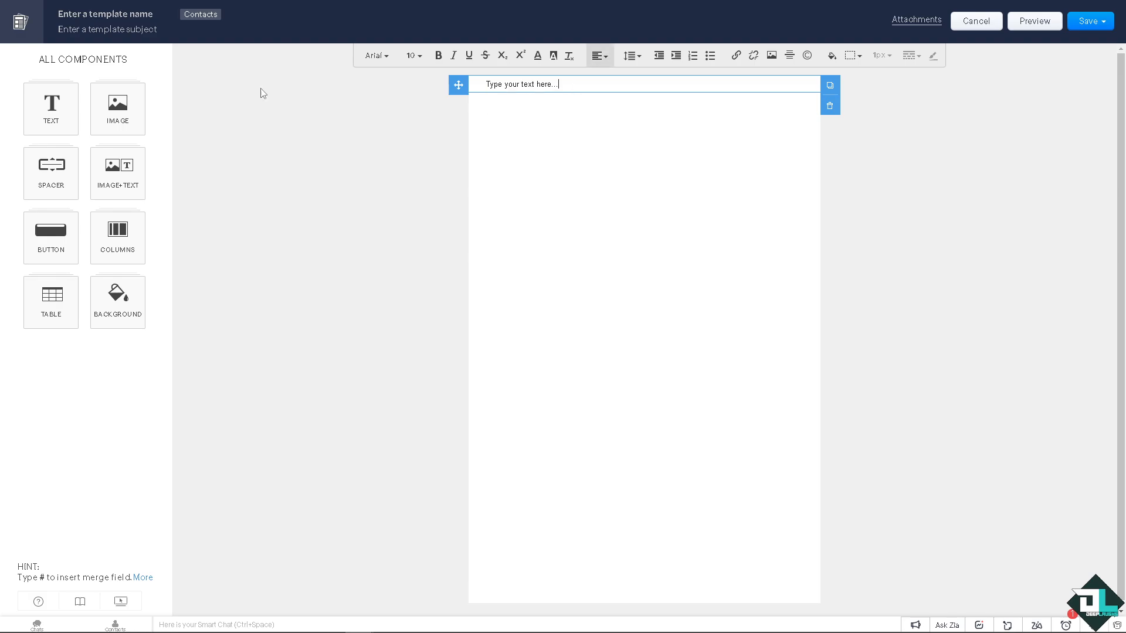
# Name the template 'how to create email template in zoho' and add an image block.
pyautogui.write('how to create email template in zoho')
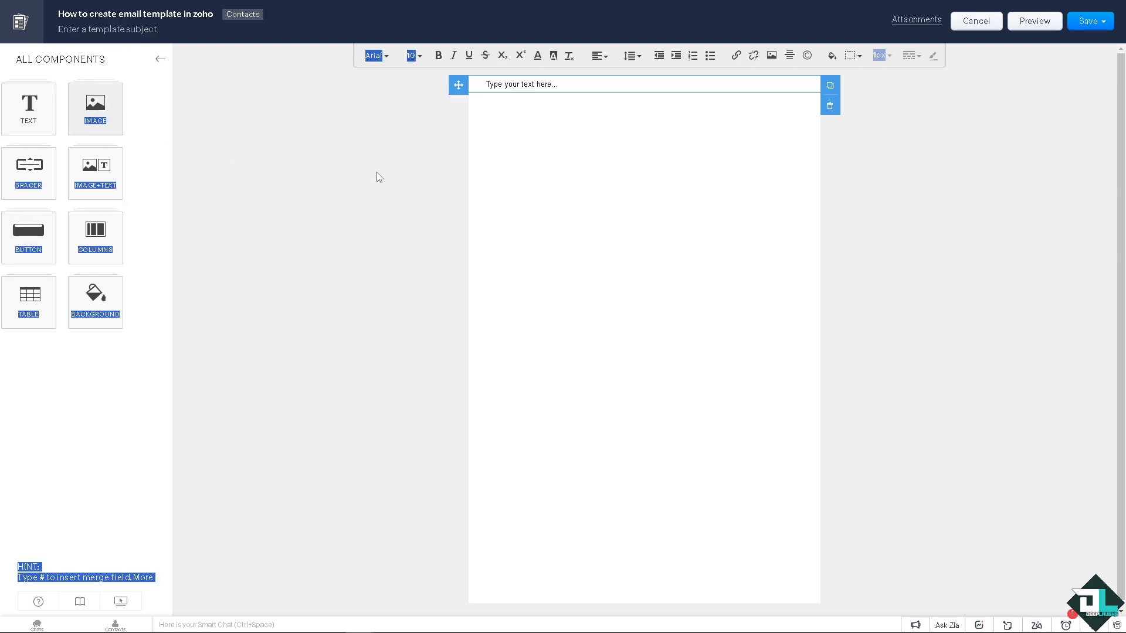
pyautogui.click(95, 109)
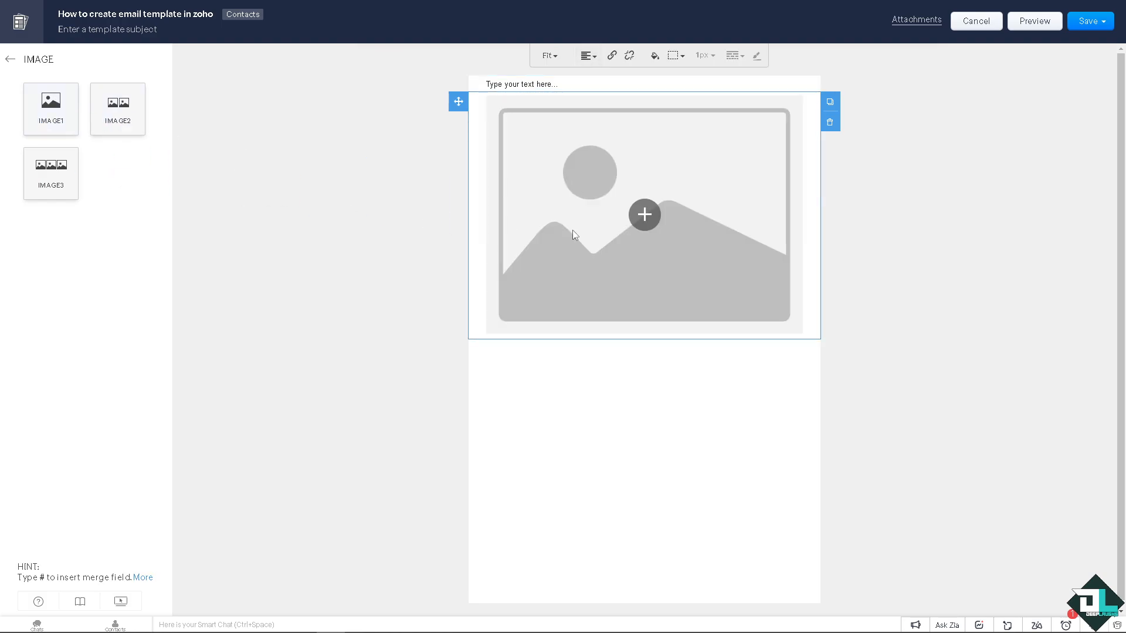
# Upload the Deep Laughs logo from the computer and insert it into the image block.
pyautogui.click(644, 214)
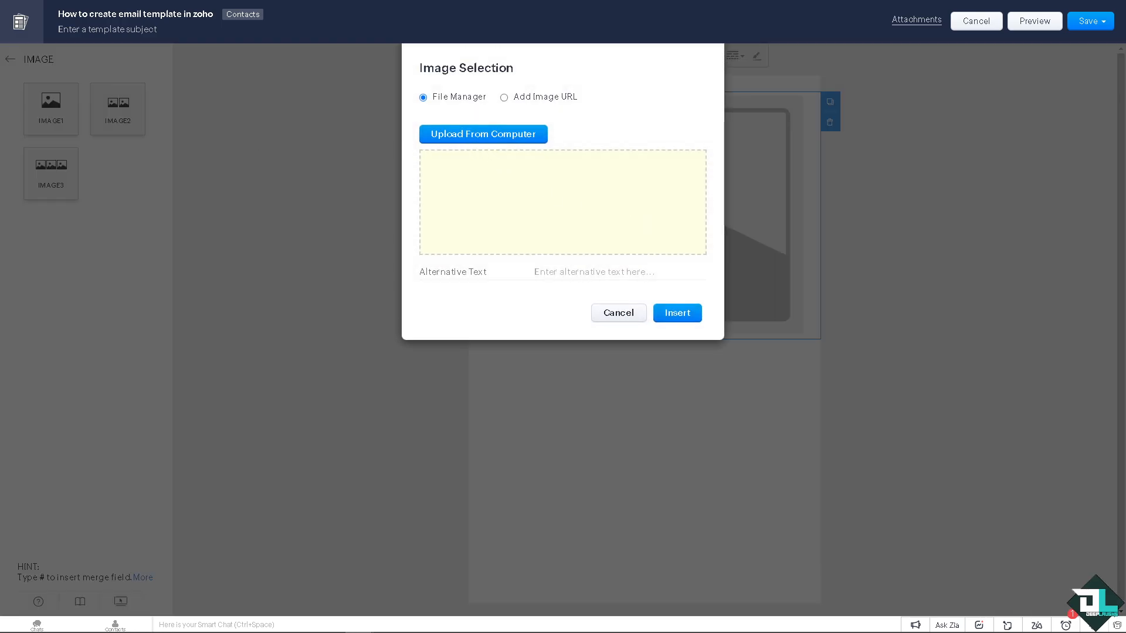
pyautogui.click(483, 135)
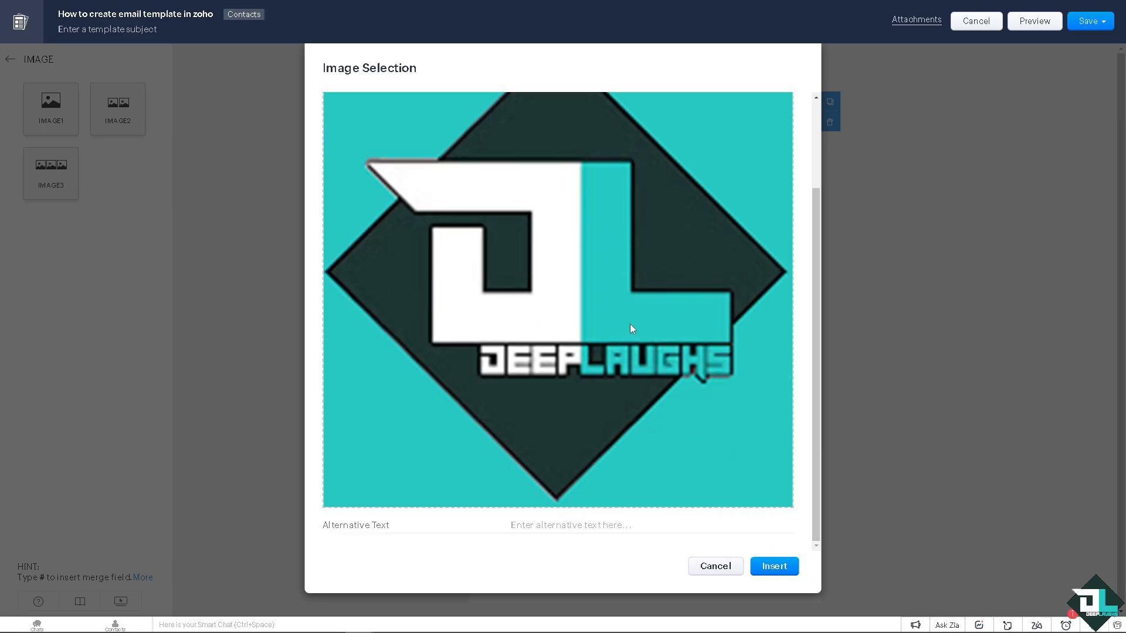
pyautogui.click(773, 566)
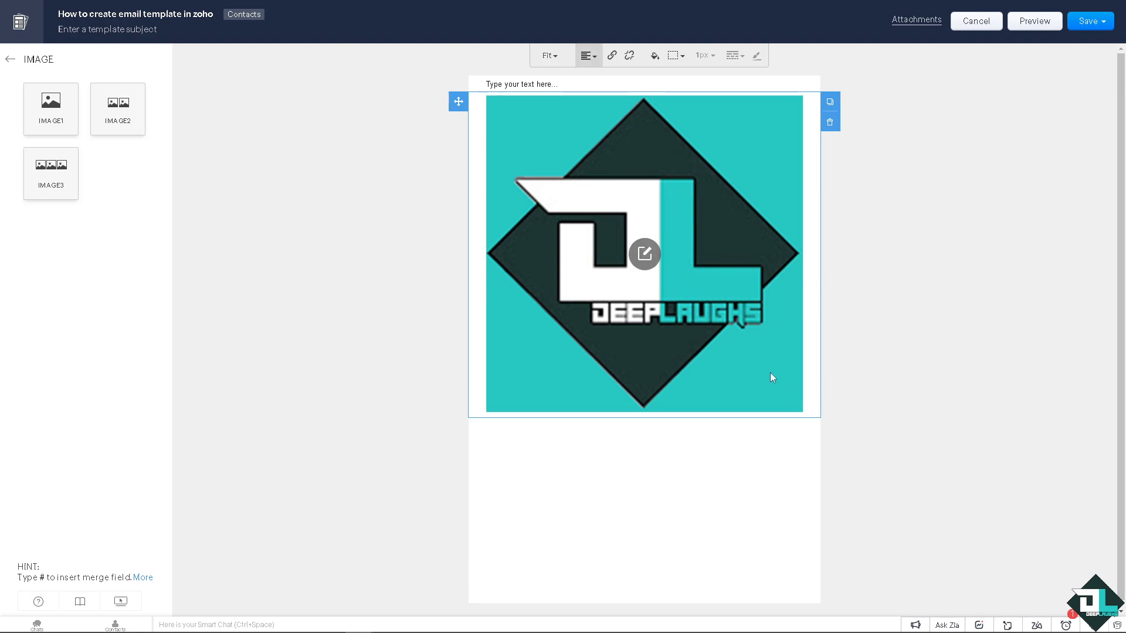
pyautogui.moveTo(644, 255); pyautogui.dragTo(643, 427)
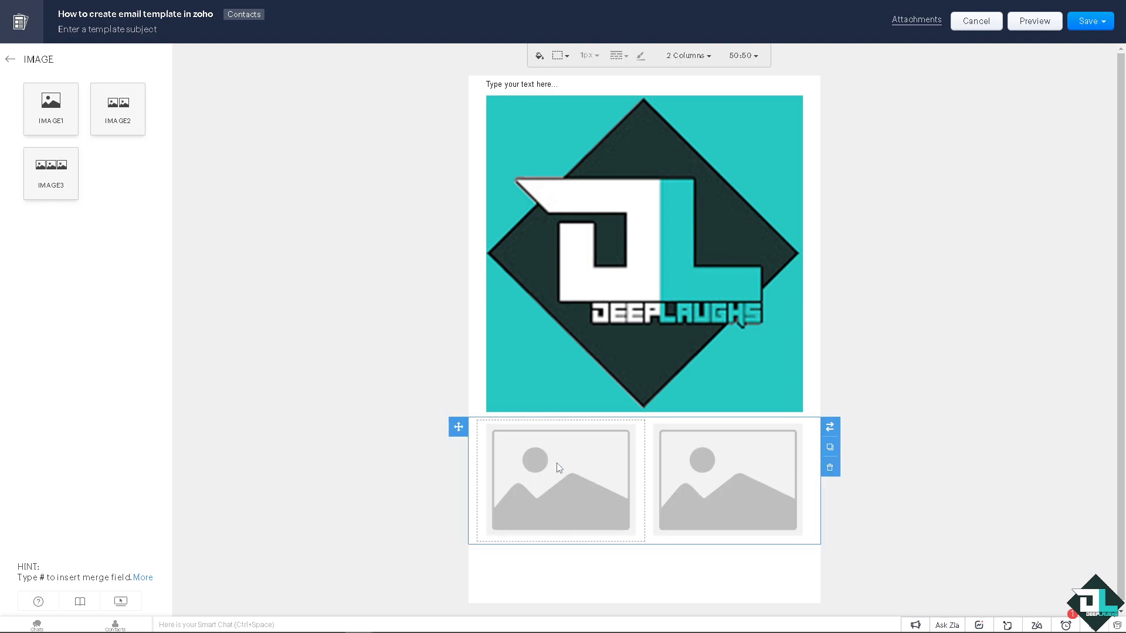
pyautogui.moveTo(508, 432)
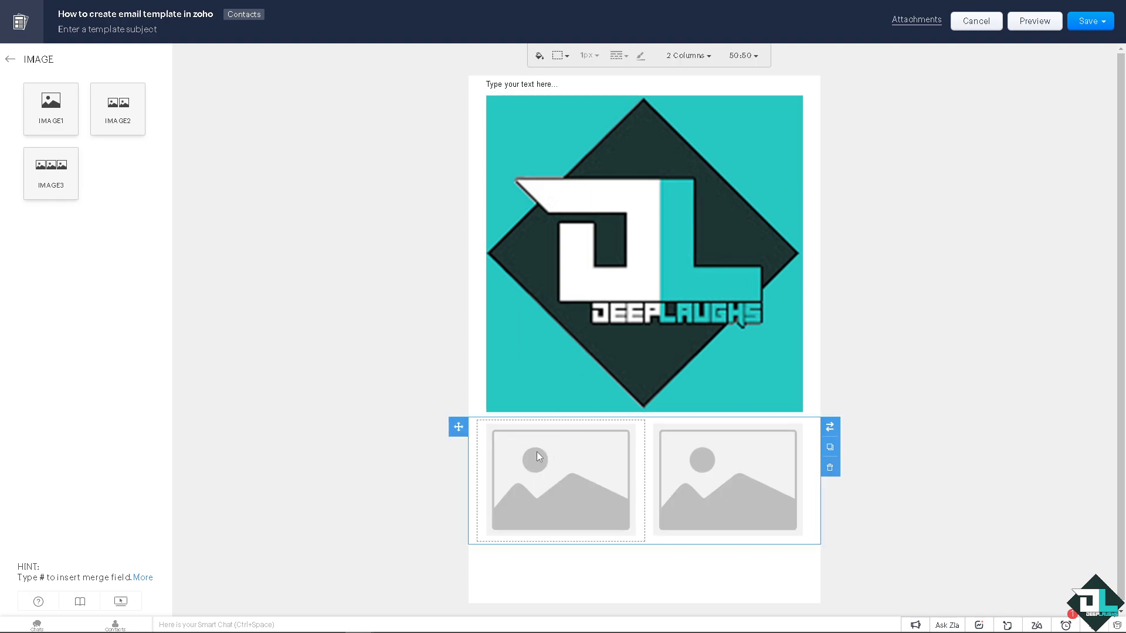
# Insert the Deep Laughs logo into the left column and the tutorial thumbnail into the right.
pyautogui.click(560, 479)
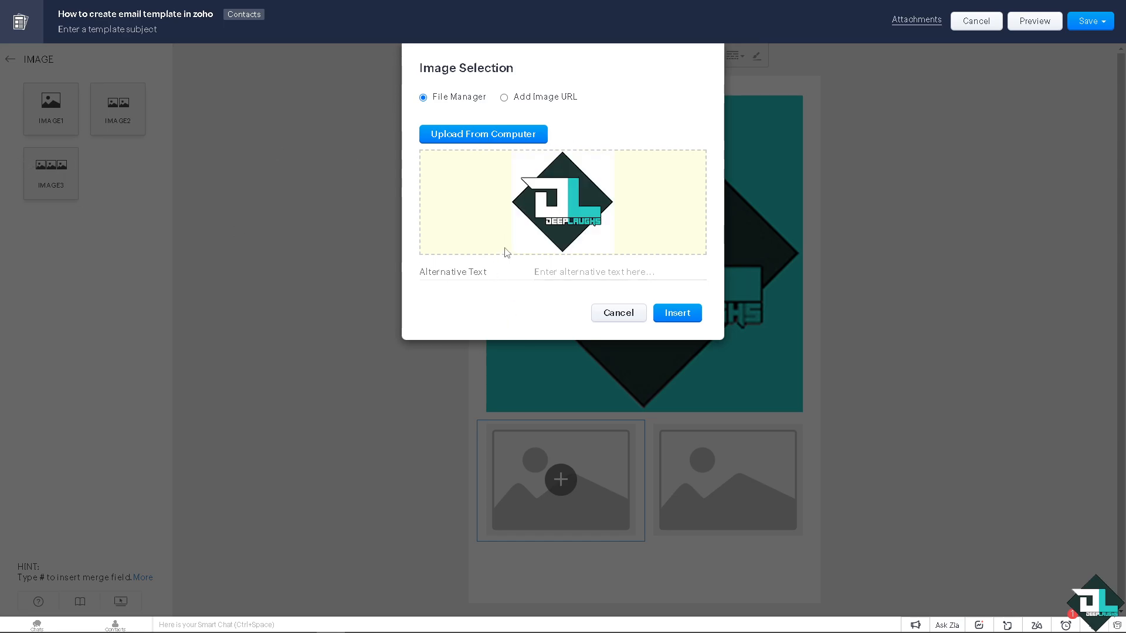
pyautogui.click(675, 312)
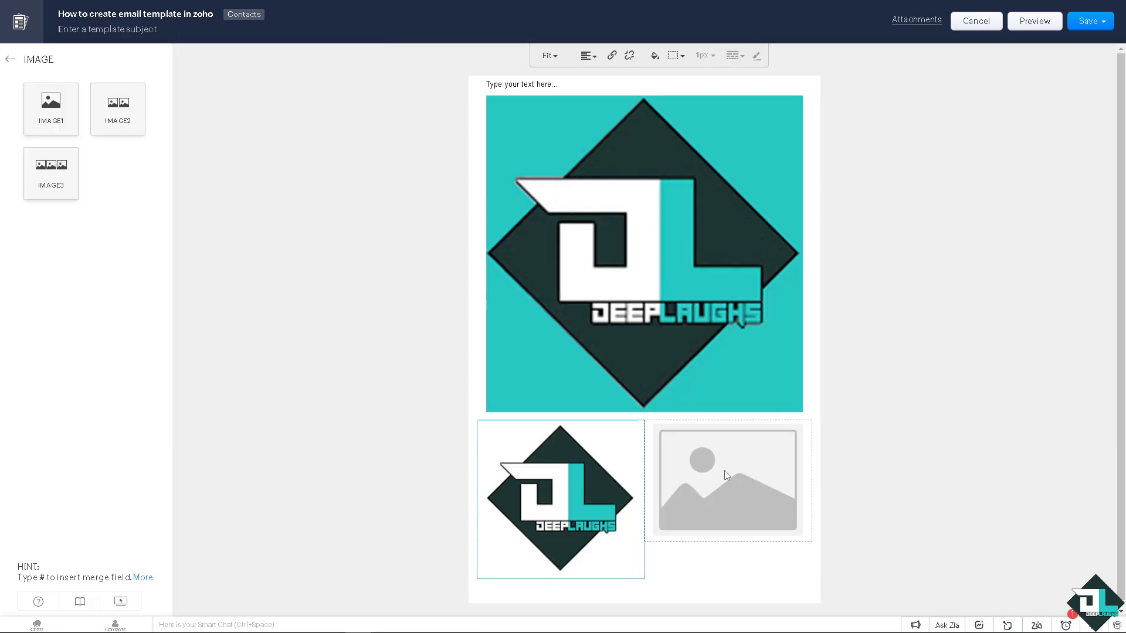
pyautogui.click(727, 480)
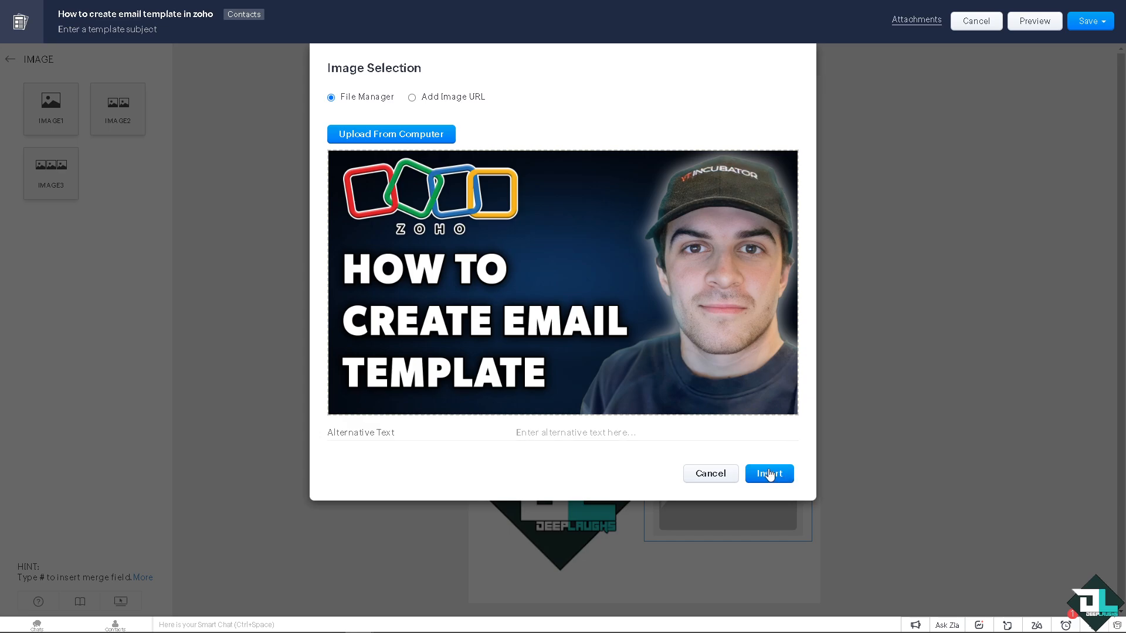
pyautogui.click(768, 473)
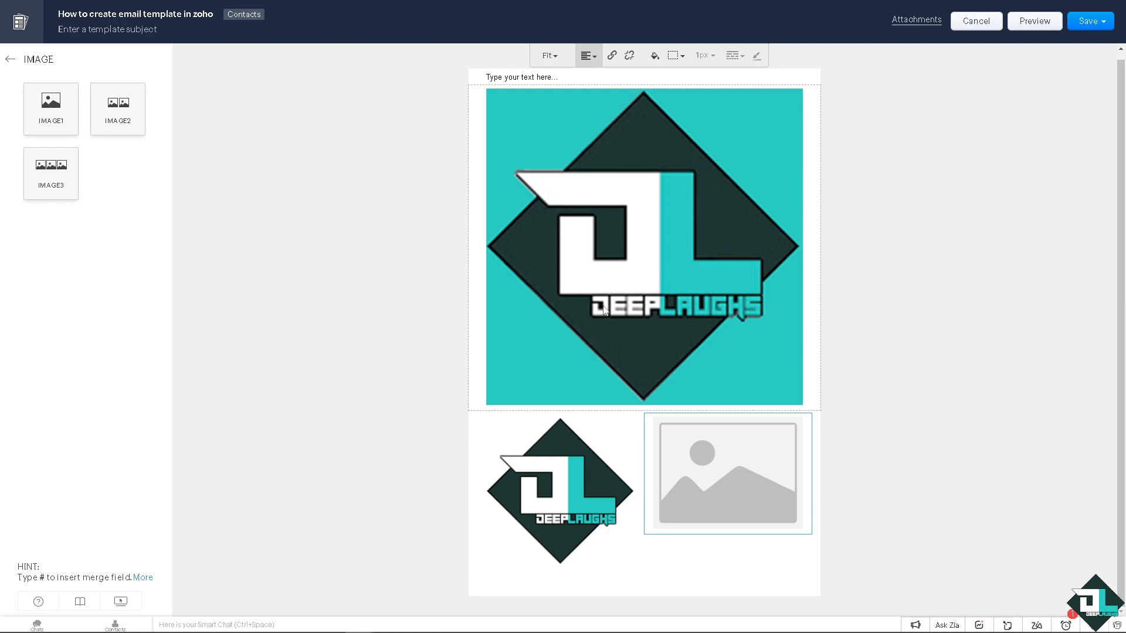
pyautogui.click(524, 77)
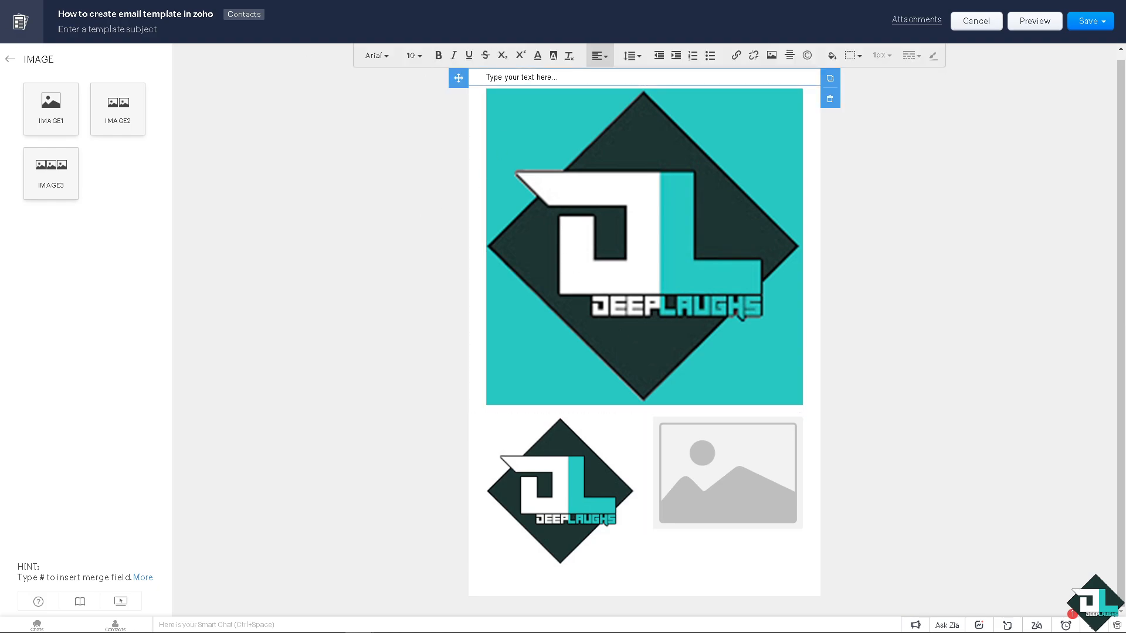
# Type the heading 'how to create email template in zoho' in size 24, bold, underlined cyan Comic Sans MS.
pyautogui.write('how to create email template in zoho')
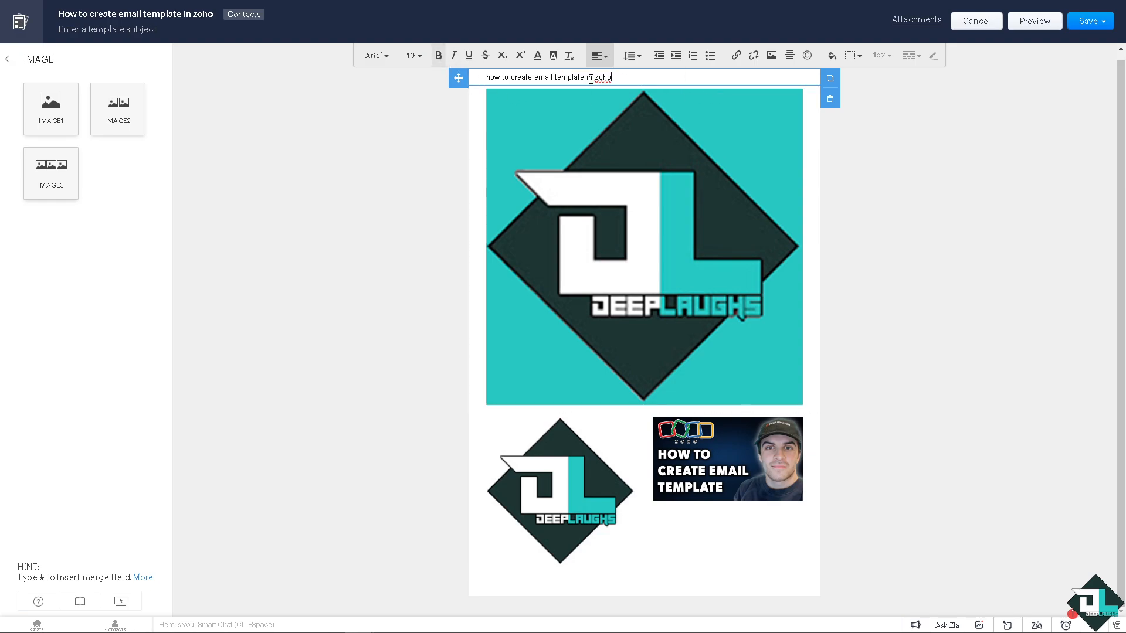
pyautogui.tripleClick(547, 78)
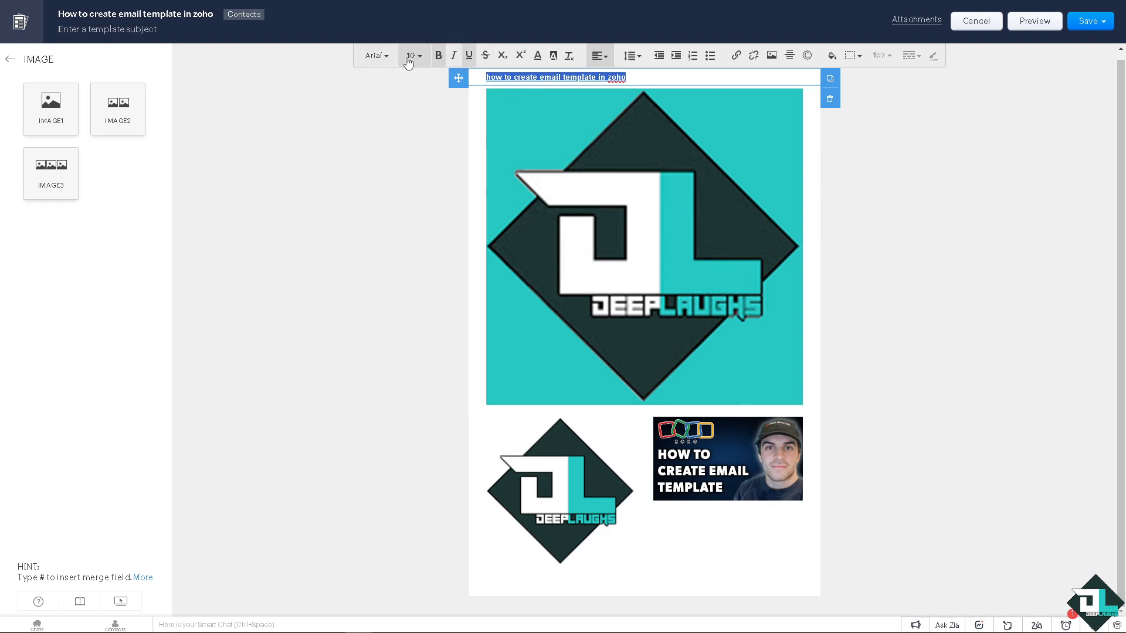
pyautogui.click(412, 55)
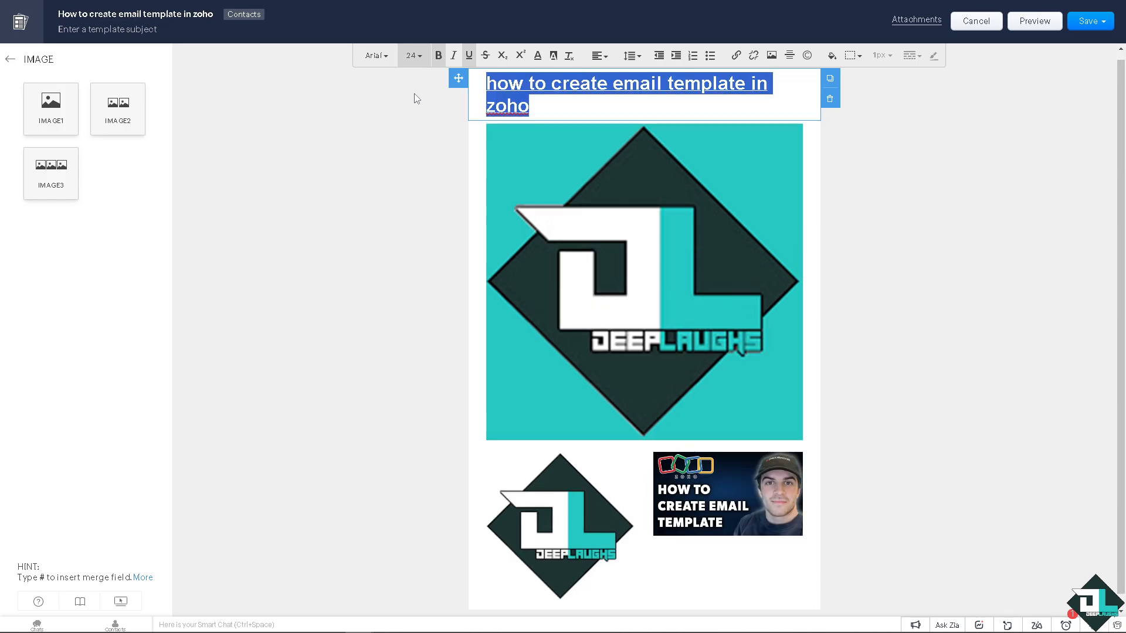
pyautogui.click(373, 56)
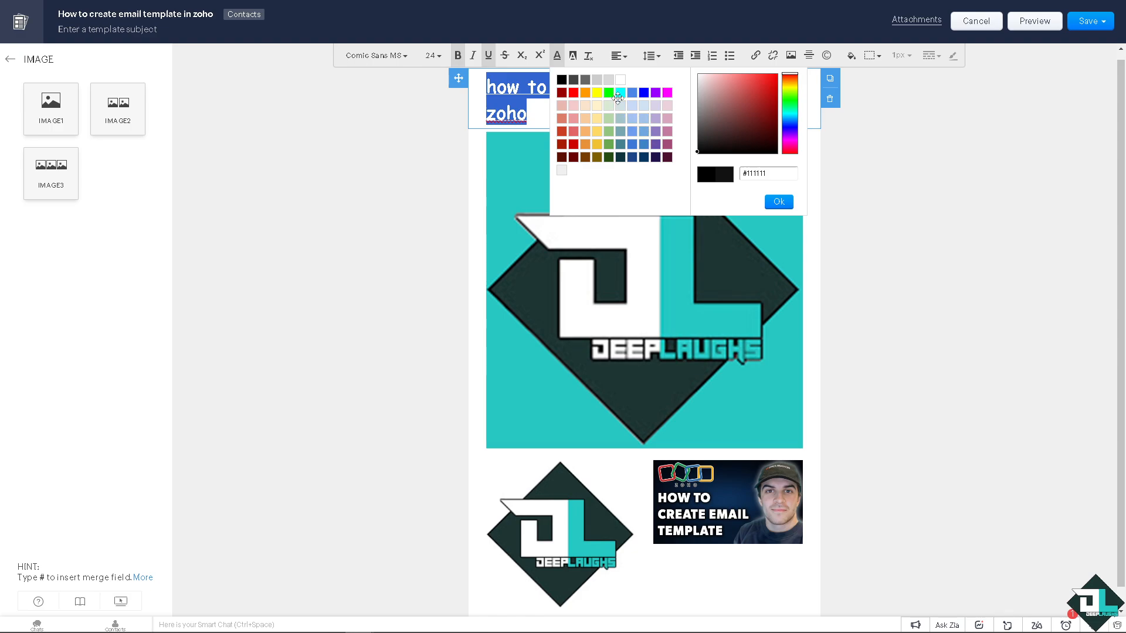
pyautogui.click(617, 97)
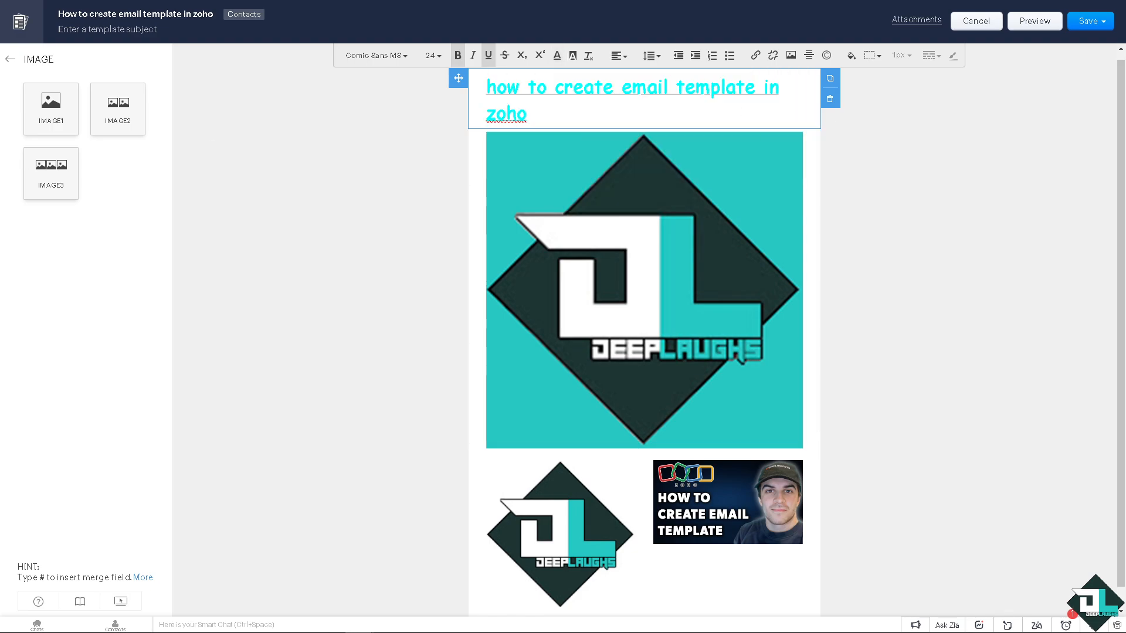
pyautogui.moveTo(1076, 59)
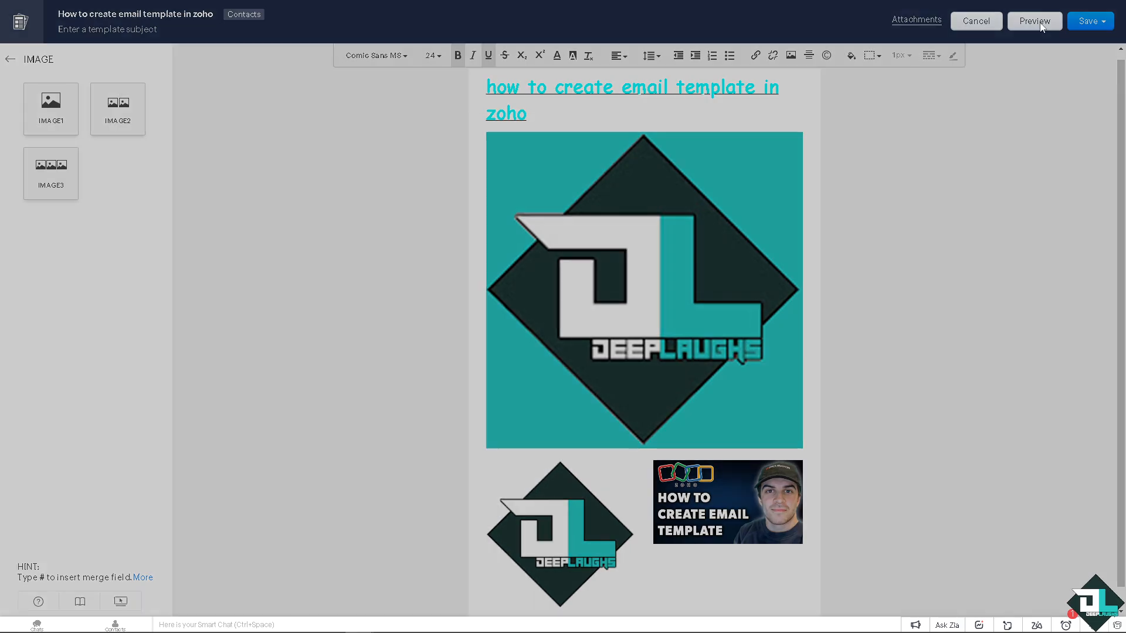
# Preview the template and switch the preview from Desktop to Mobile.
pyautogui.click(1033, 21)
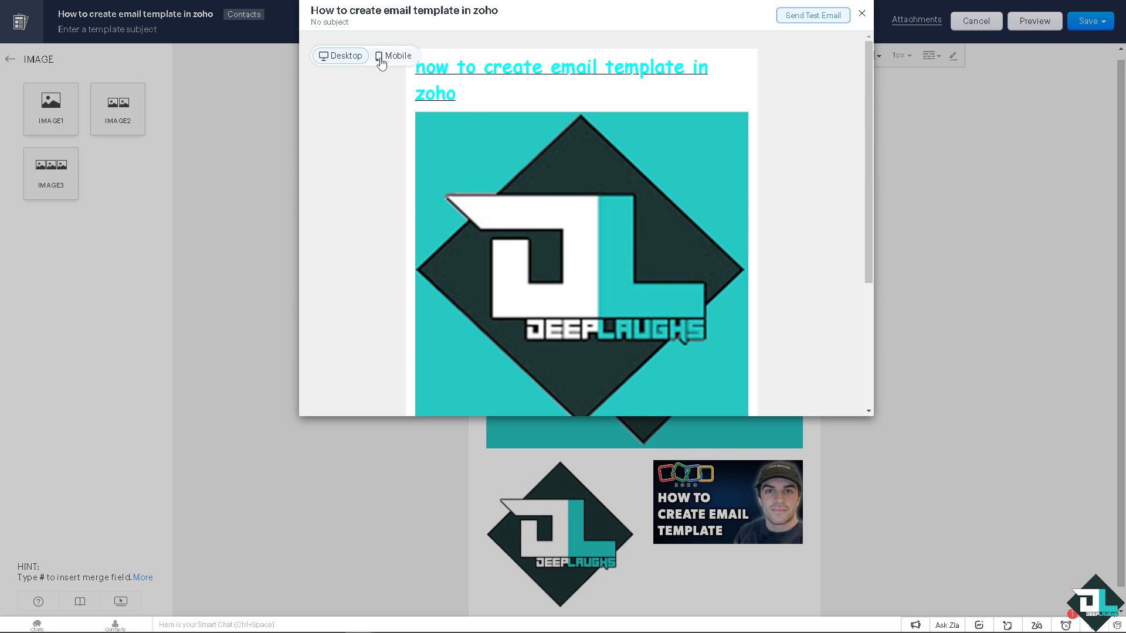
pyautogui.click(394, 56)
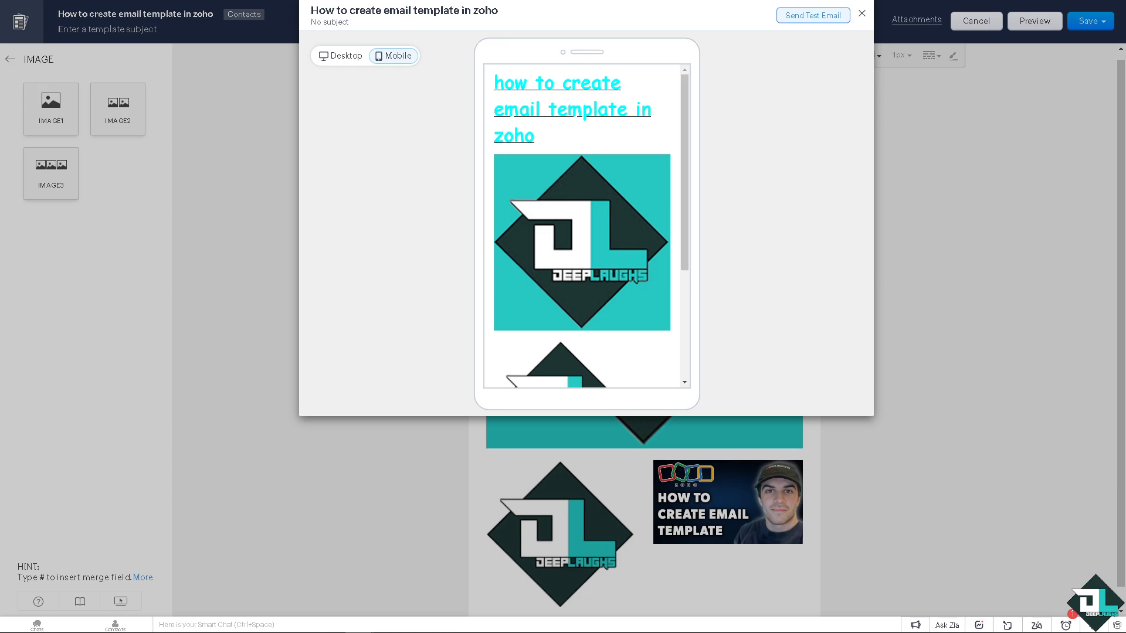
pyautogui.moveTo(500, 245)
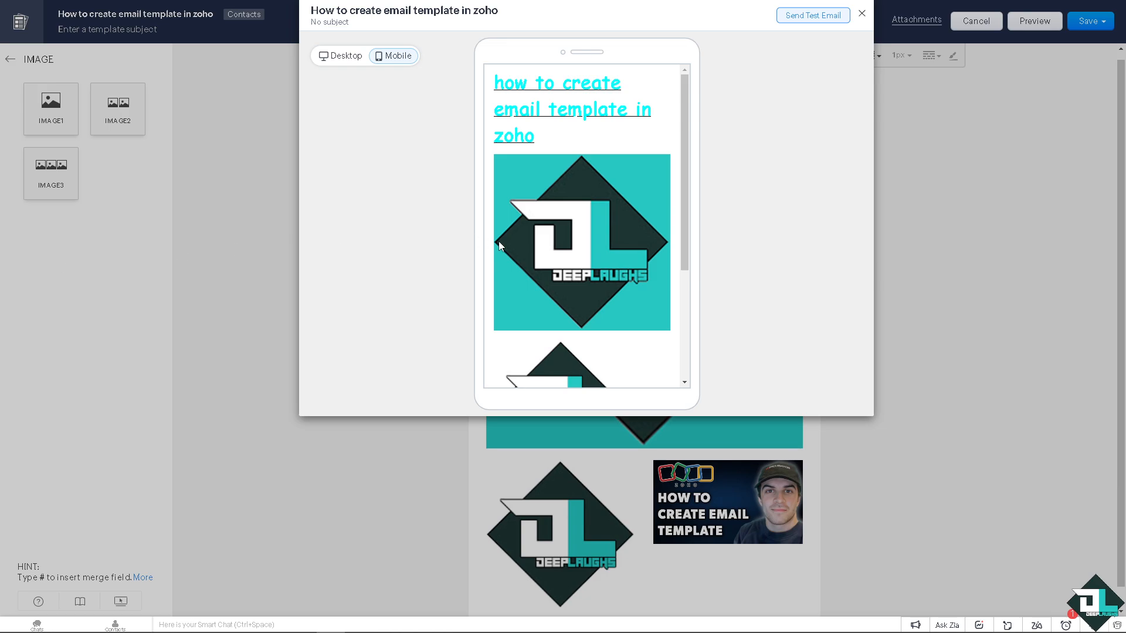
pyautogui.moveTo(611, 249)
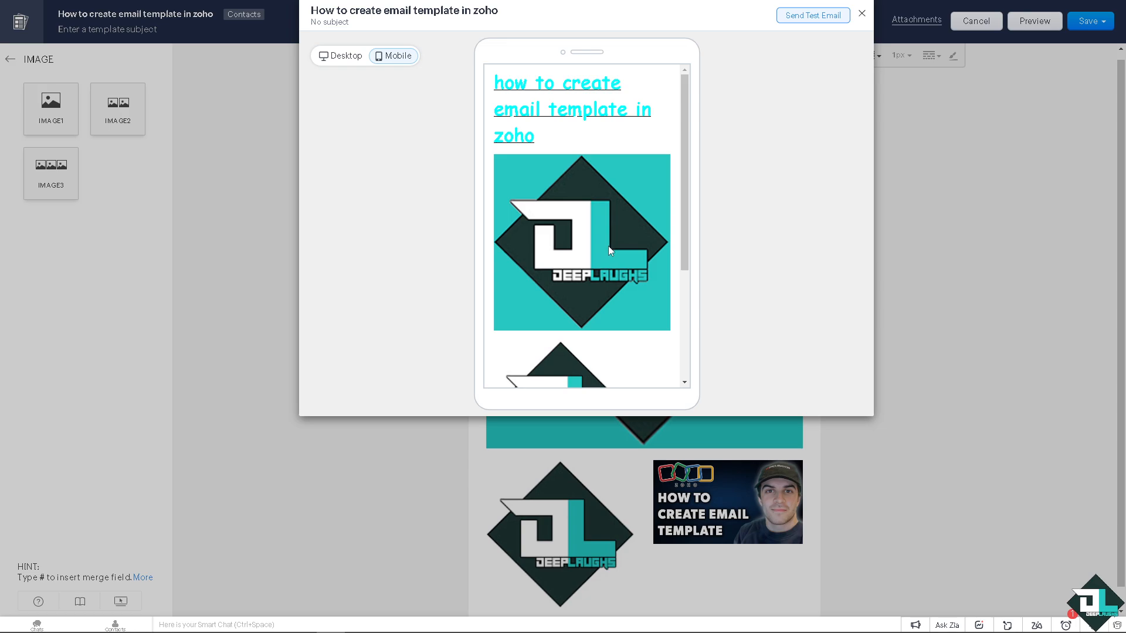
pyautogui.moveTo(567, 234)
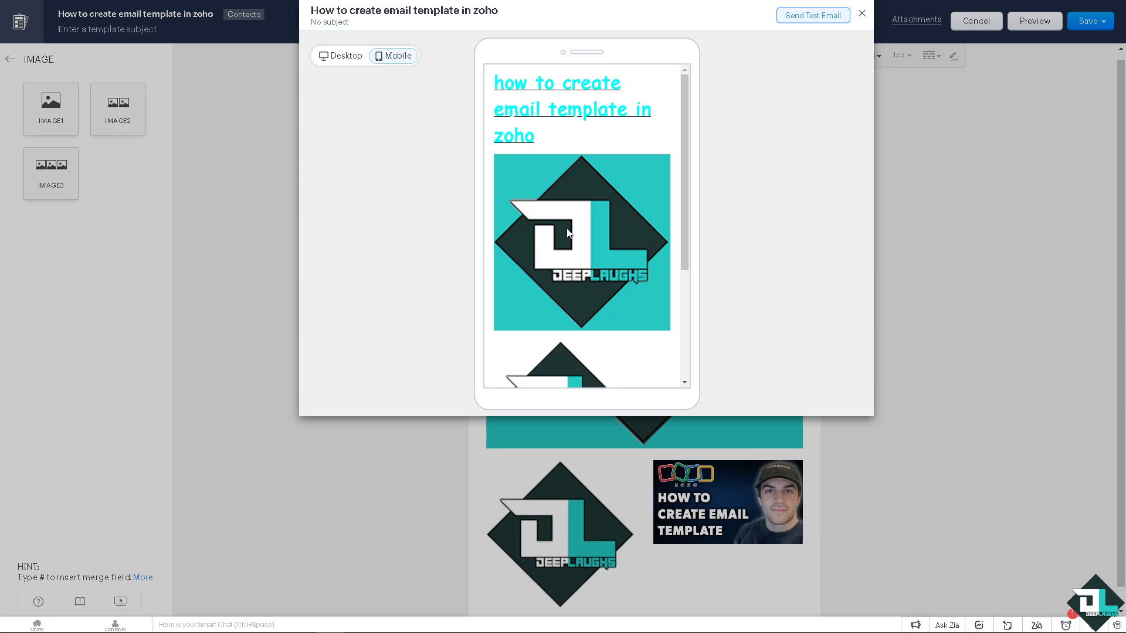
pyautogui.moveTo(810, 16)
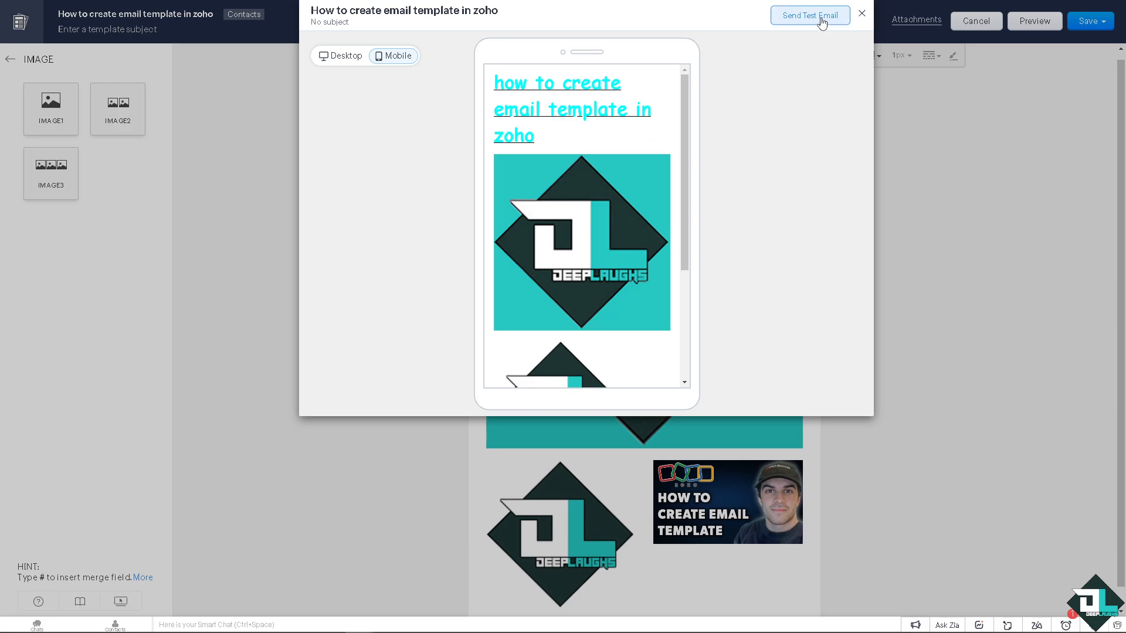
# Send a test email to an added recipient, close the preview, and open the Save options.
pyautogui.click(809, 14)
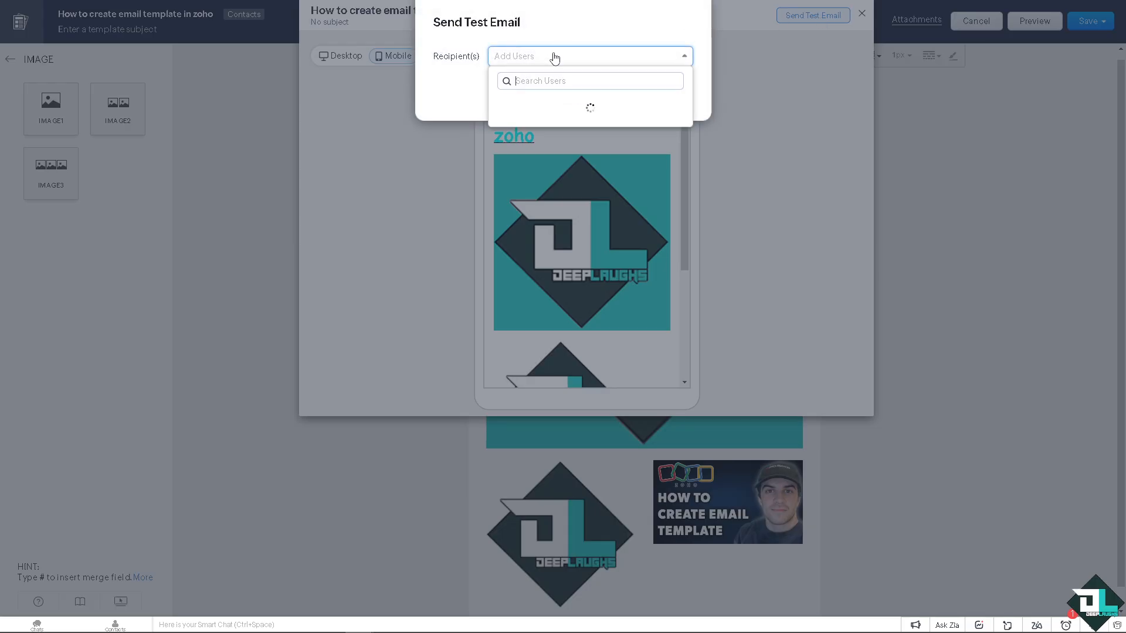
pyautogui.click(589, 79)
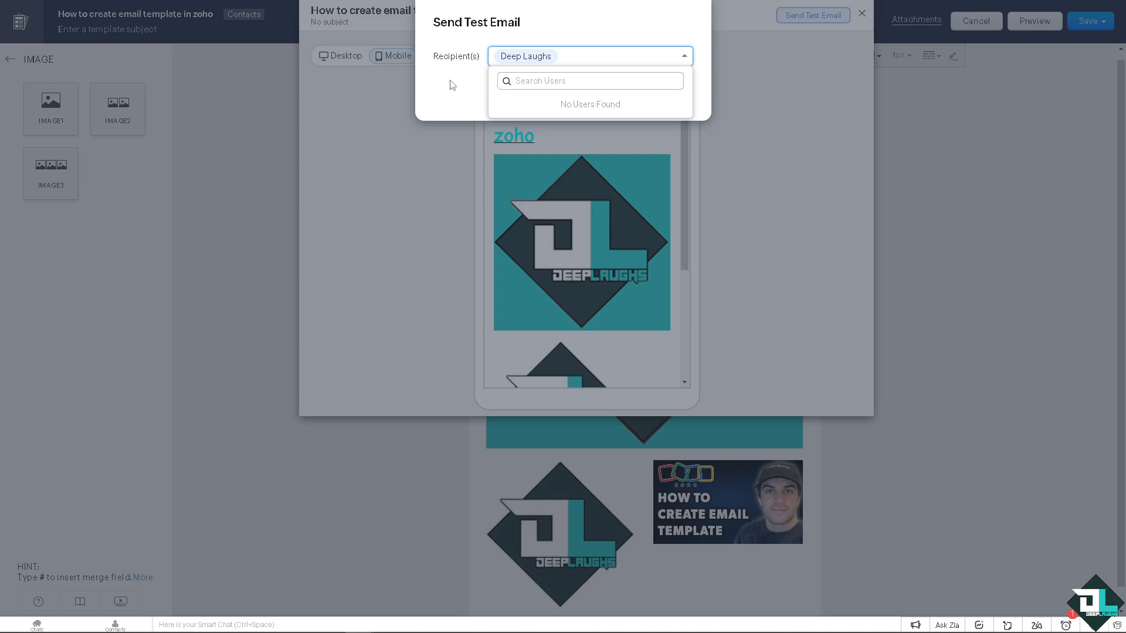
pyautogui.click(812, 15)
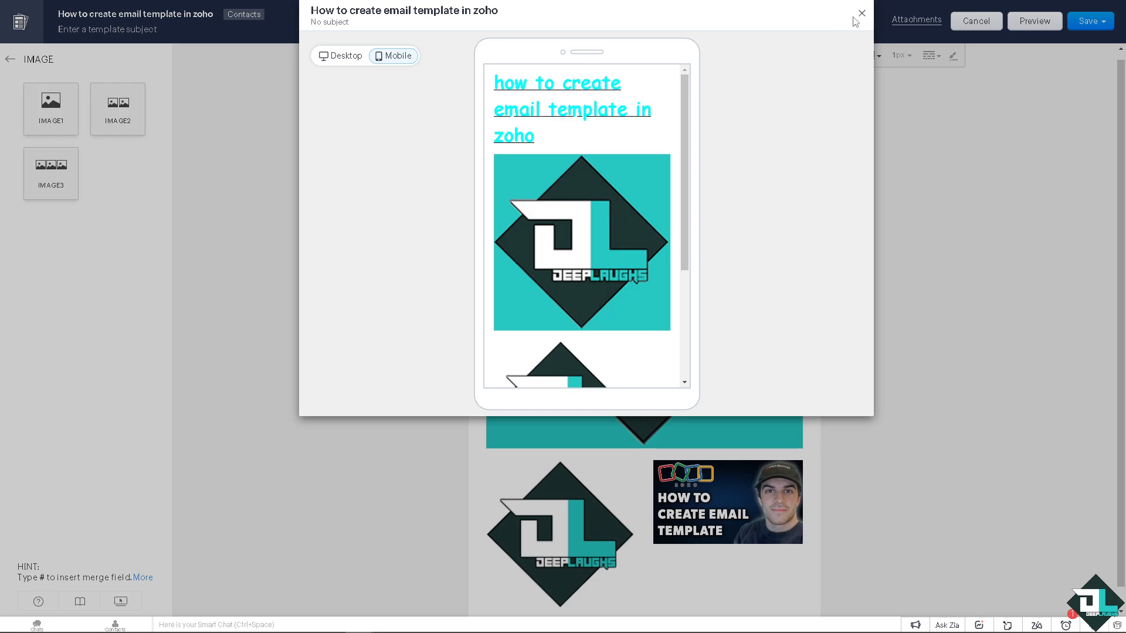
pyautogui.click(861, 13)
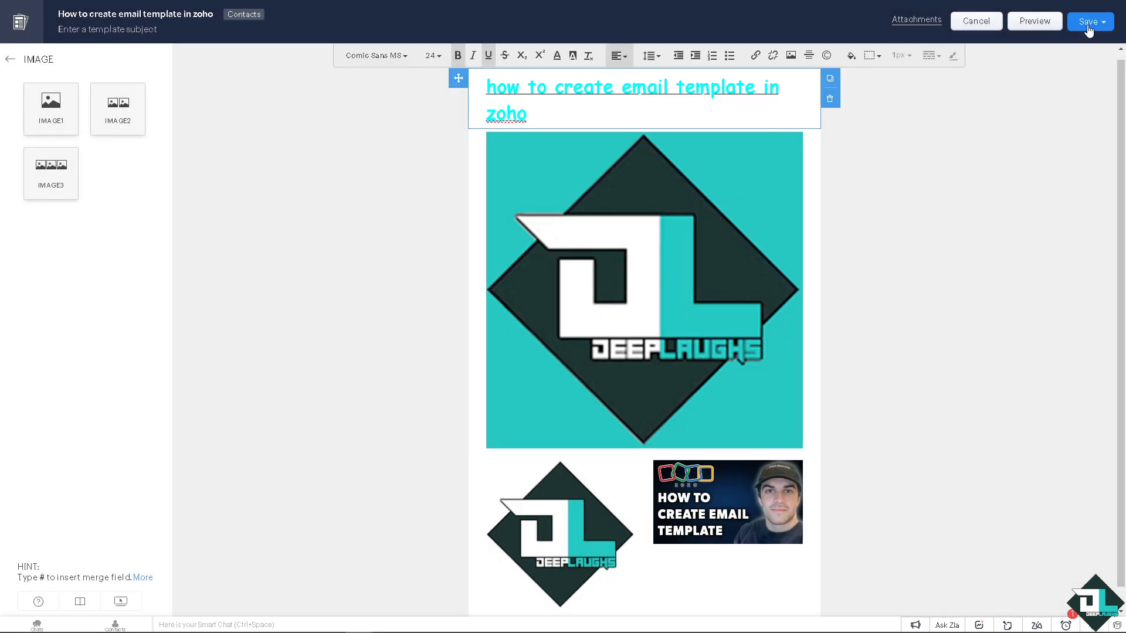
pyautogui.click(1088, 21)
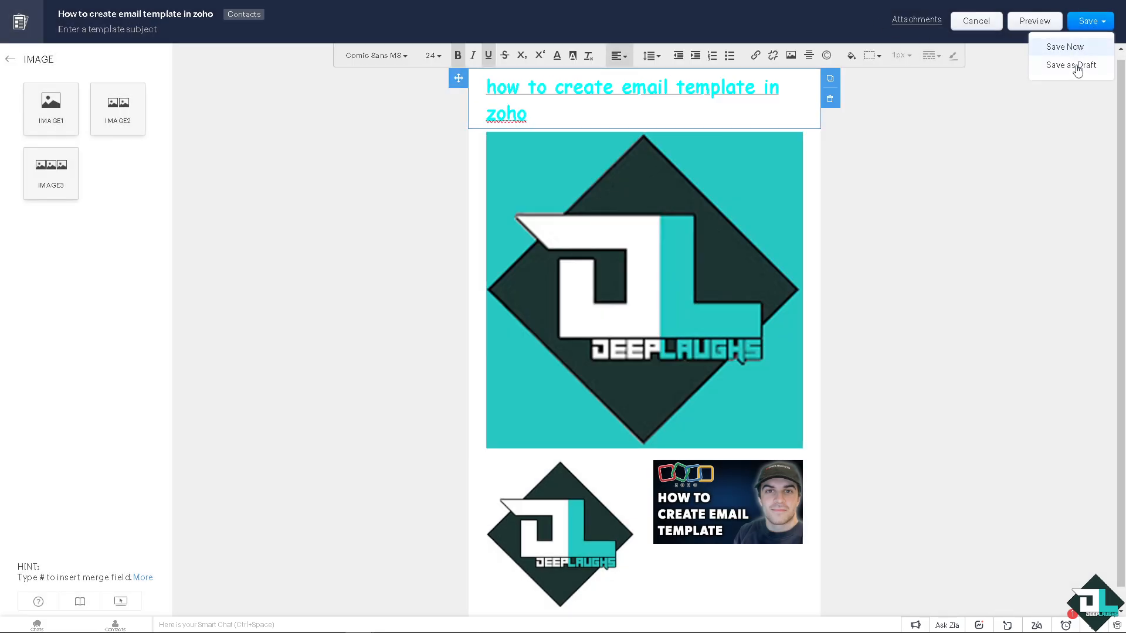